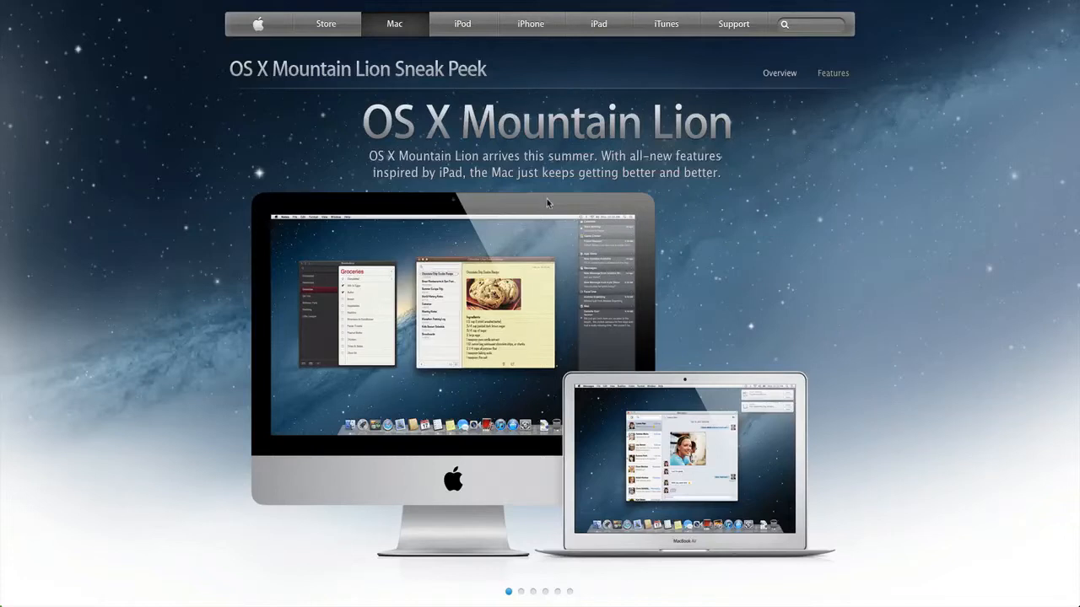
pyautogui.moveTo(535, 187)
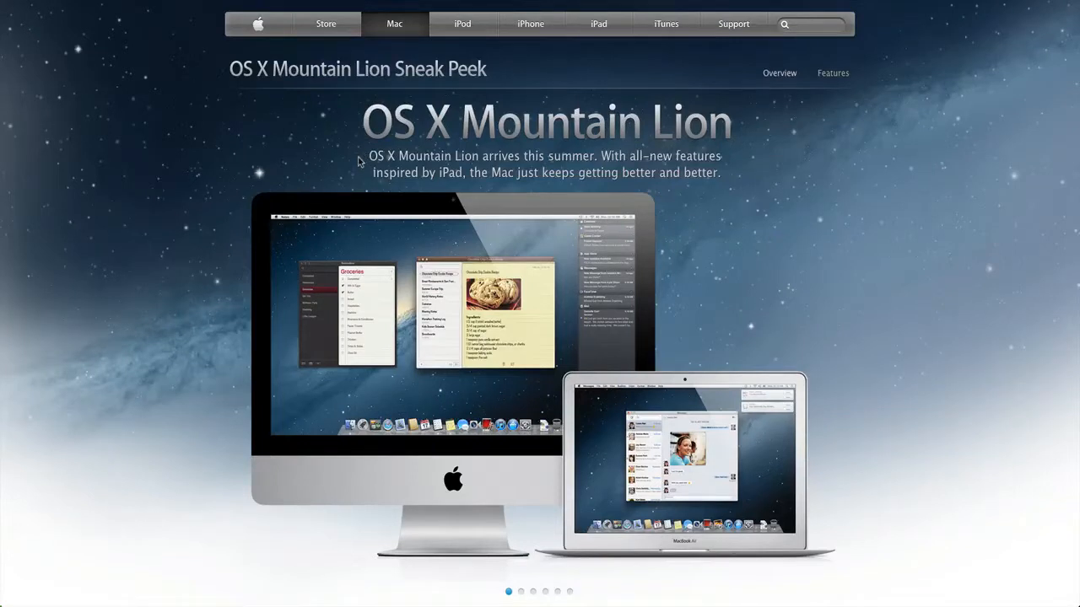
# - Select the second gallery dot to bring up the Messages slide
pyautogui.scroll(-3)
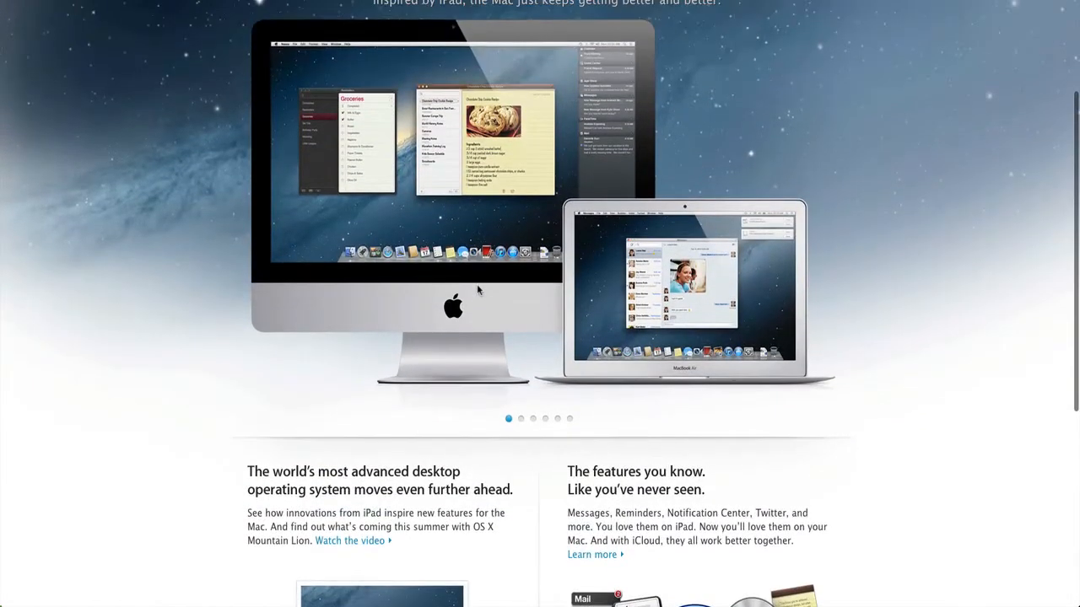
pyautogui.scroll(3)
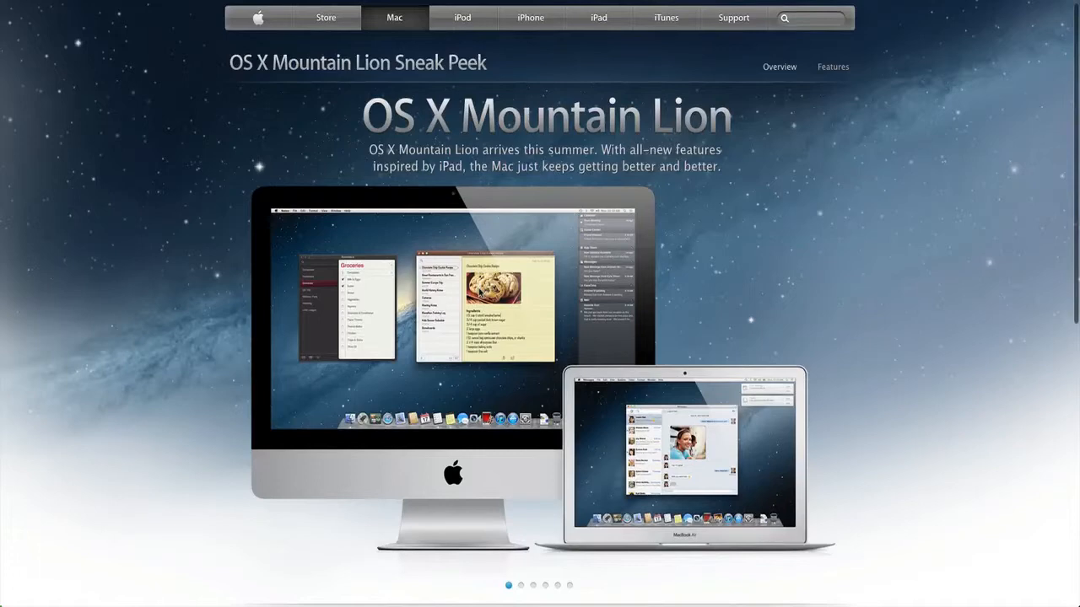
pyautogui.moveTo(521, 451)
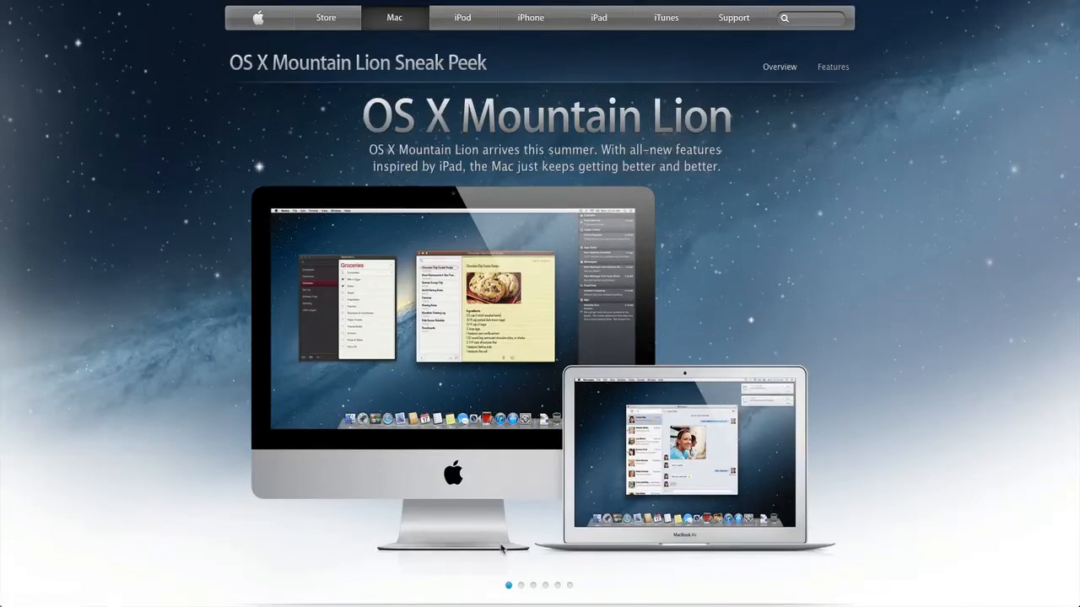
pyautogui.click(521, 585)
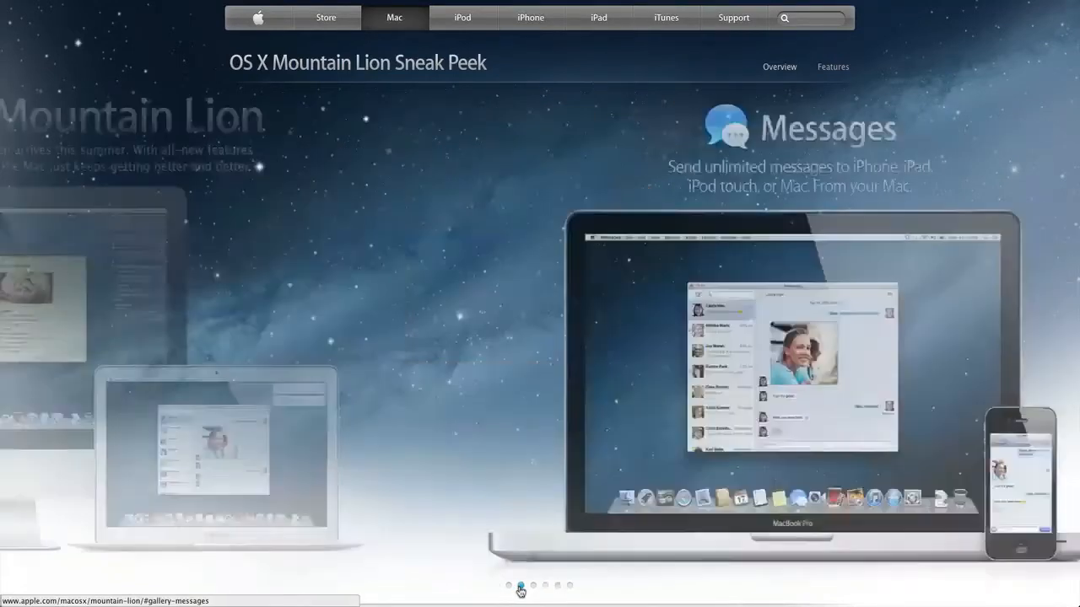
pyautogui.click(508, 584)
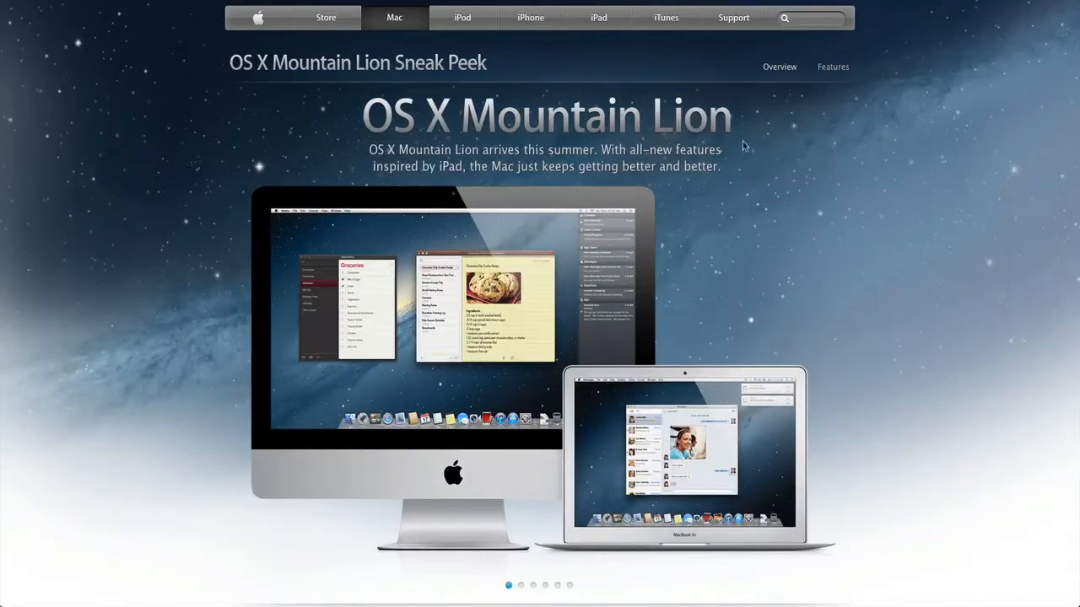
pyautogui.moveTo(518, 184)
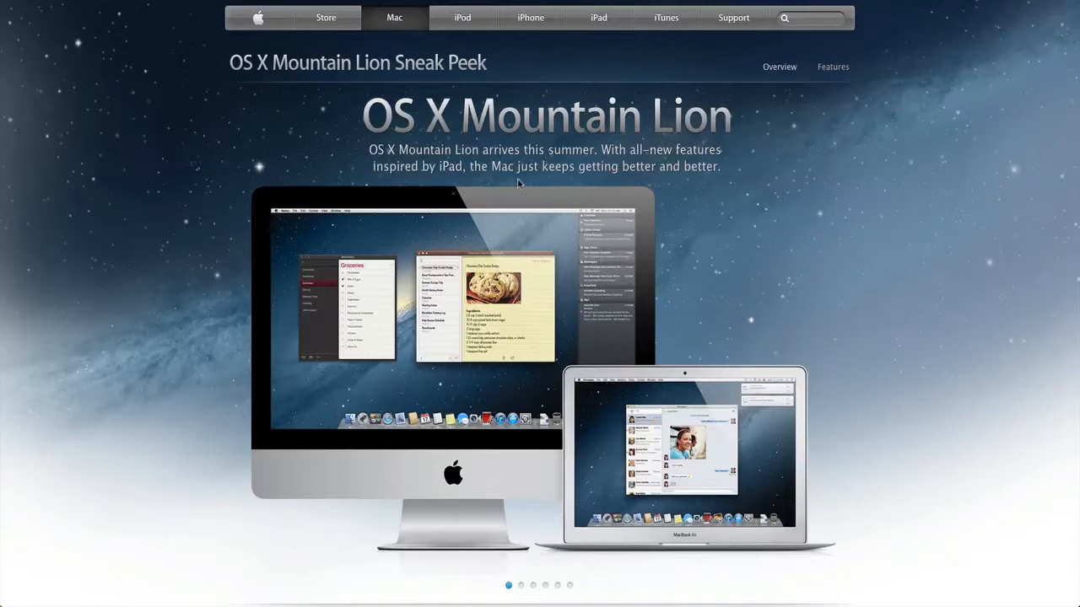
pyautogui.moveTo(682, 184)
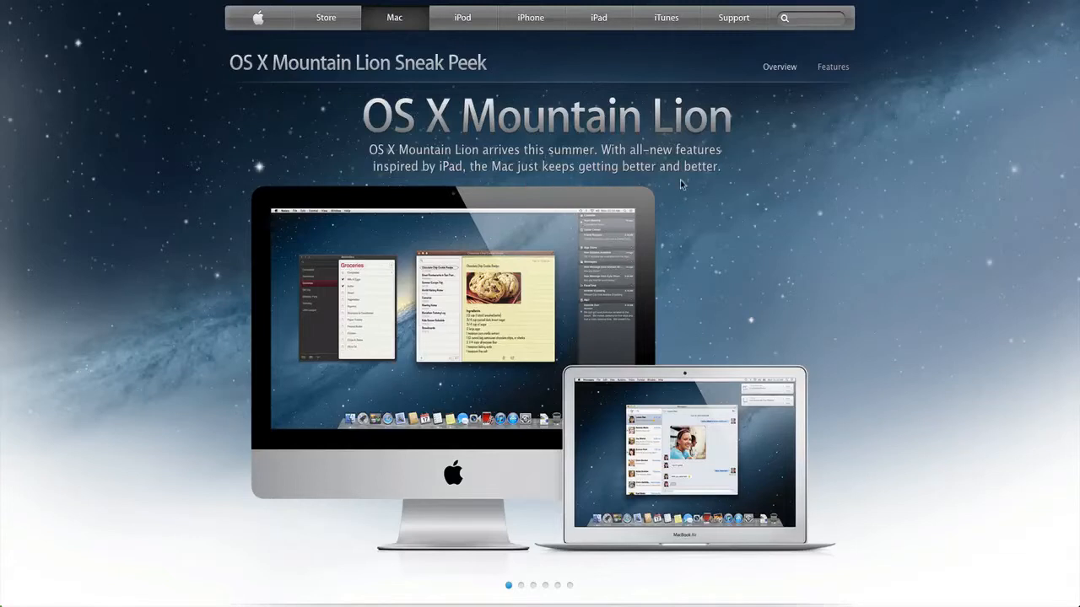
pyautogui.moveTo(601, 260)
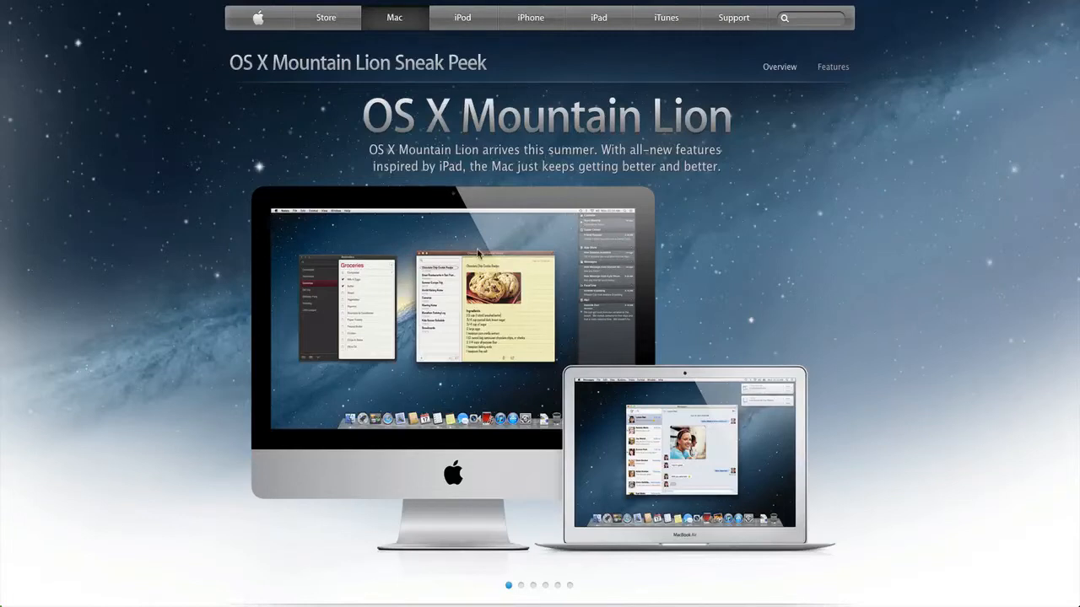
pyautogui.moveTo(509, 251)
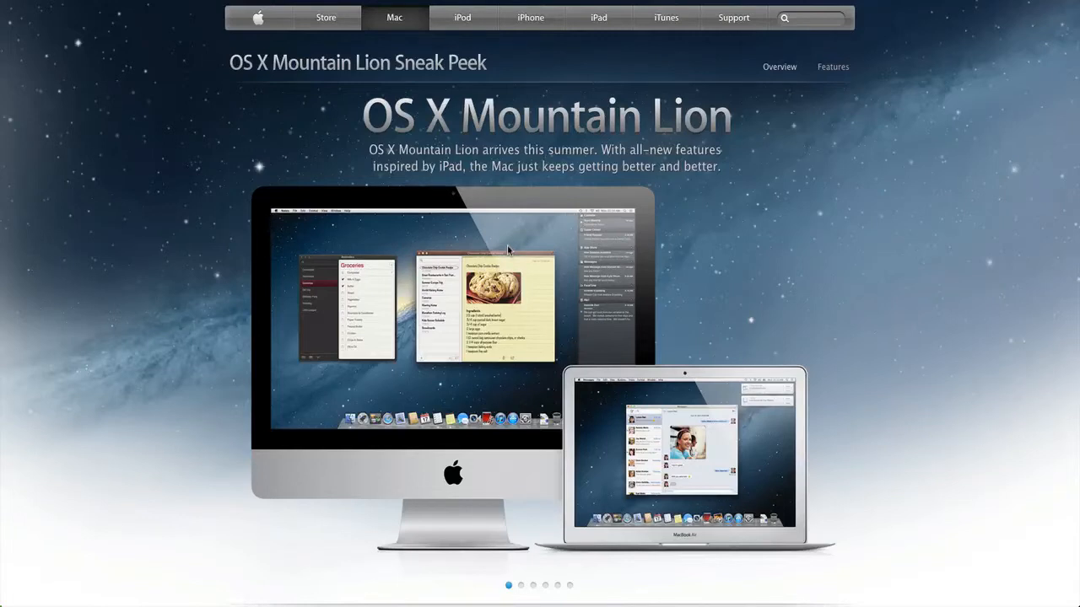
pyautogui.moveTo(498, 228)
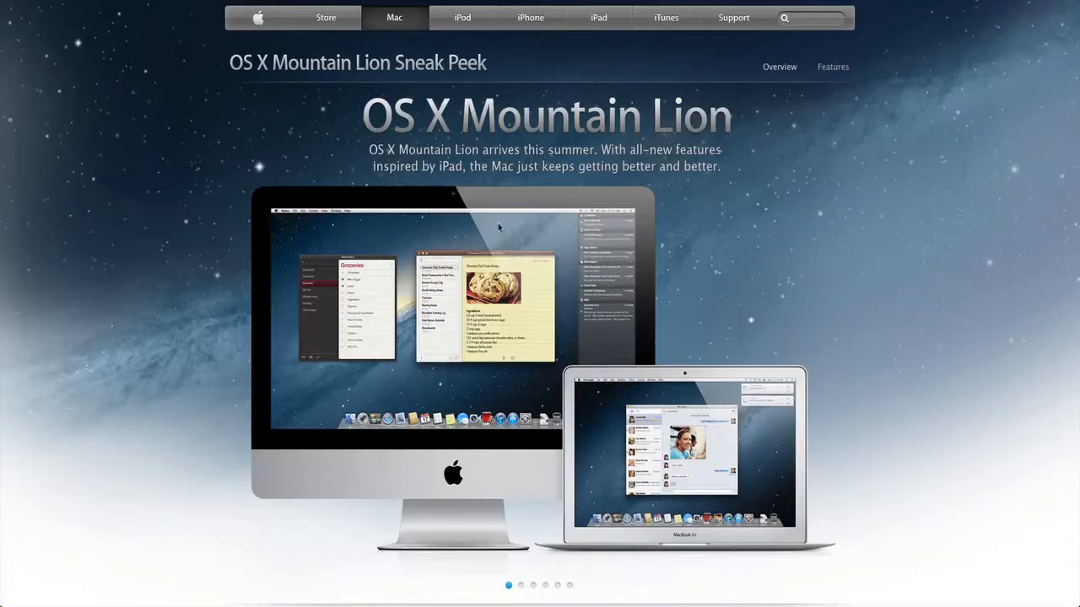
pyautogui.moveTo(527, 580)
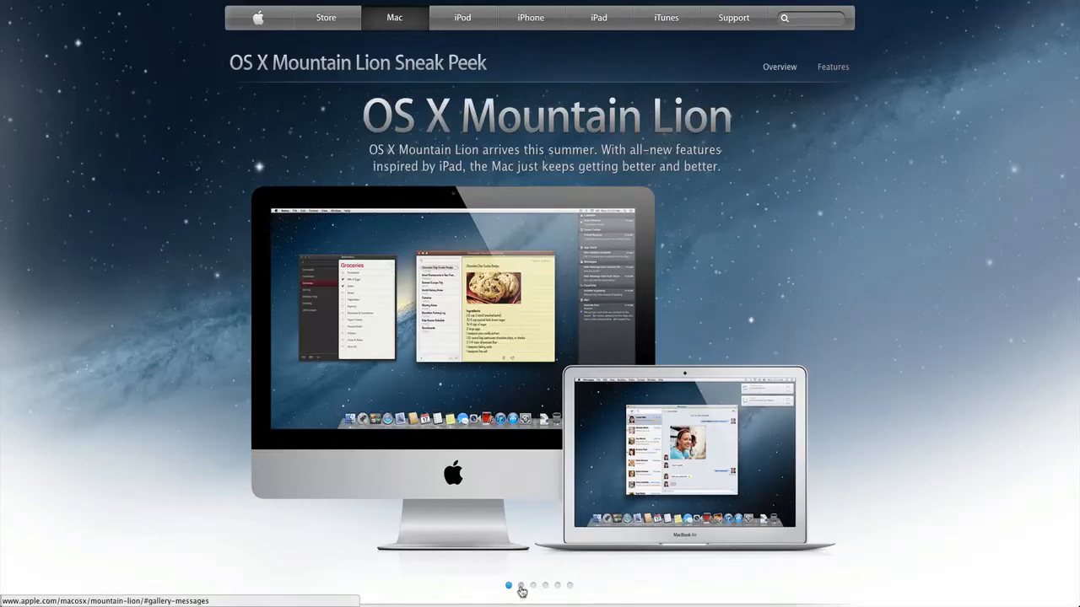
pyautogui.click(520, 585)
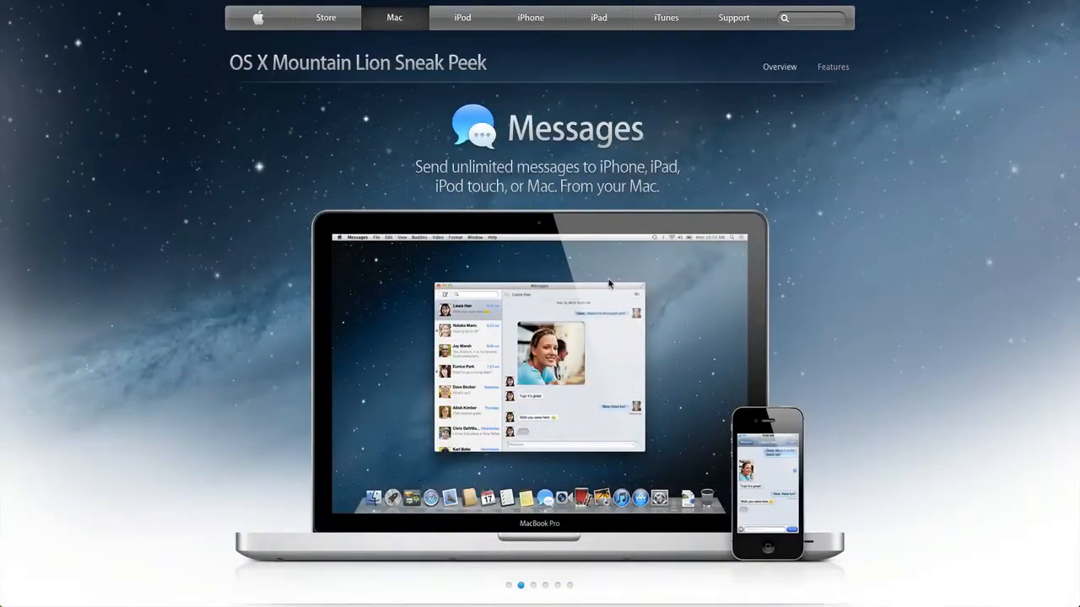
pyautogui.moveTo(593, 379)
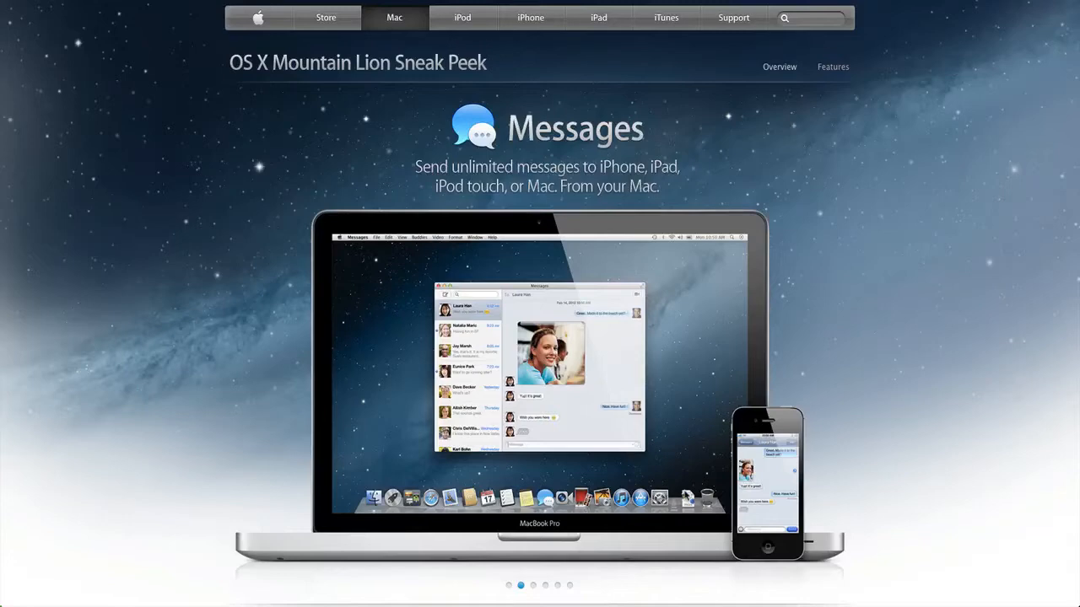
pyautogui.moveTo(679, 490)
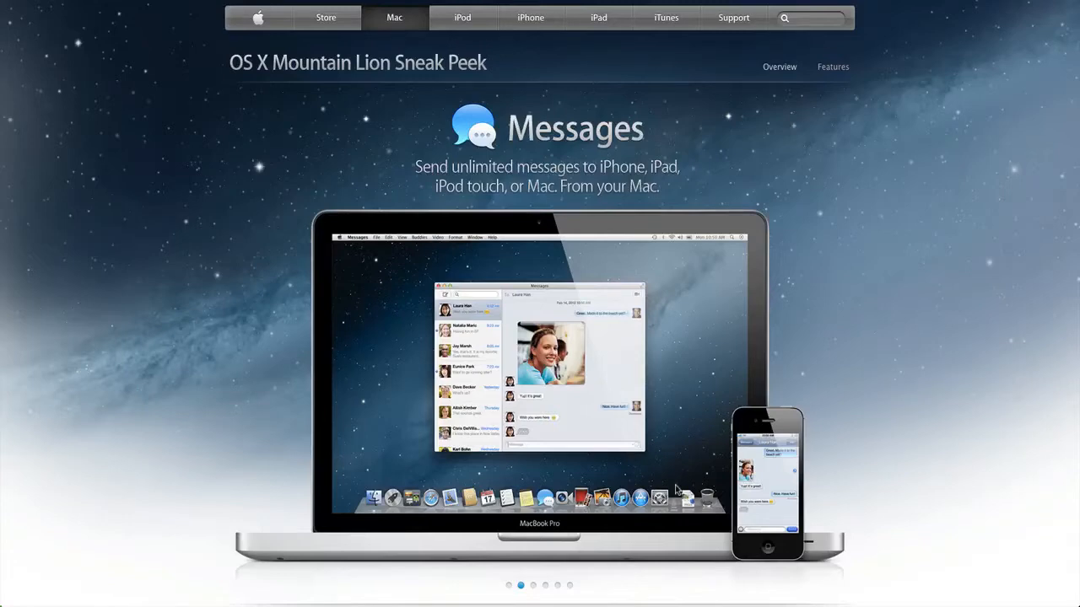
pyautogui.moveTo(630, 340)
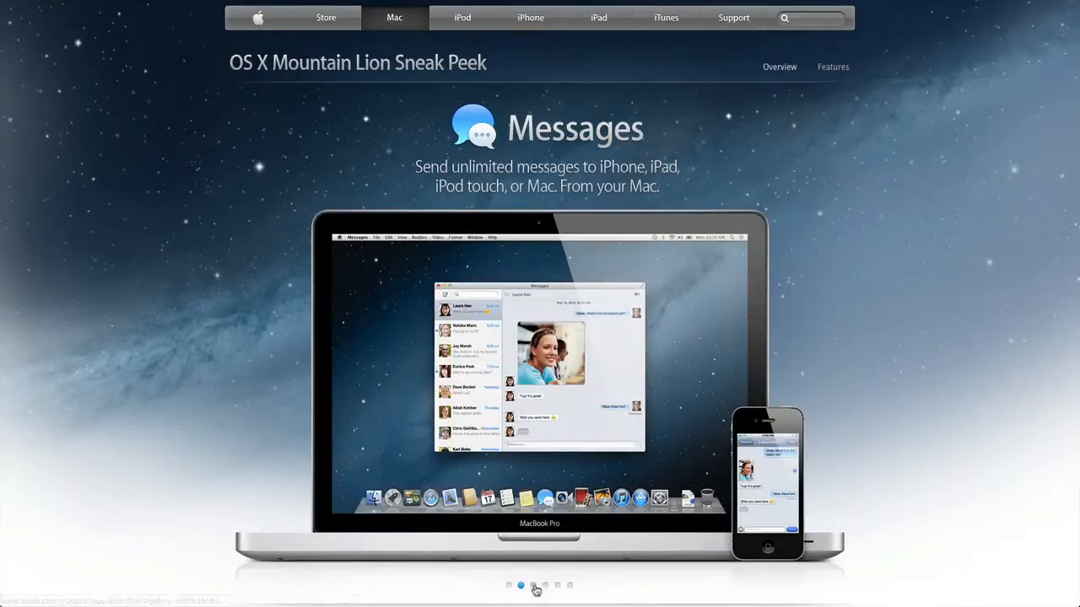
# - Select the third gallery dot to show the Notification Center slide
pyautogui.click(532, 584)
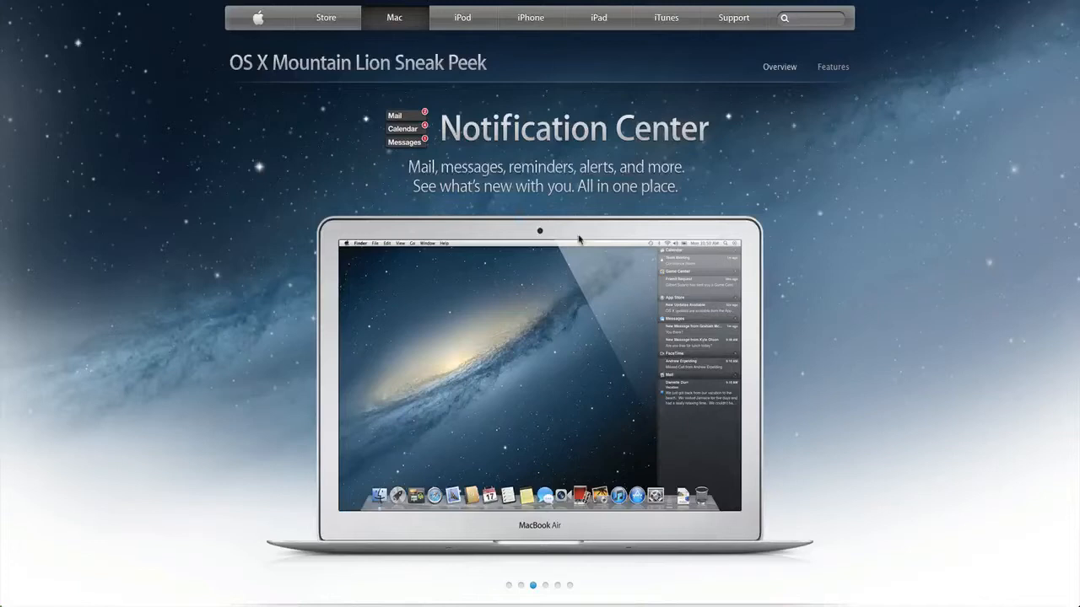
pyautogui.moveTo(648, 285)
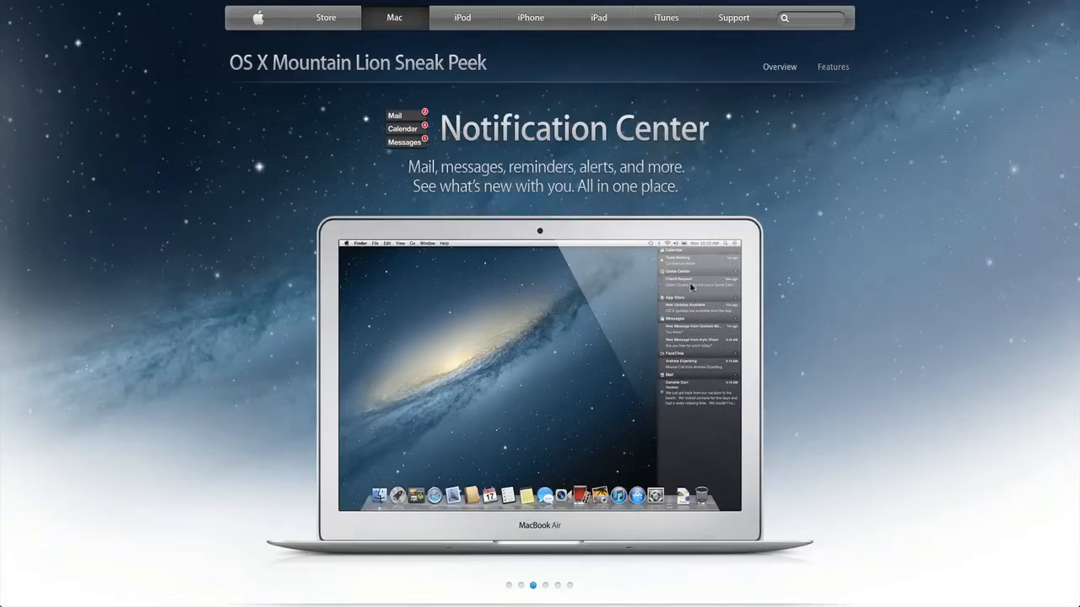
pyautogui.moveTo(716, 265)
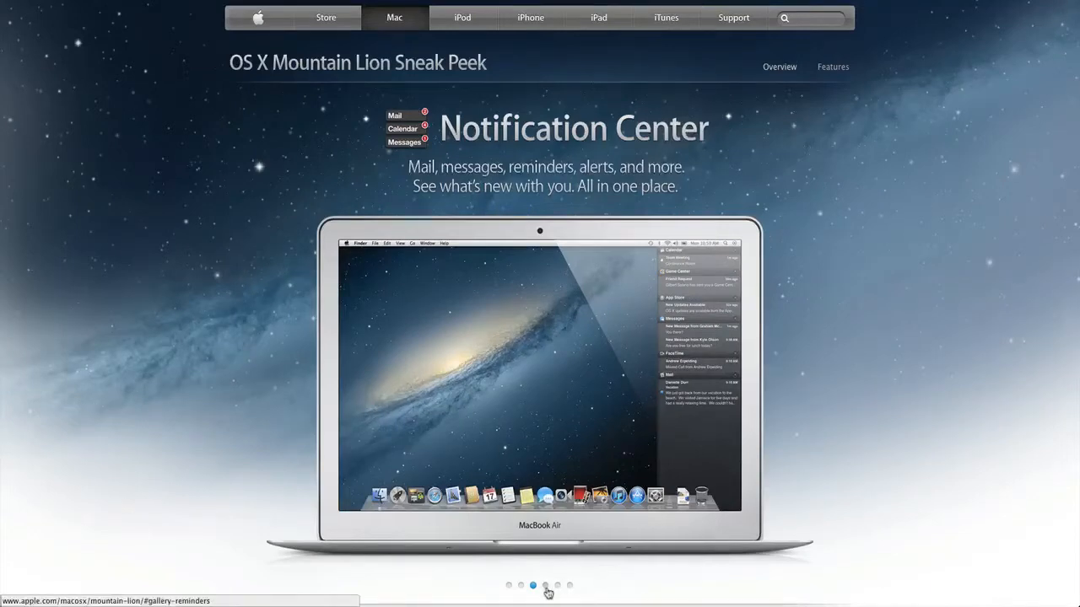
# - Select the fourth gallery dot to display the Reminders Groceries slide
pyautogui.click(545, 586)
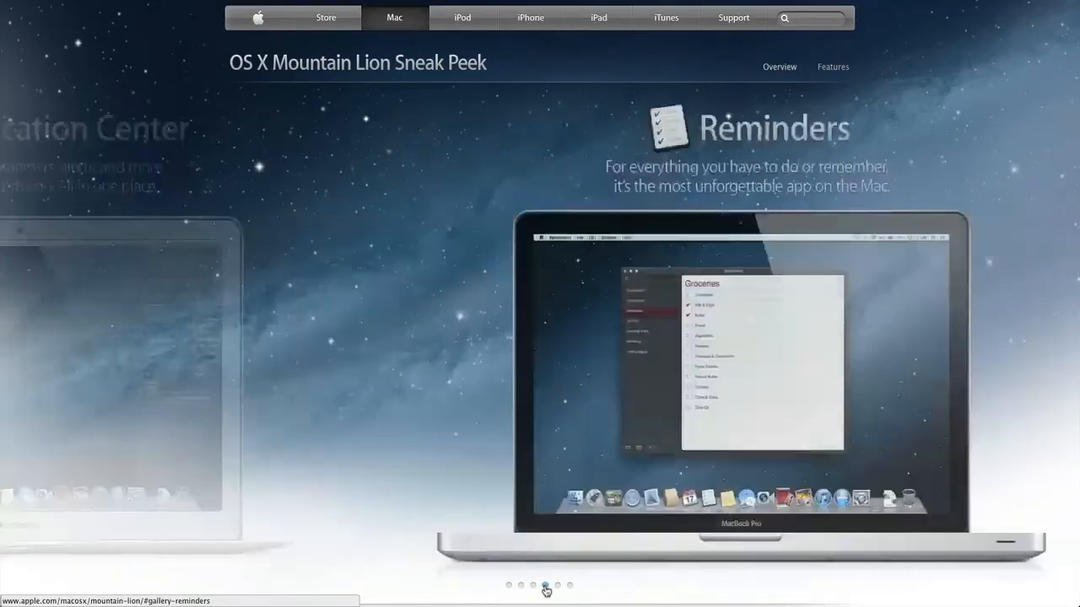
pyautogui.click(544, 585)
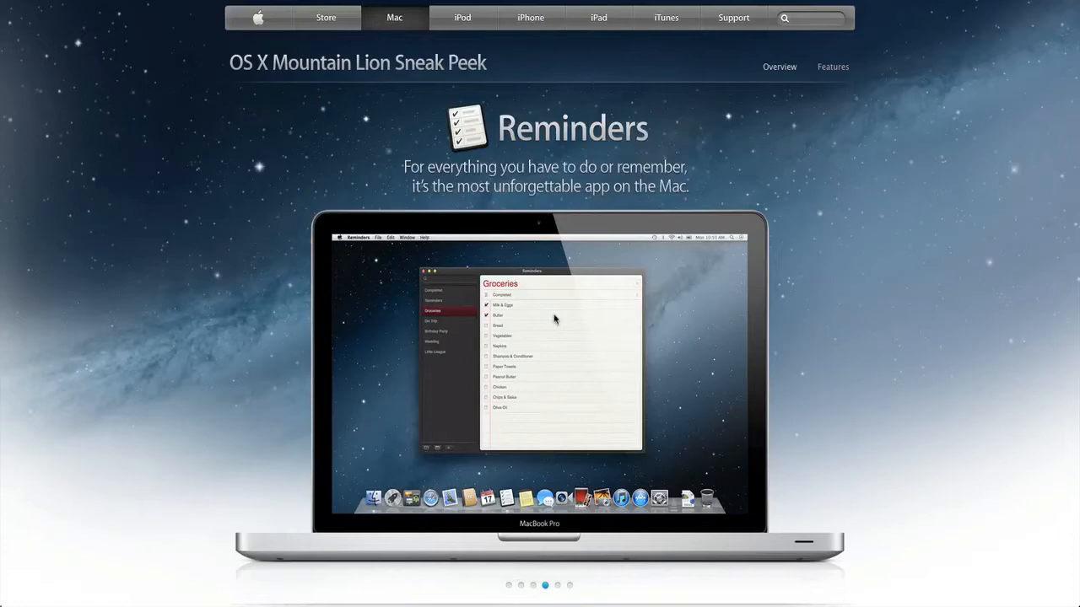
pyautogui.moveTo(551, 320)
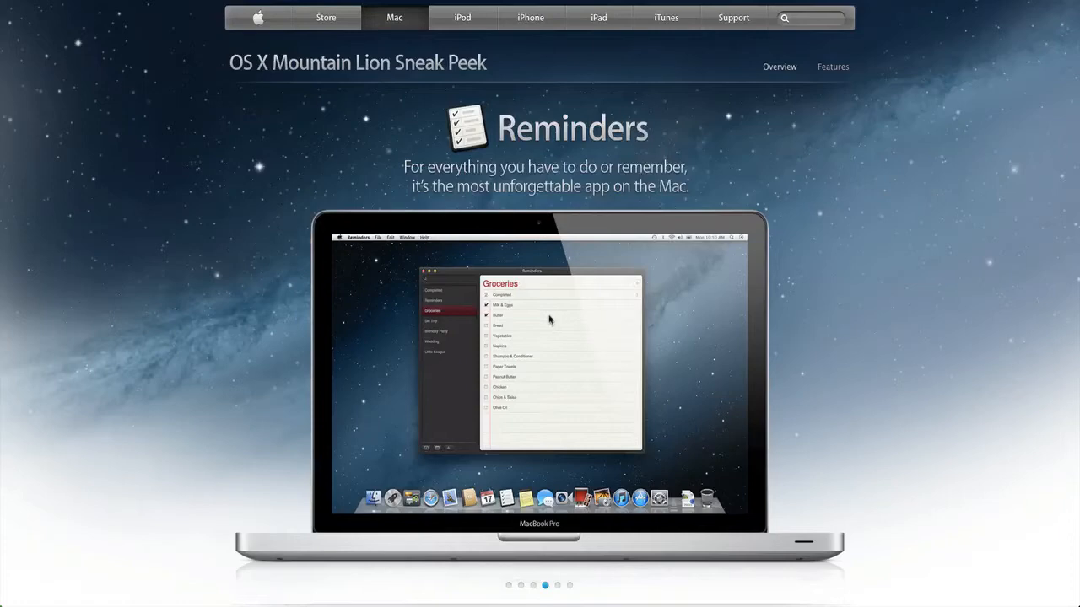
pyautogui.moveTo(563, 582)
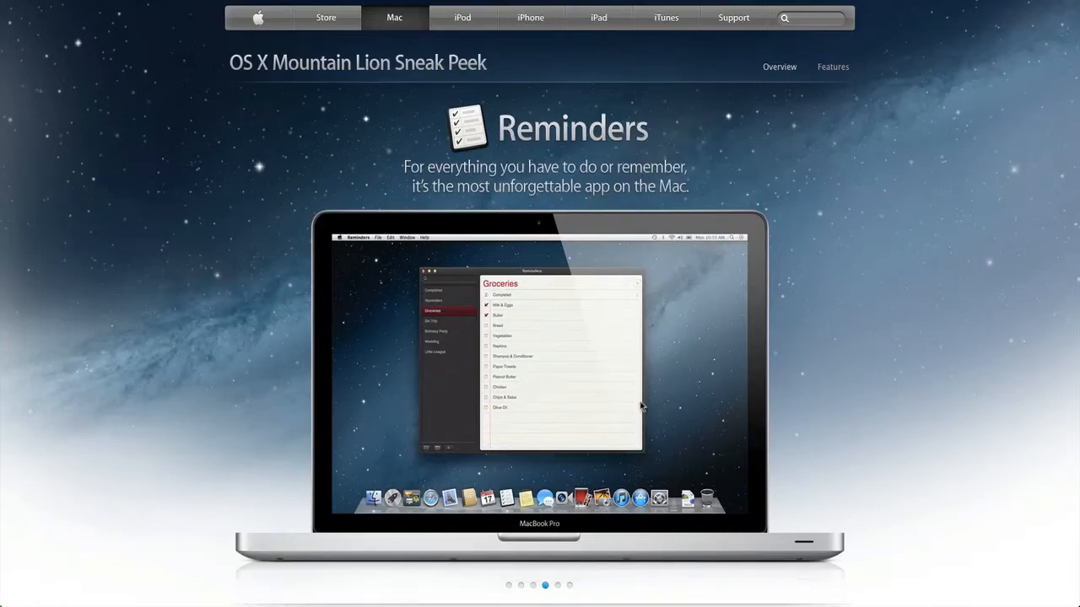
pyautogui.moveTo(778, 338)
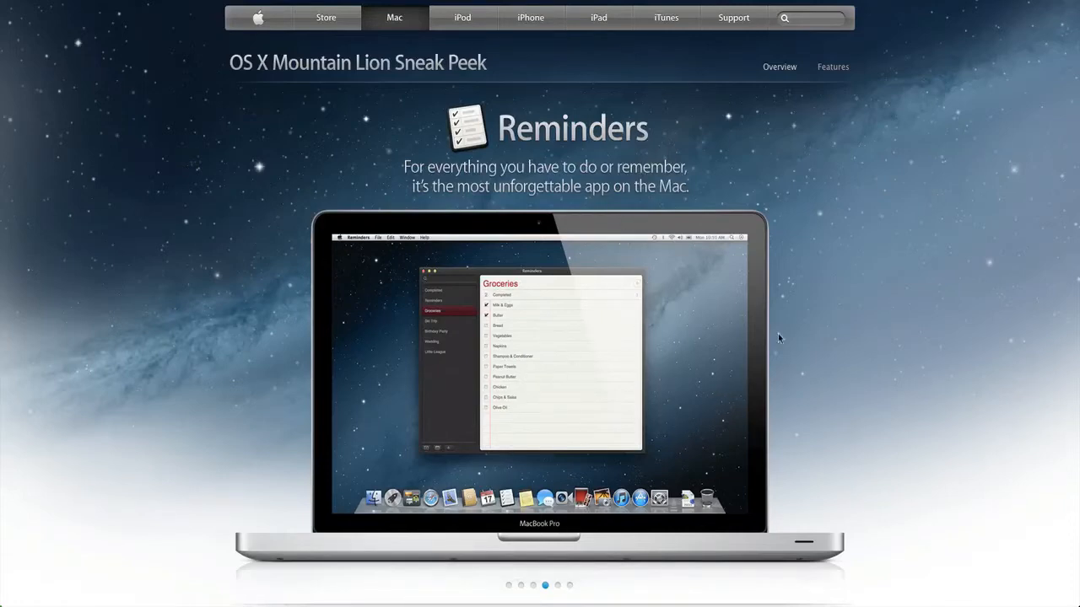
pyautogui.moveTo(528, 537)
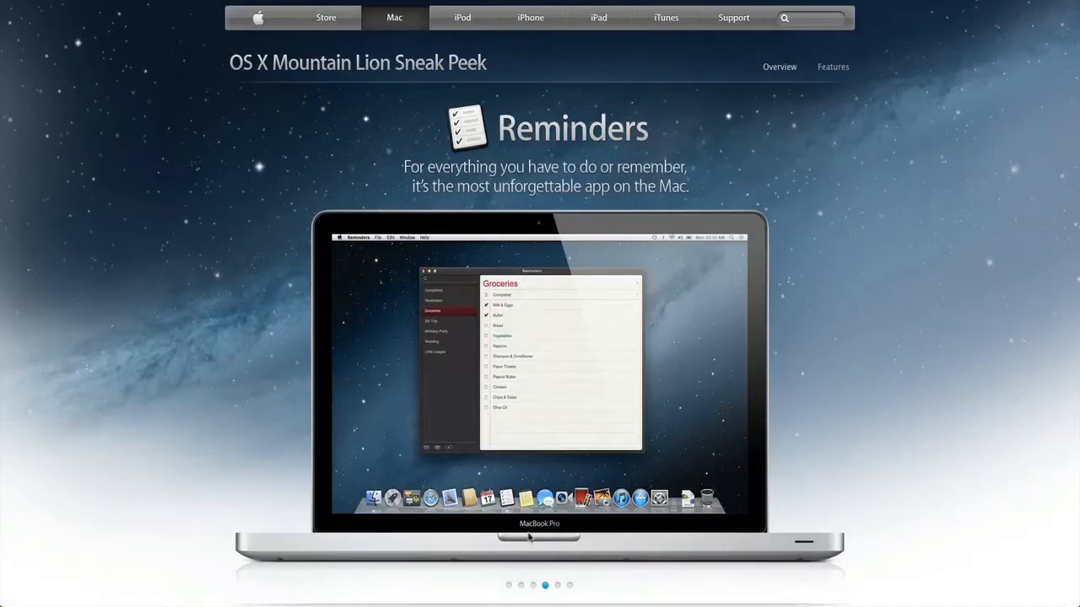
pyautogui.moveTo(554, 582)
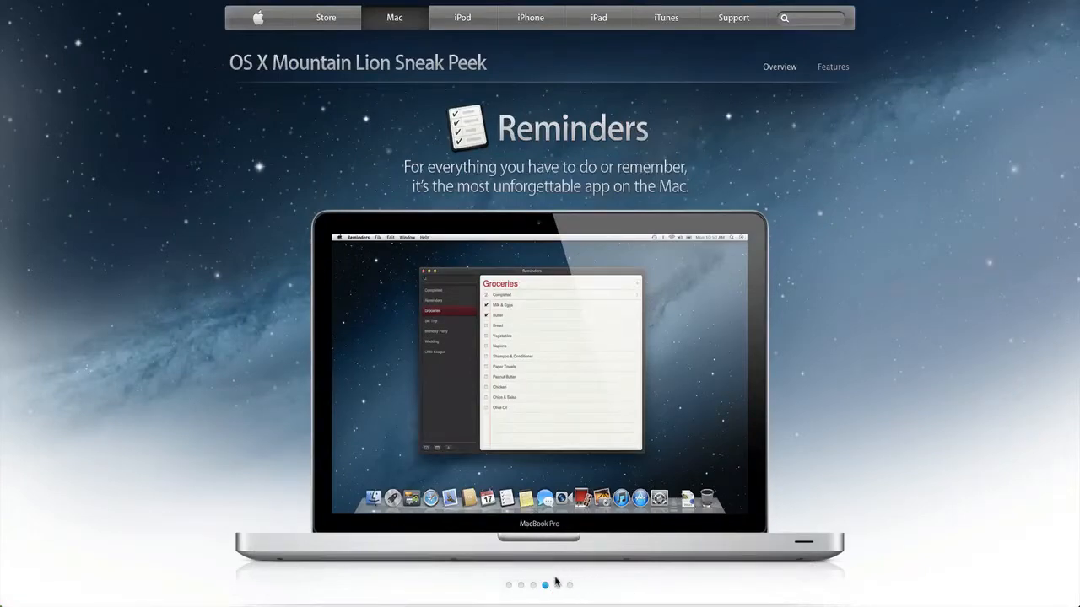
pyautogui.moveTo(544, 585)
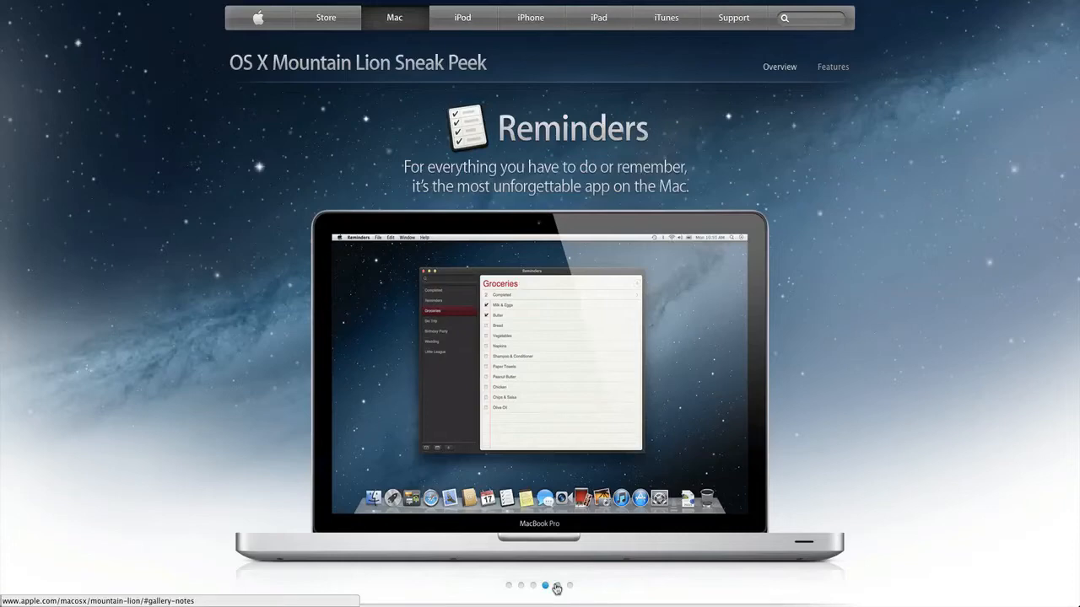
# - Select the fifth gallery dot to show the Notes cookie recipe slide
pyautogui.click(557, 586)
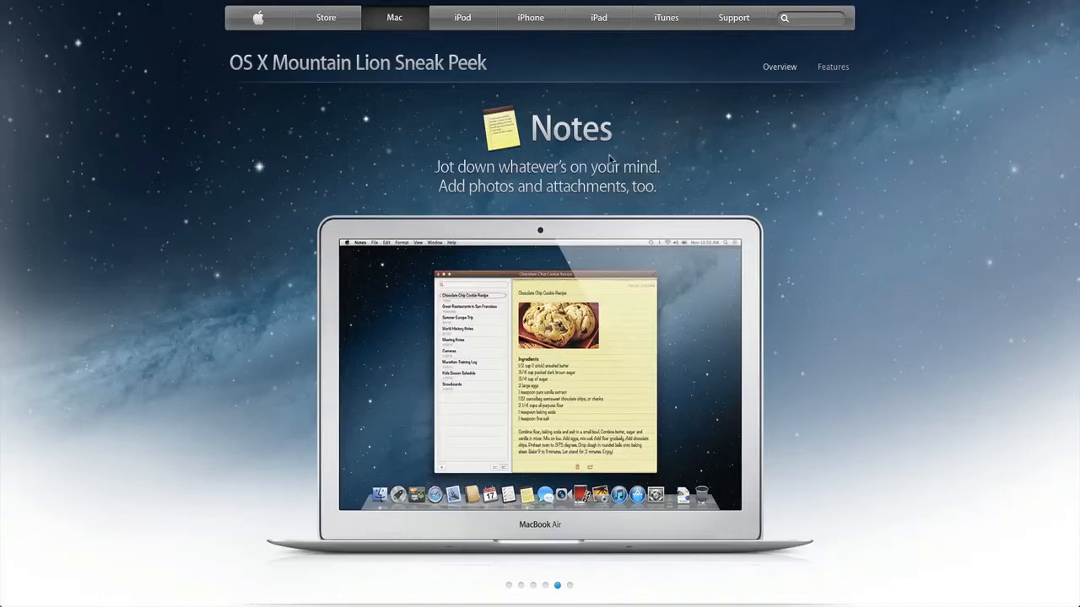
pyautogui.moveTo(552, 223)
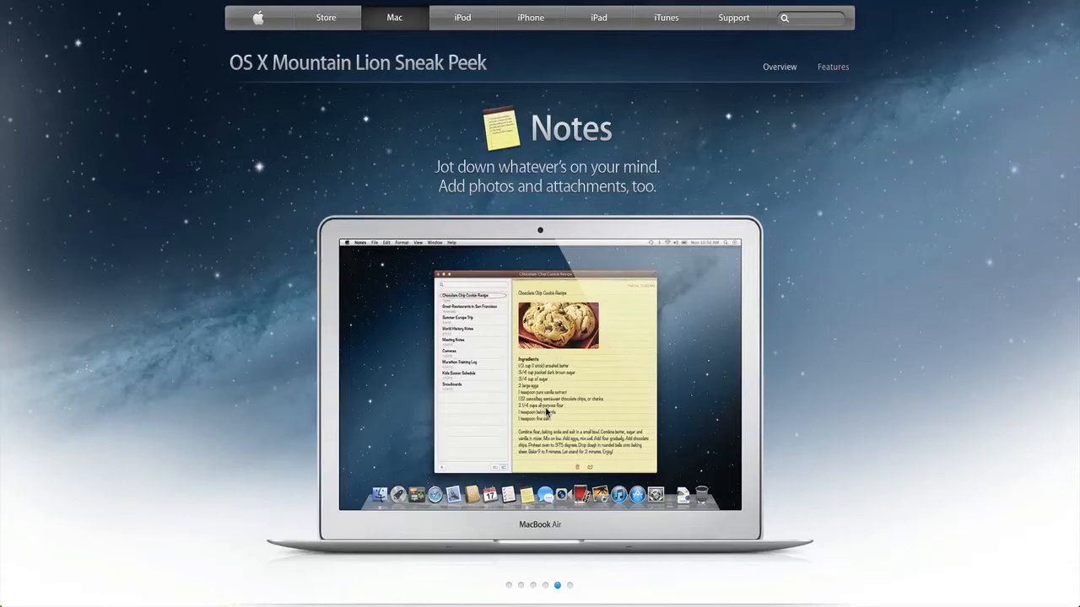
pyautogui.moveTo(546, 412)
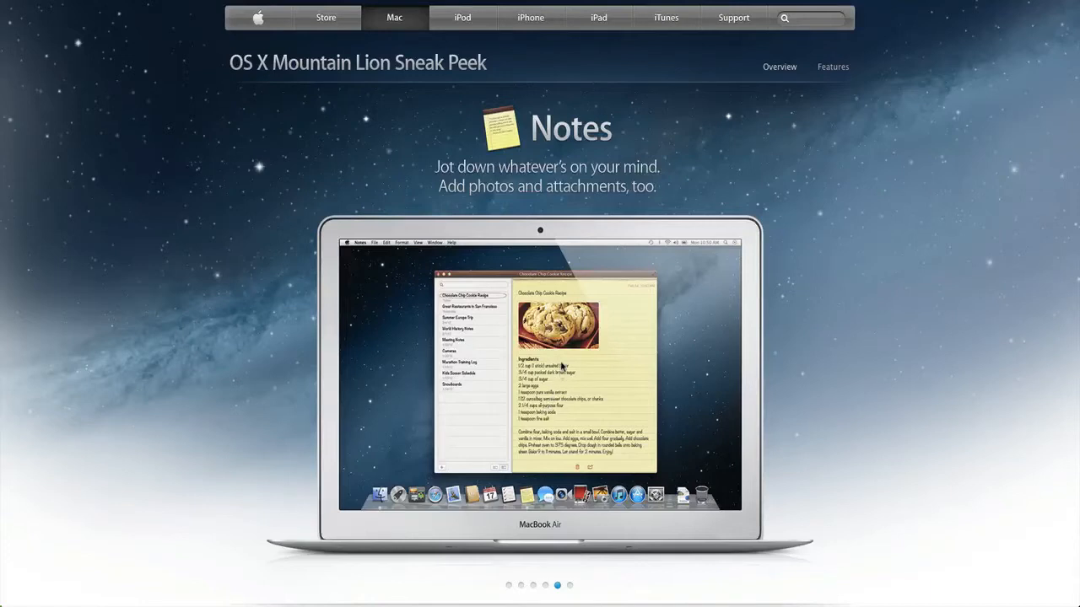
pyautogui.moveTo(569, 359)
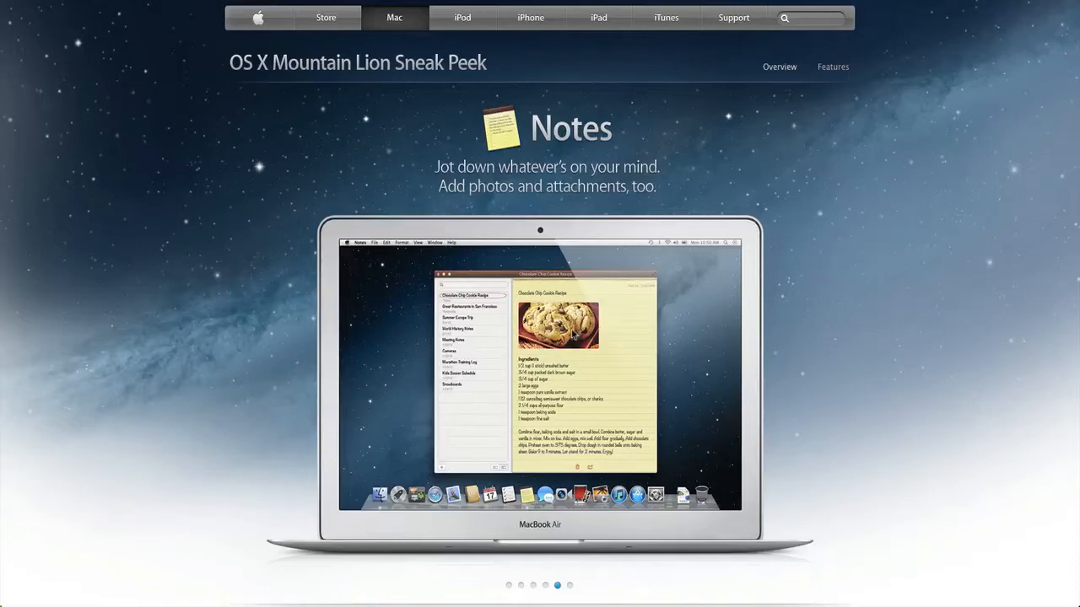
pyautogui.moveTo(547, 570)
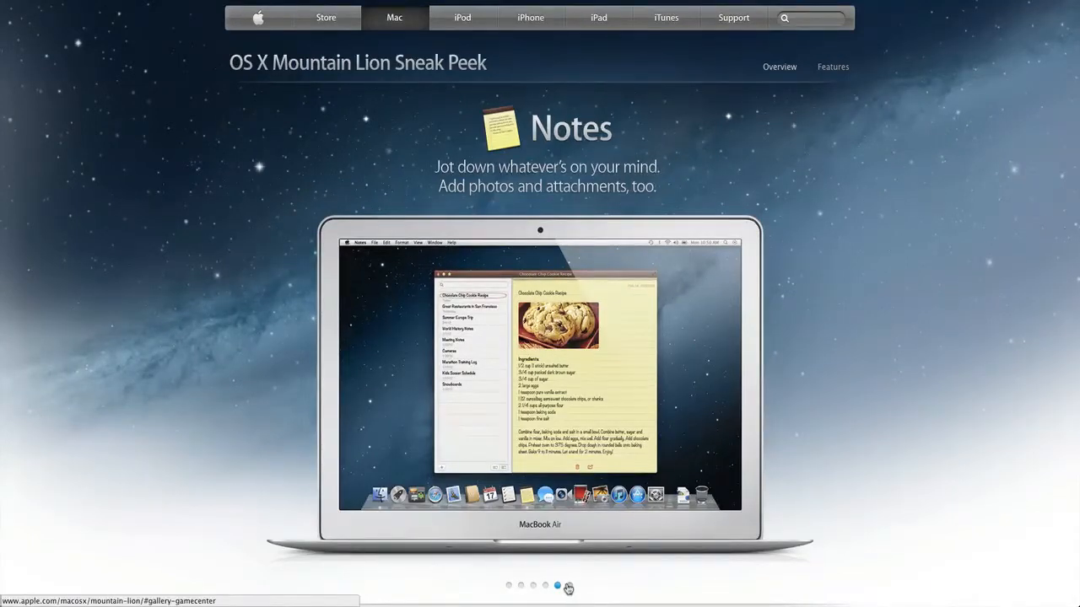
# - Select the sixth gallery dot to show the Game Center racing slide
pyautogui.click(569, 585)
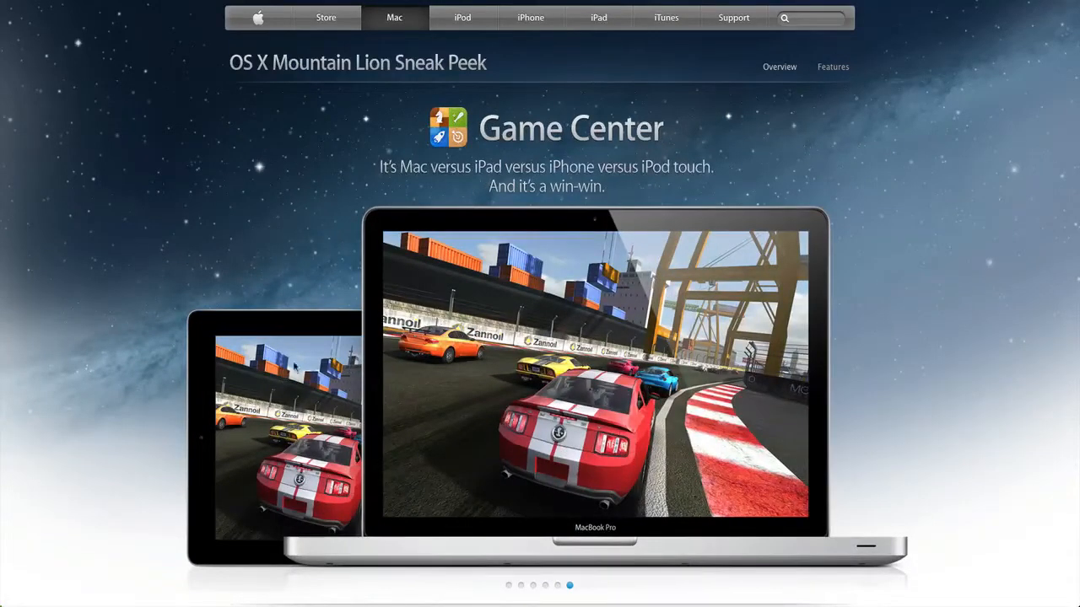
pyautogui.moveTo(582, 204)
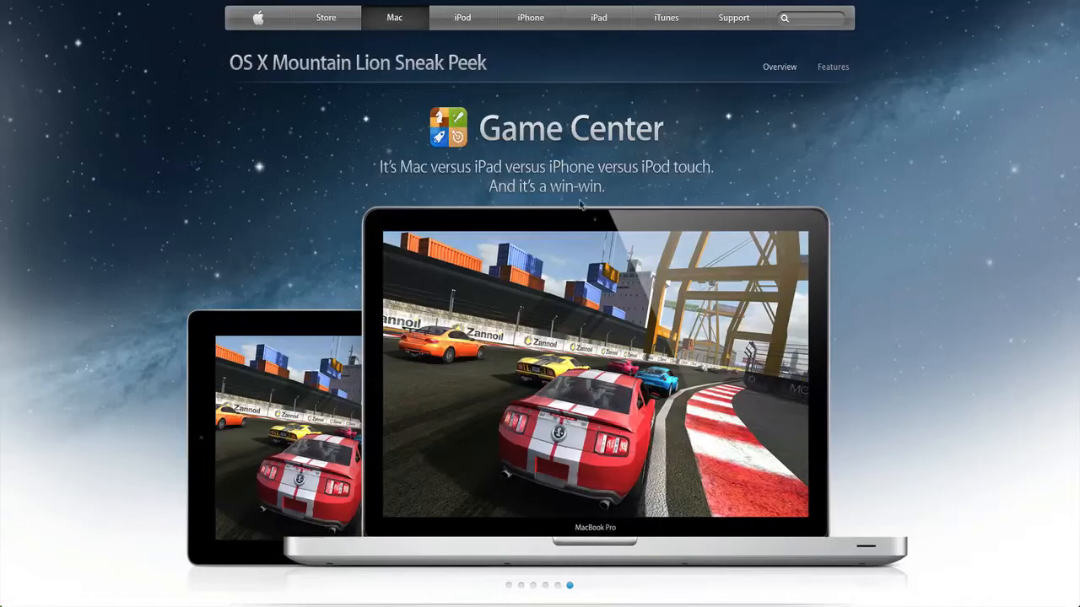
pyautogui.moveTo(542, 305)
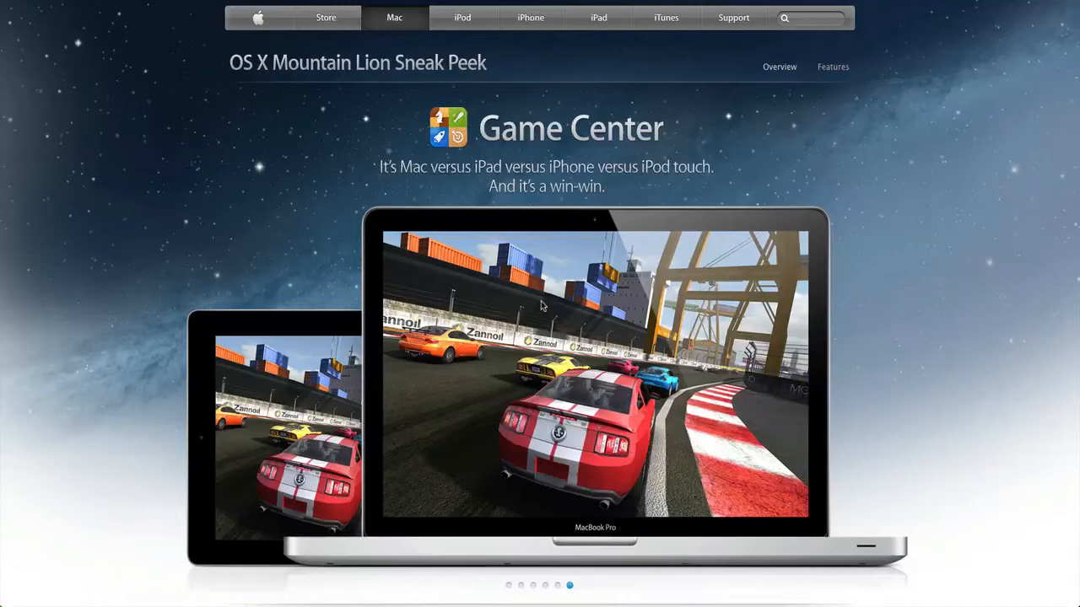
pyautogui.moveTo(774, 55)
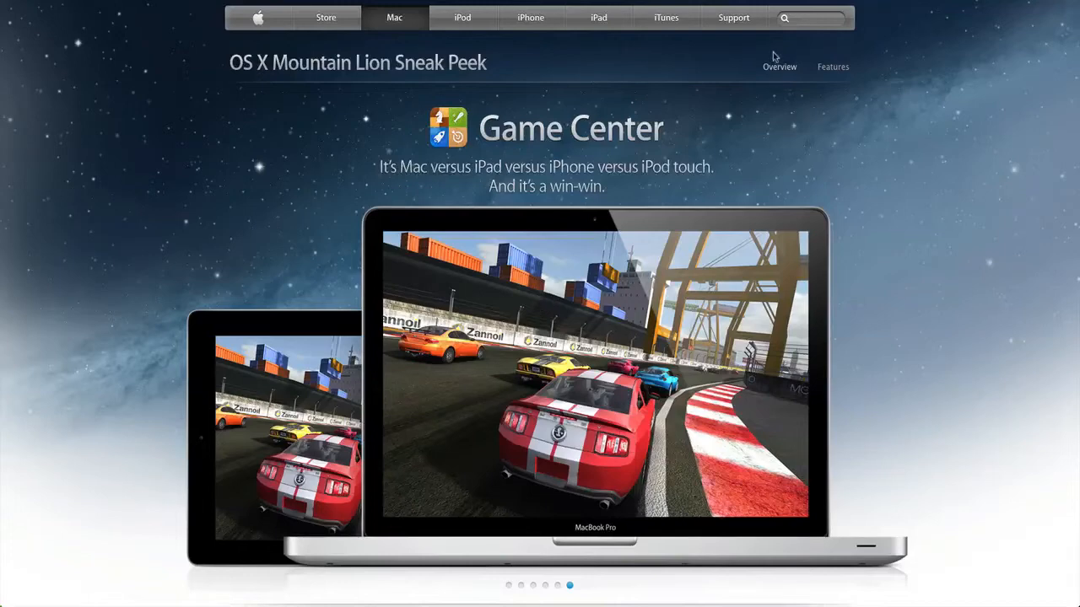
# - Scroll down the Features page through iCloud Easy Setup to the Messages section
pyautogui.scroll(-3)
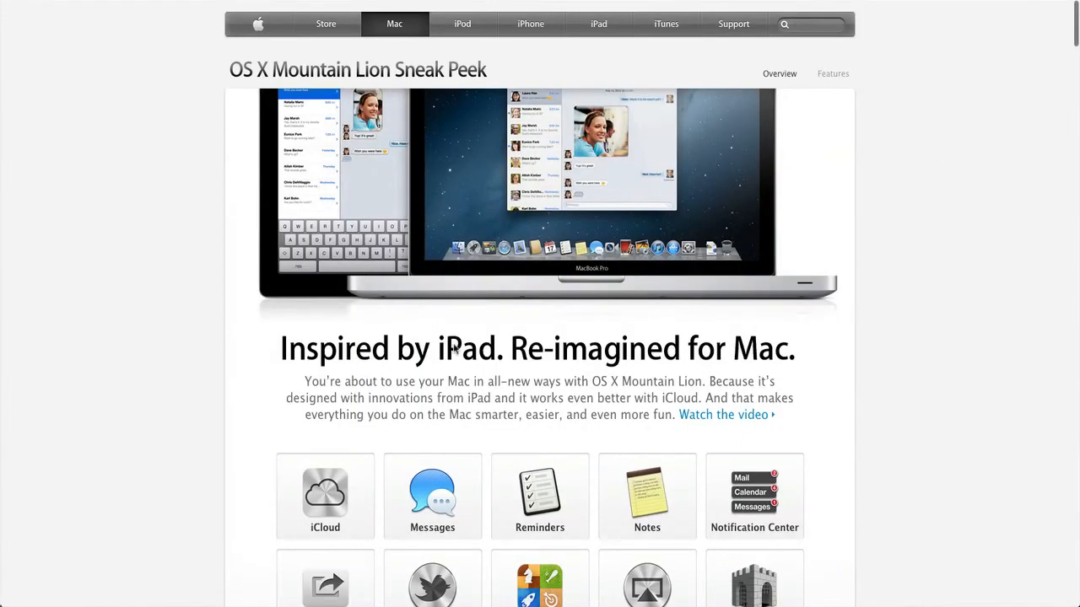
pyautogui.scroll(-3)
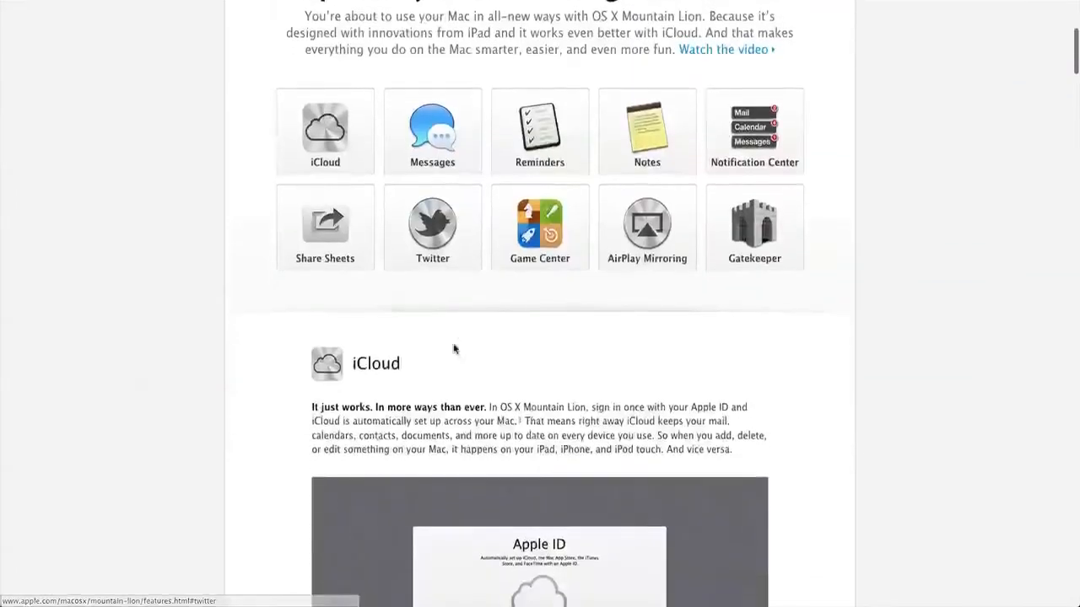
pyautogui.scroll(-3)
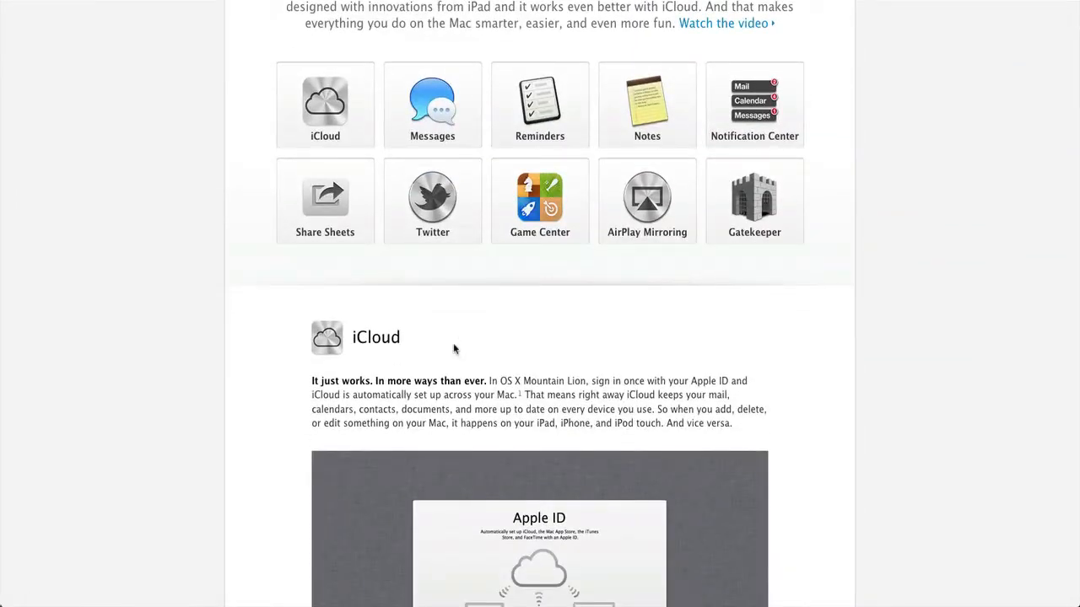
pyautogui.scroll(-3)
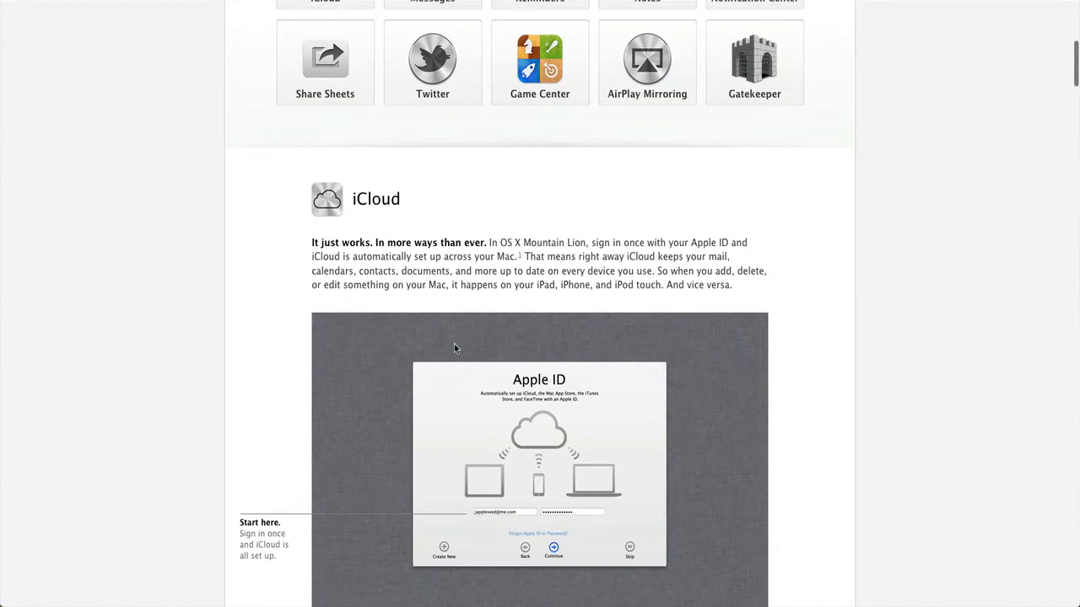
pyautogui.scroll(-3)
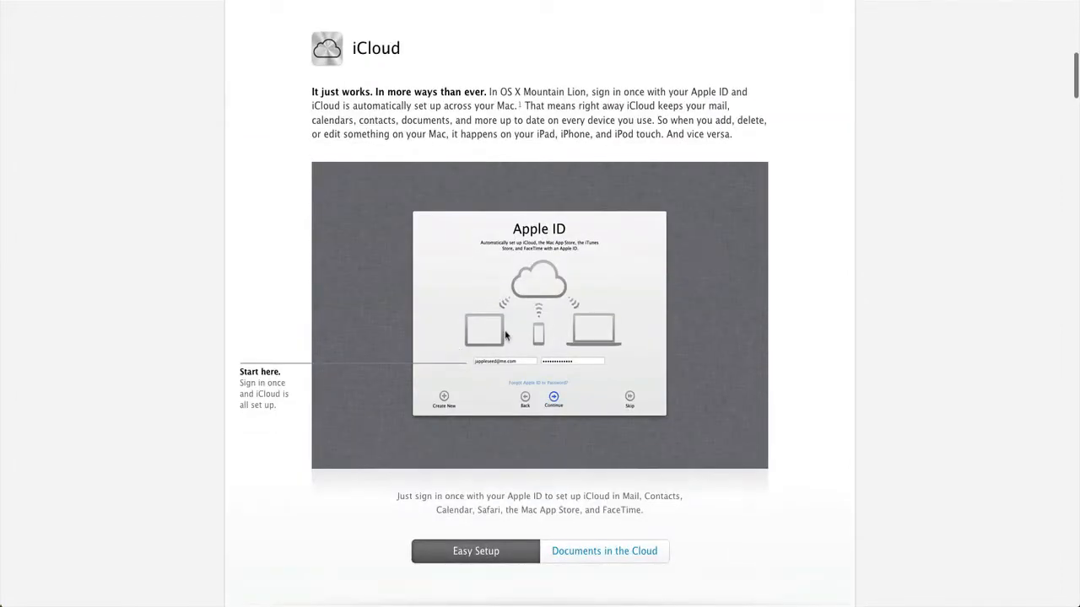
pyautogui.moveTo(506, 336)
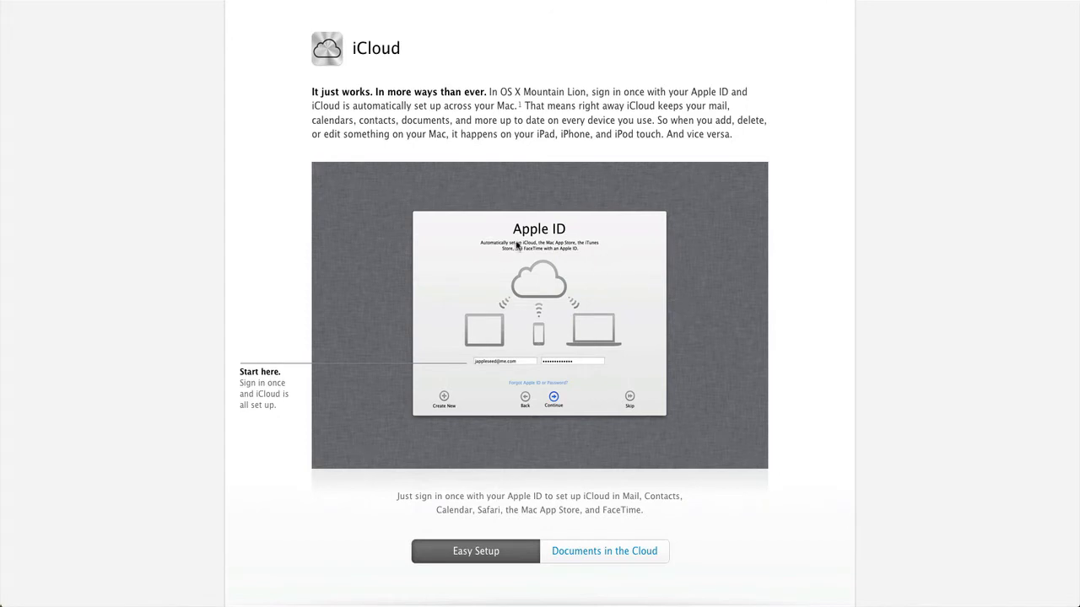
pyautogui.moveTo(550, 304)
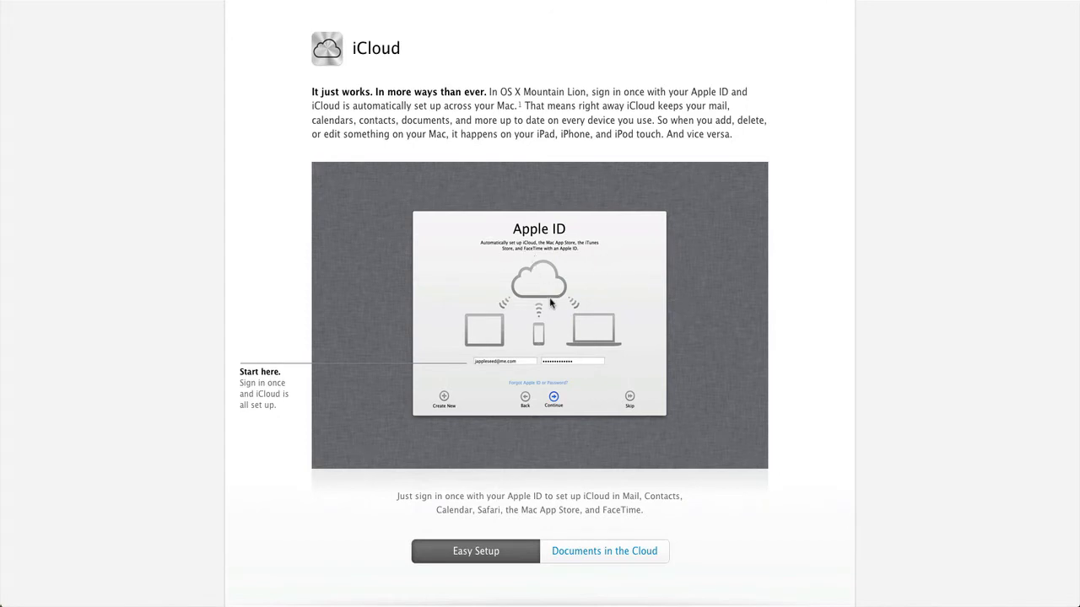
pyautogui.moveTo(551, 284)
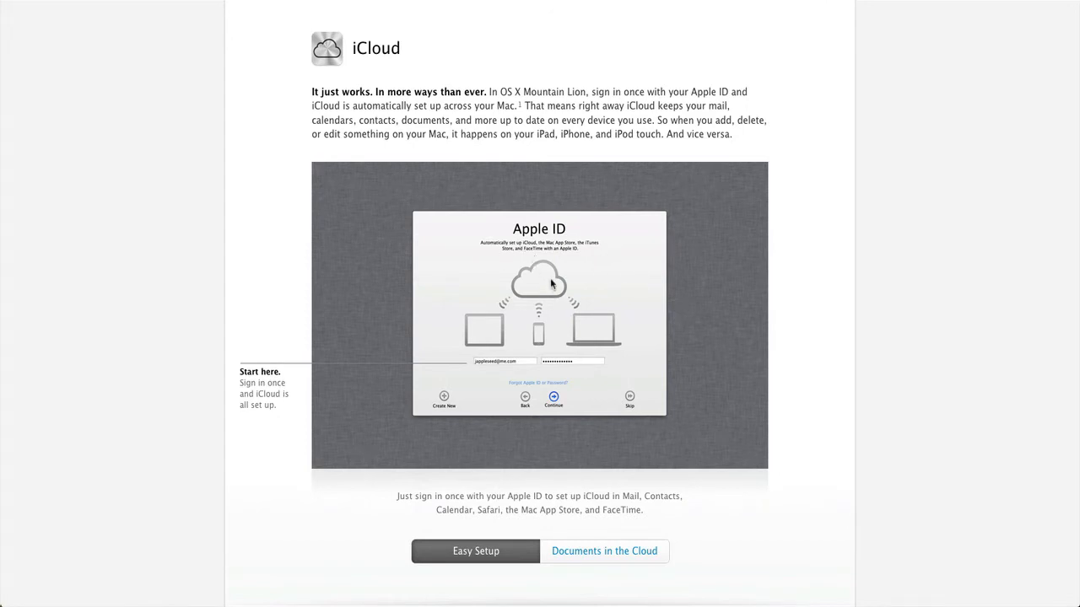
pyautogui.moveTo(637, 385)
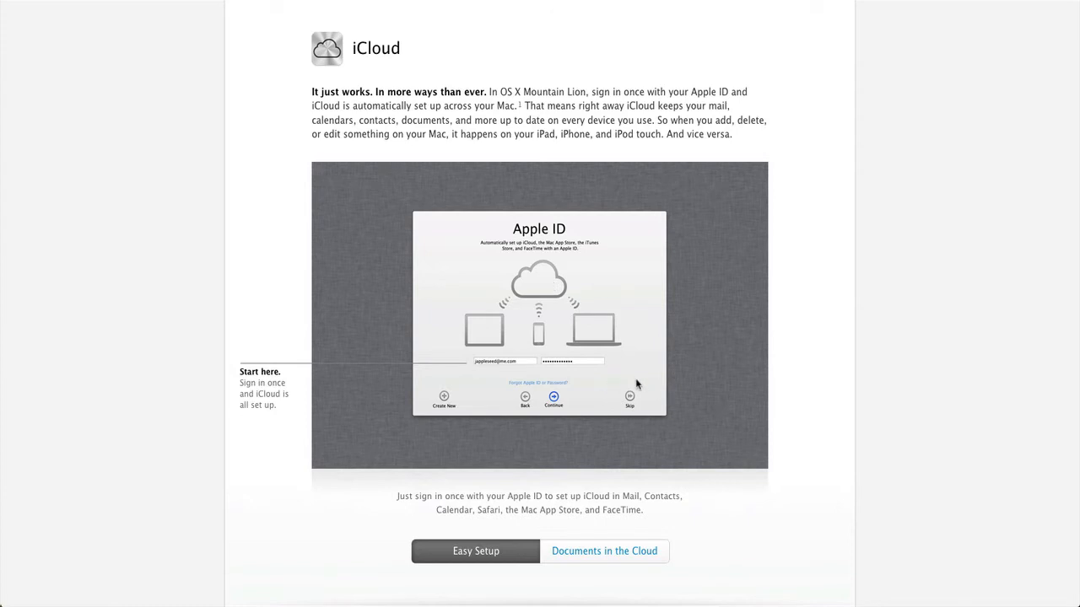
pyautogui.scroll(-3)
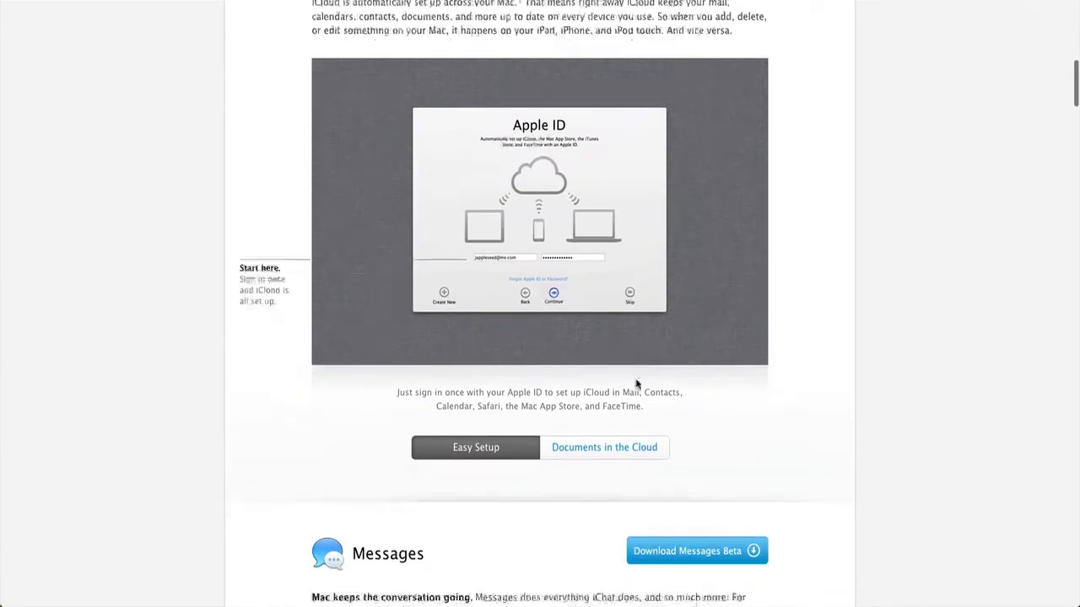
pyautogui.scroll(-3)
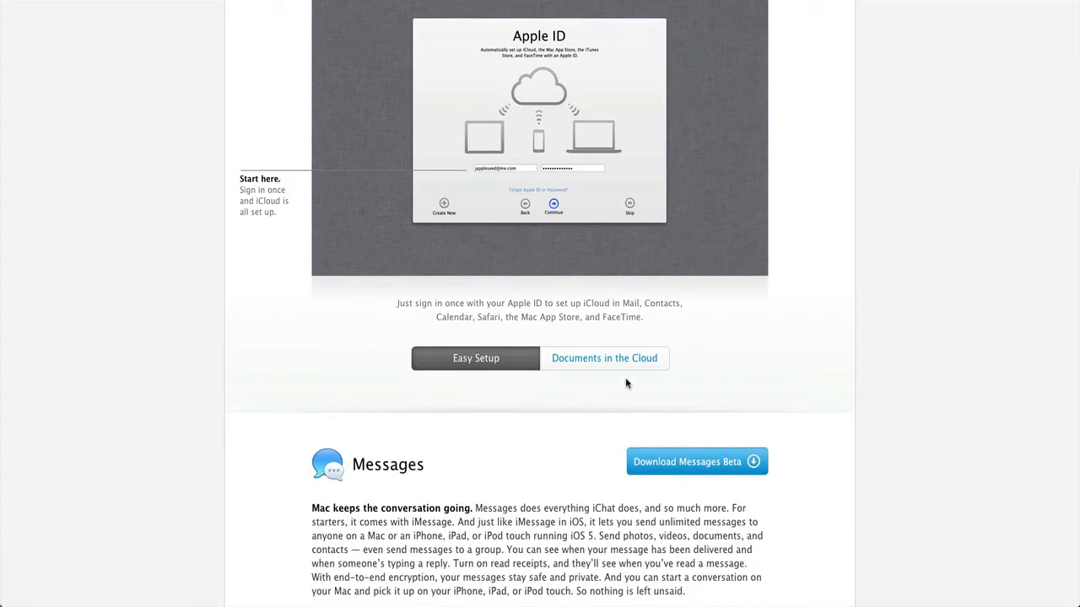
pyautogui.scroll(-3)
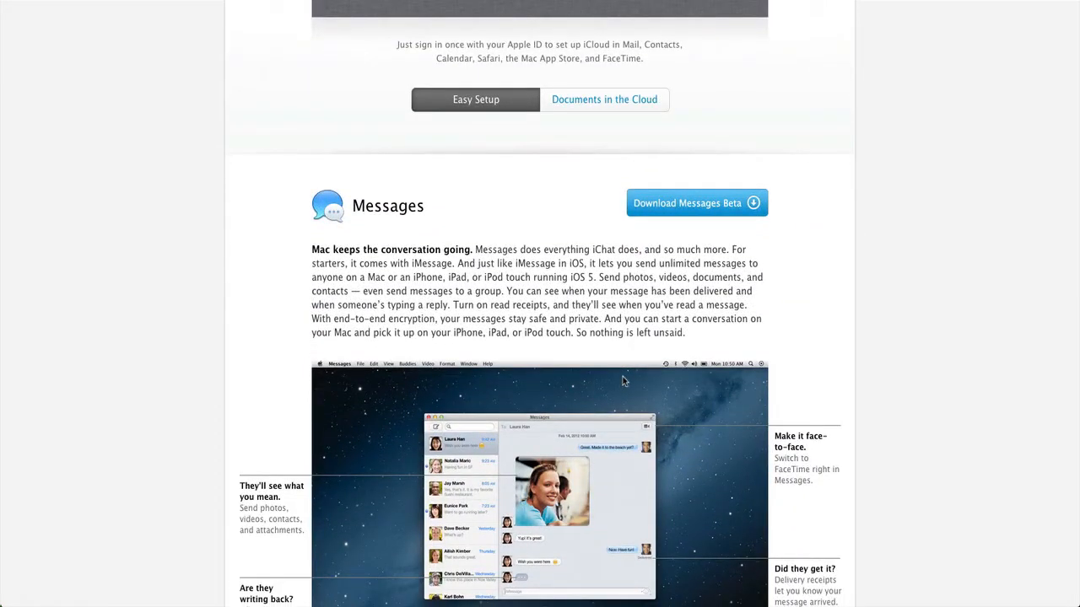
pyautogui.moveTo(625, 376)
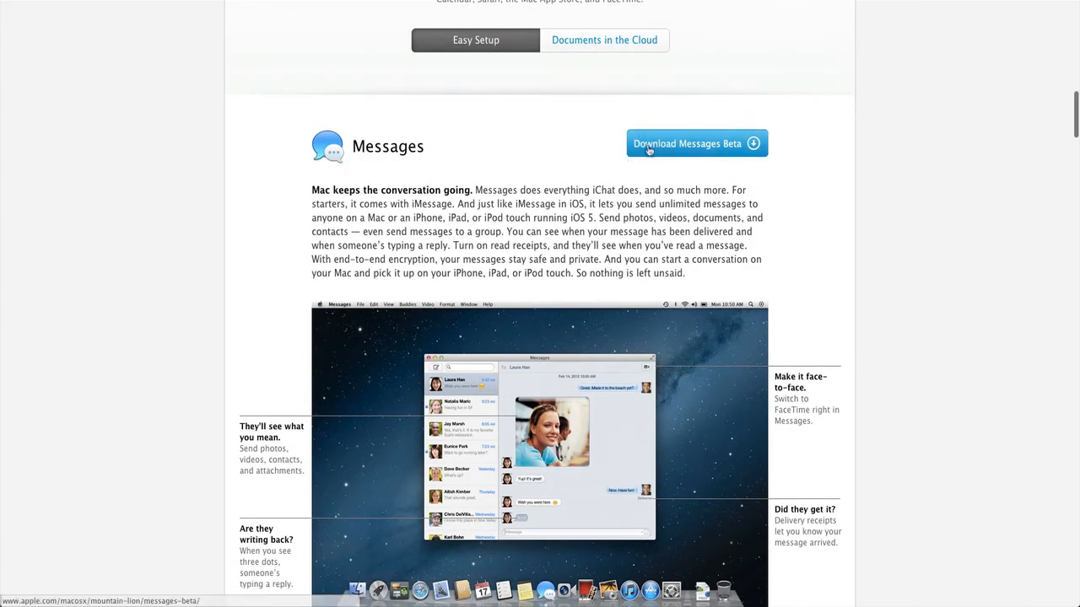
# - Scroll past the Messages gallery to the Reminders screenshot and Notes heading
pyautogui.scroll(-3)
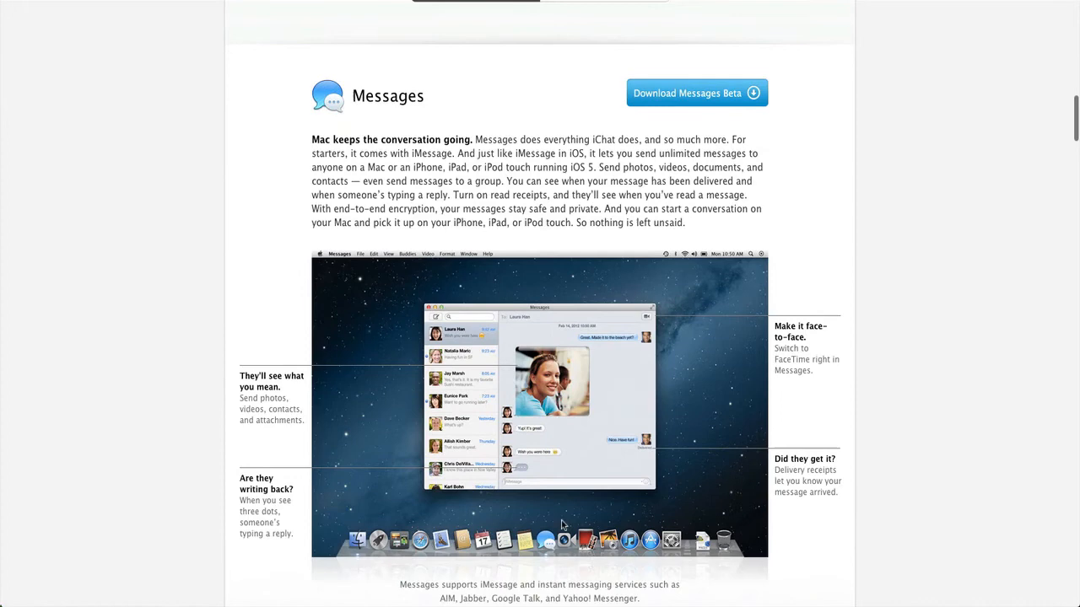
pyautogui.moveTo(717, 118)
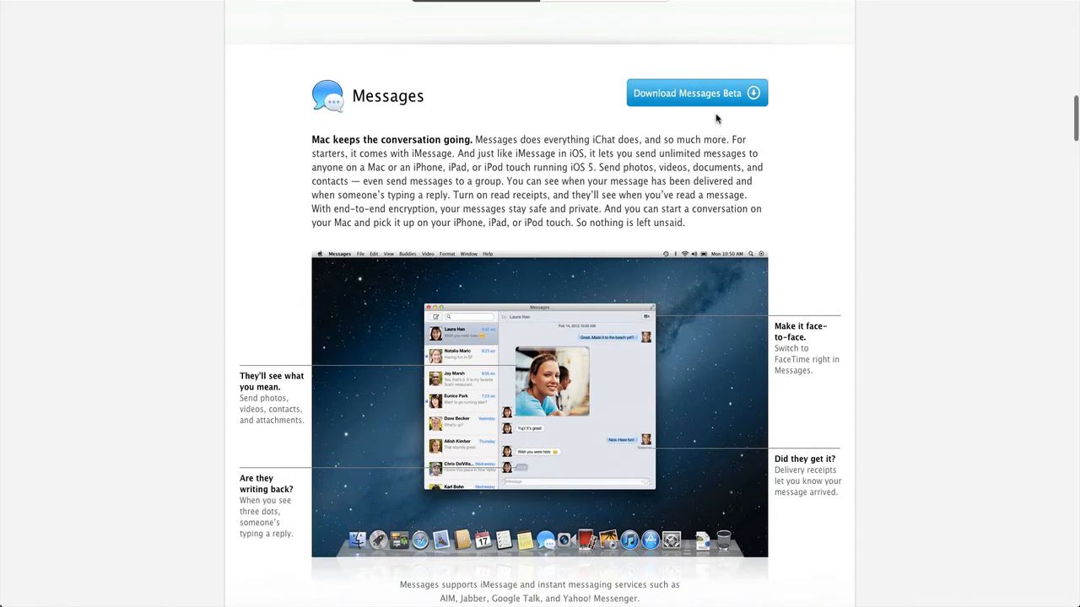
pyautogui.scroll(-3)
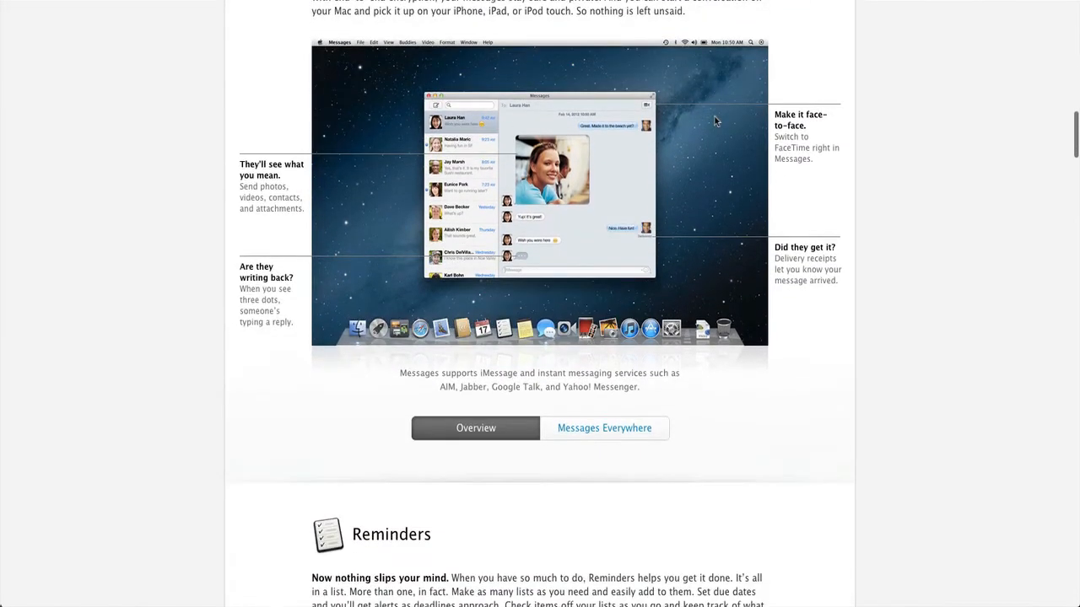
pyautogui.click(604, 427)
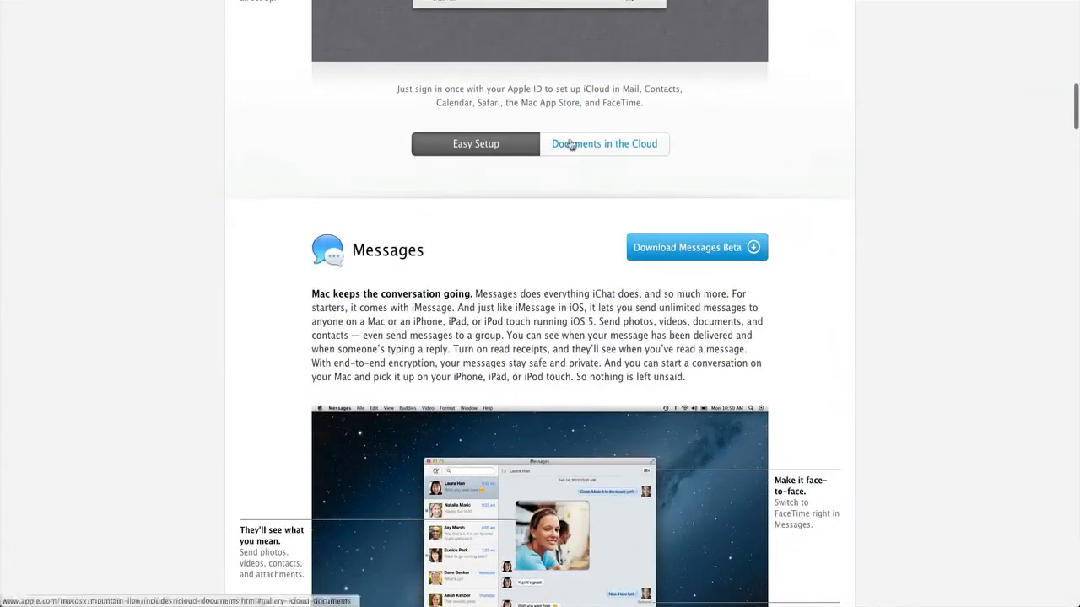
pyautogui.scroll(-3)
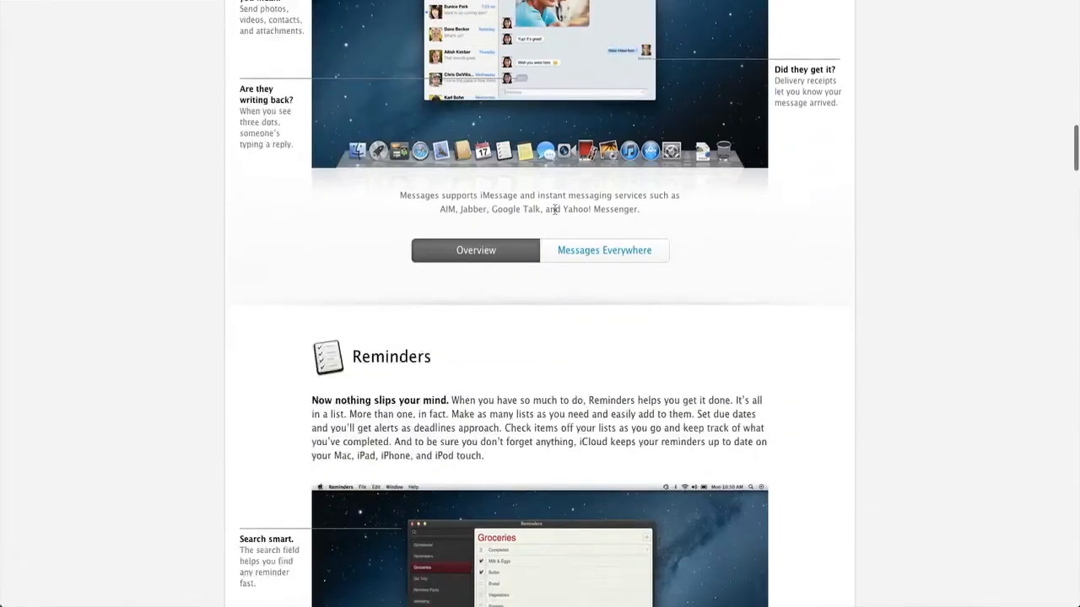
pyautogui.scroll(-3)
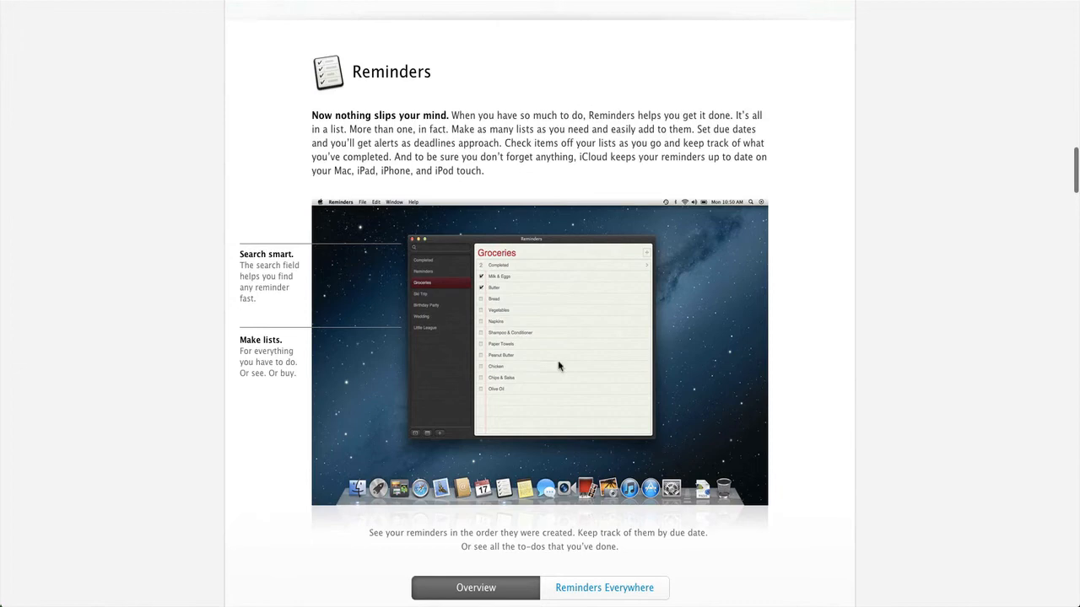
pyautogui.click(604, 588)
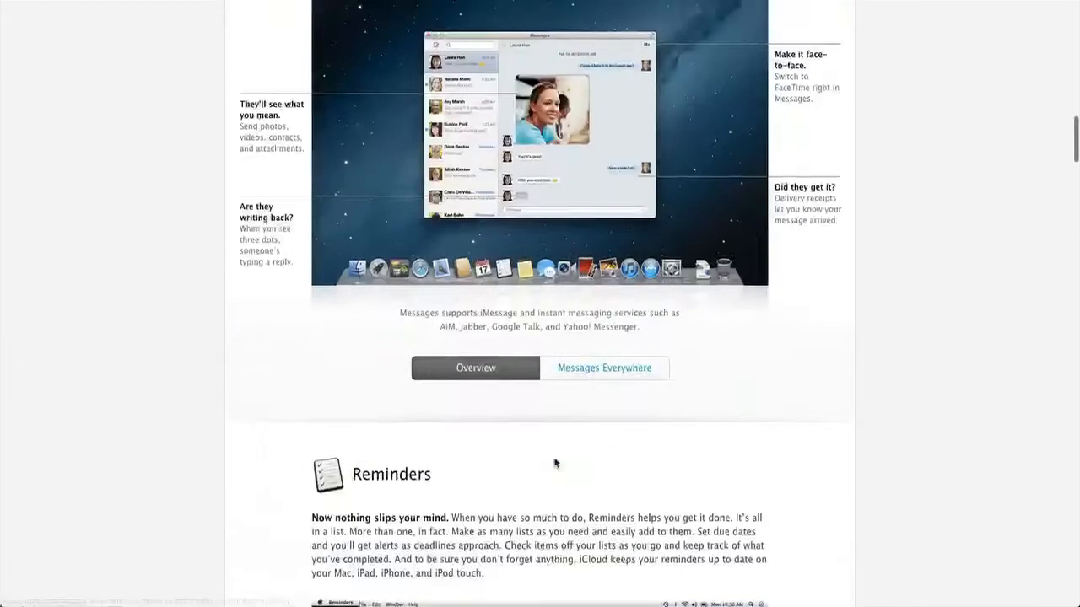
pyautogui.scroll(-3)
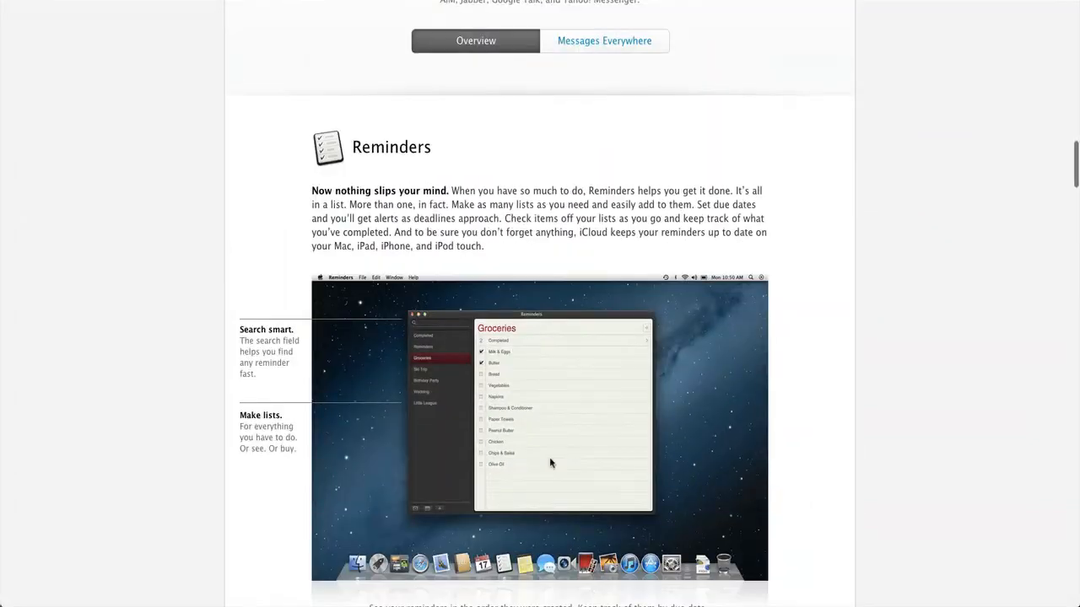
pyautogui.scroll(-3)
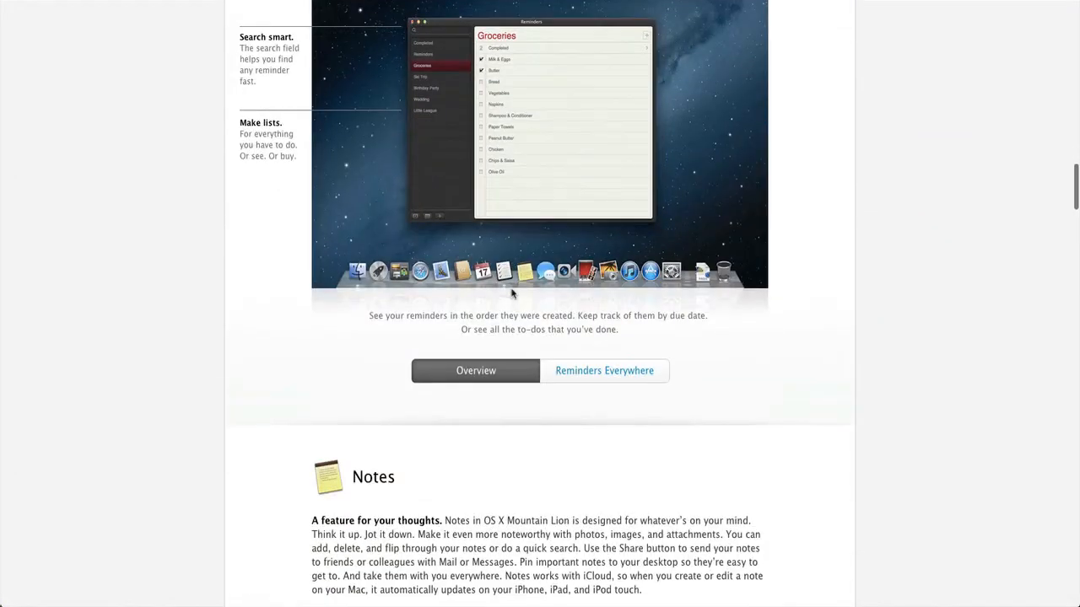
# - View 'Notes on the Desktop', then 'Notes Everywhere' with the note synced across devices
pyautogui.scroll(-3)
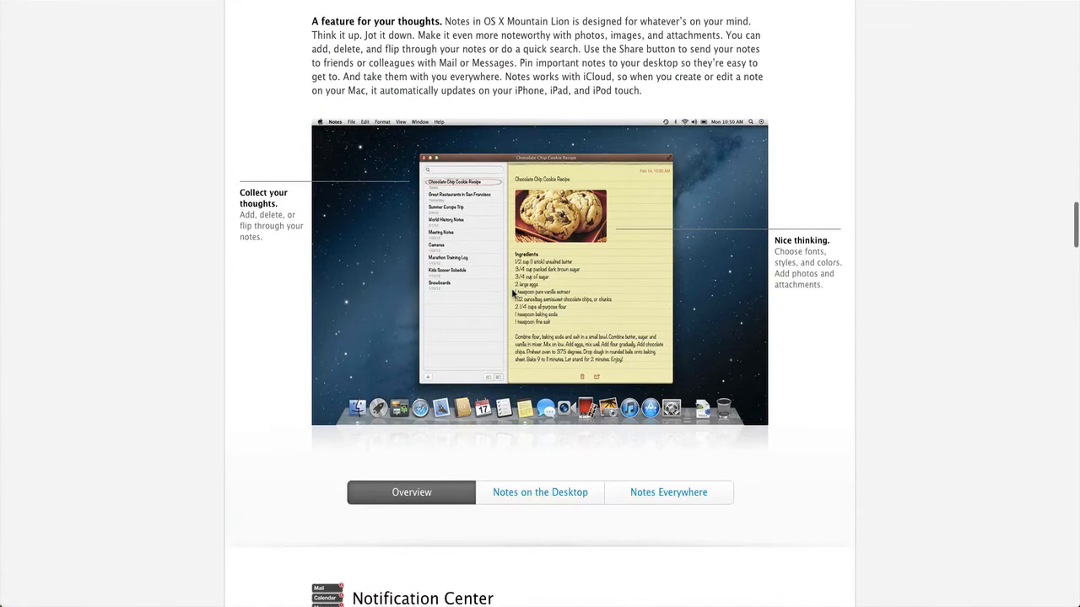
pyautogui.click(540, 491)
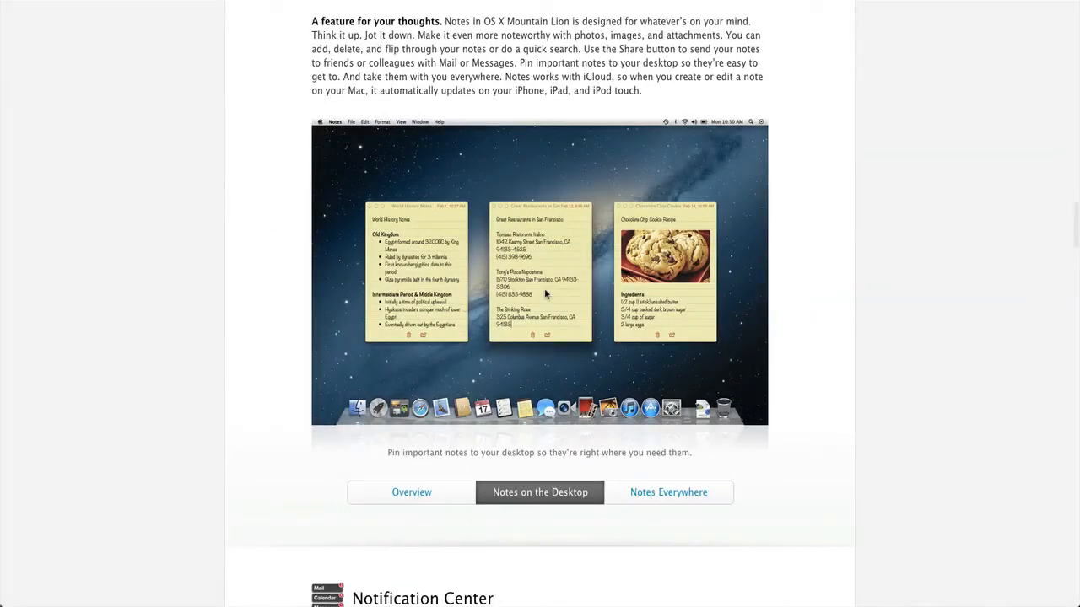
pyautogui.moveTo(513, 152)
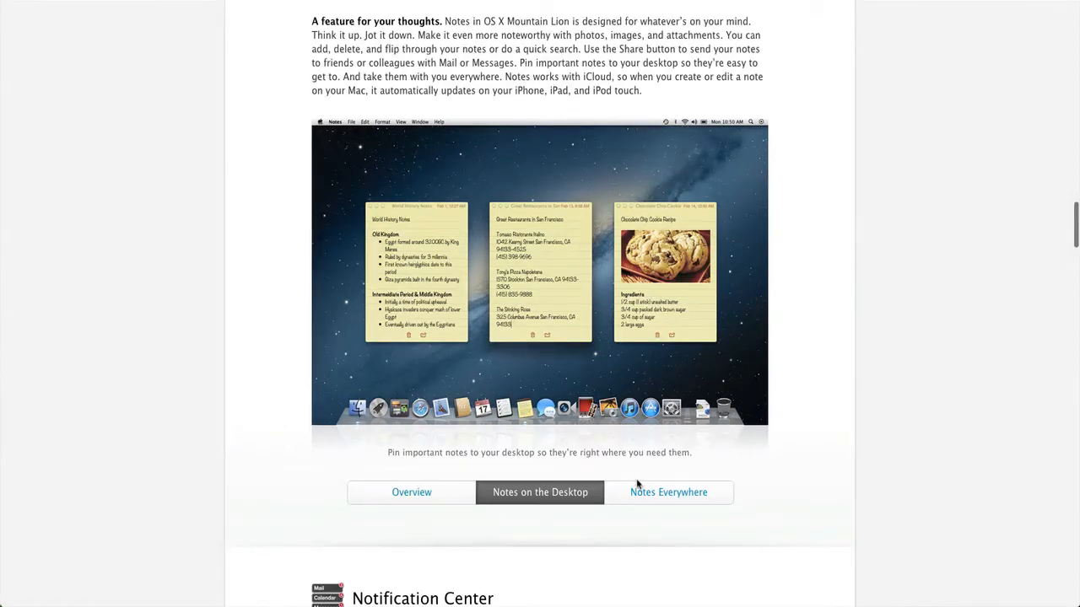
pyautogui.click(668, 492)
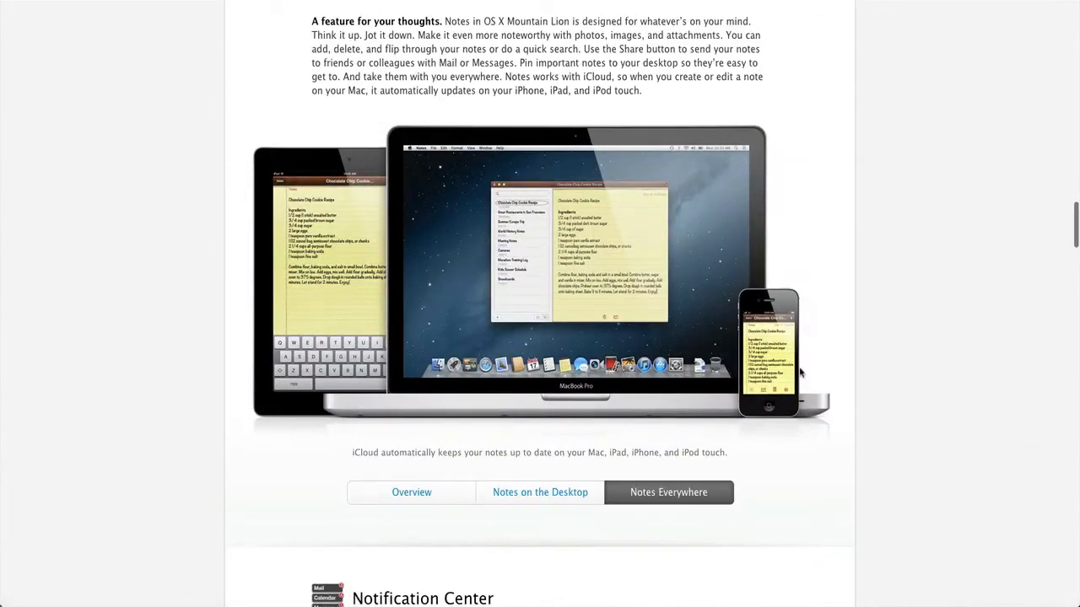
pyautogui.scroll(-3)
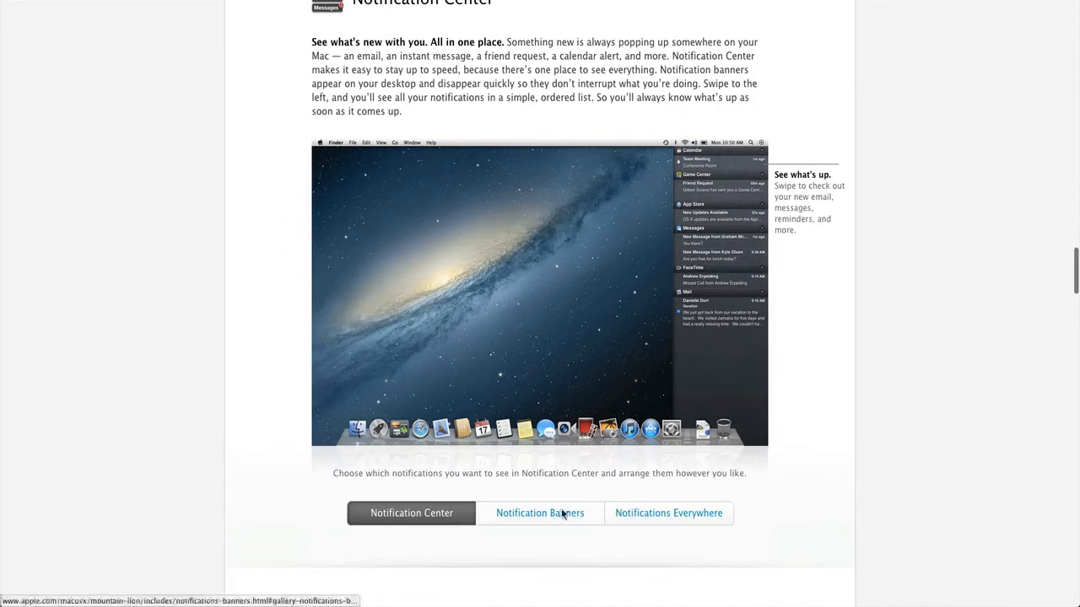
# - View 'Notification Banners', then 'Notifications Everywhere' over a full-screen photo app
pyautogui.click(539, 513)
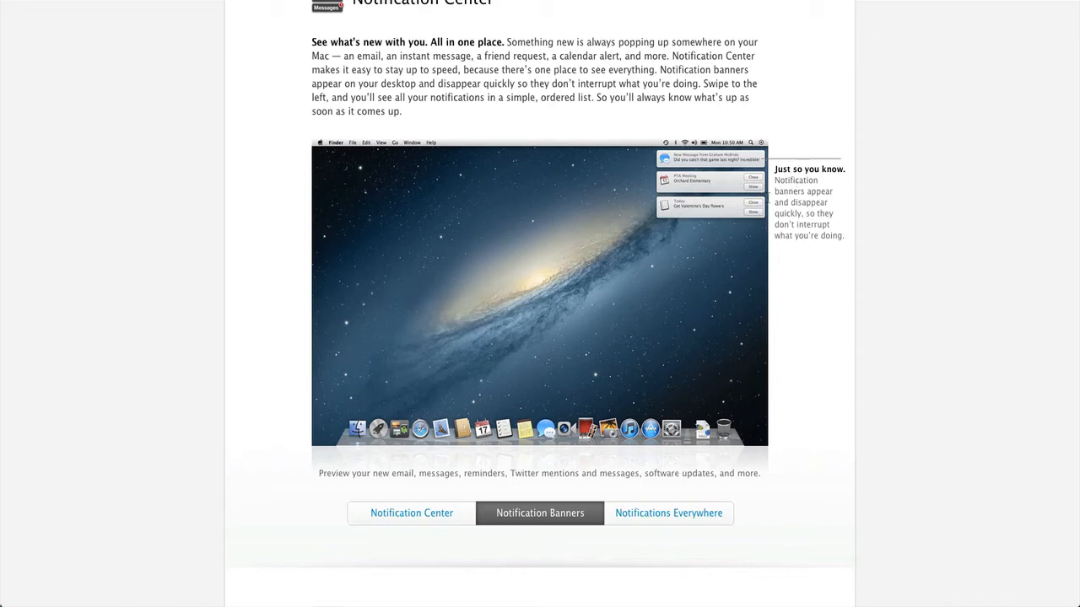
pyautogui.moveTo(668, 513)
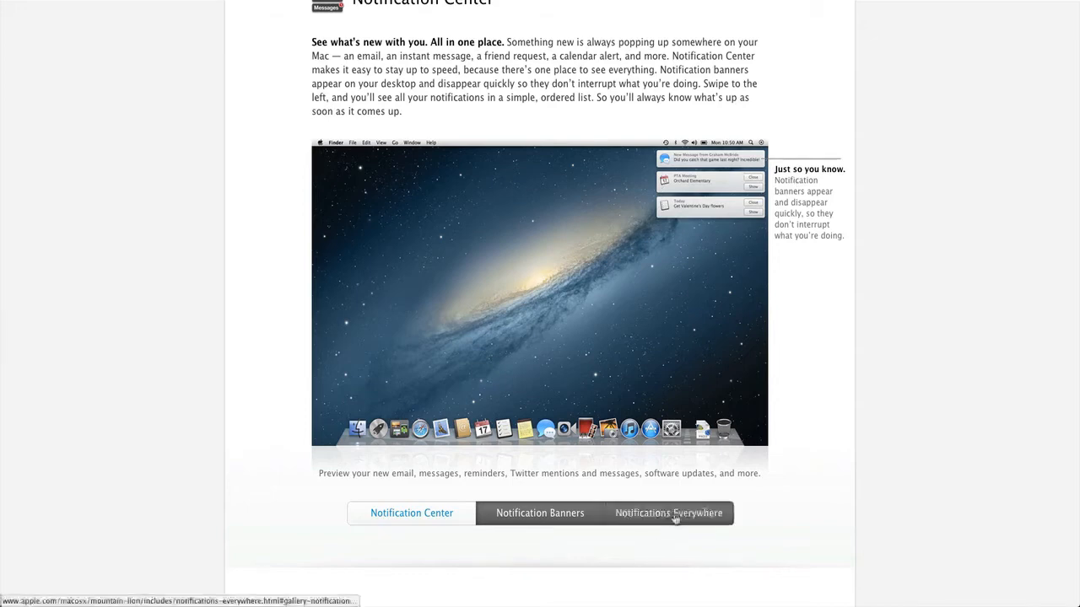
pyautogui.click(669, 512)
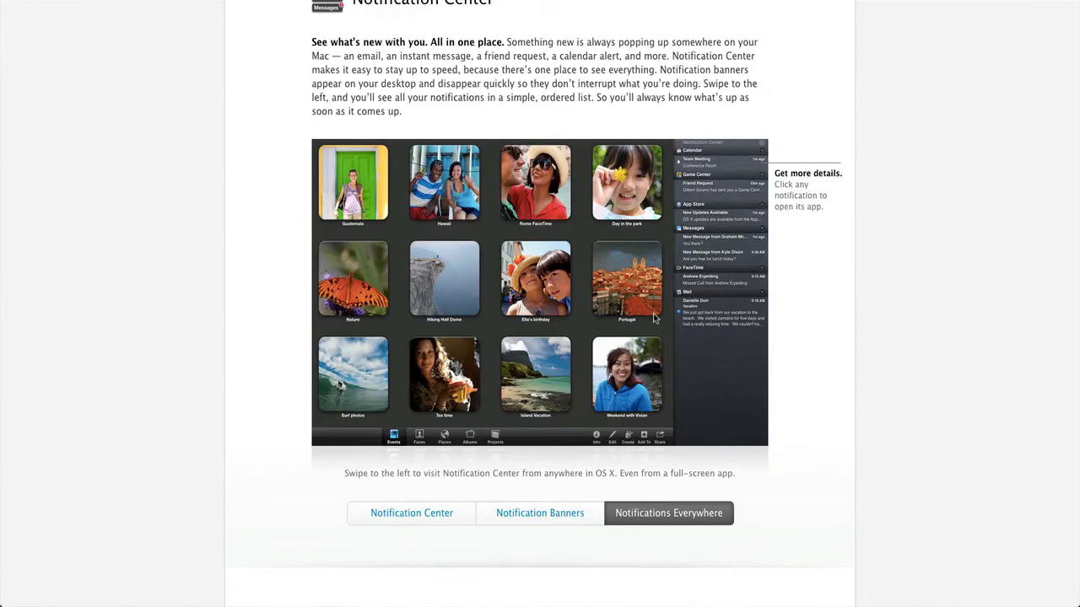
# - Scroll past the Share Sheets gallery to the Twitter section's Tweet Sheet screenshot
pyautogui.scroll(-3)
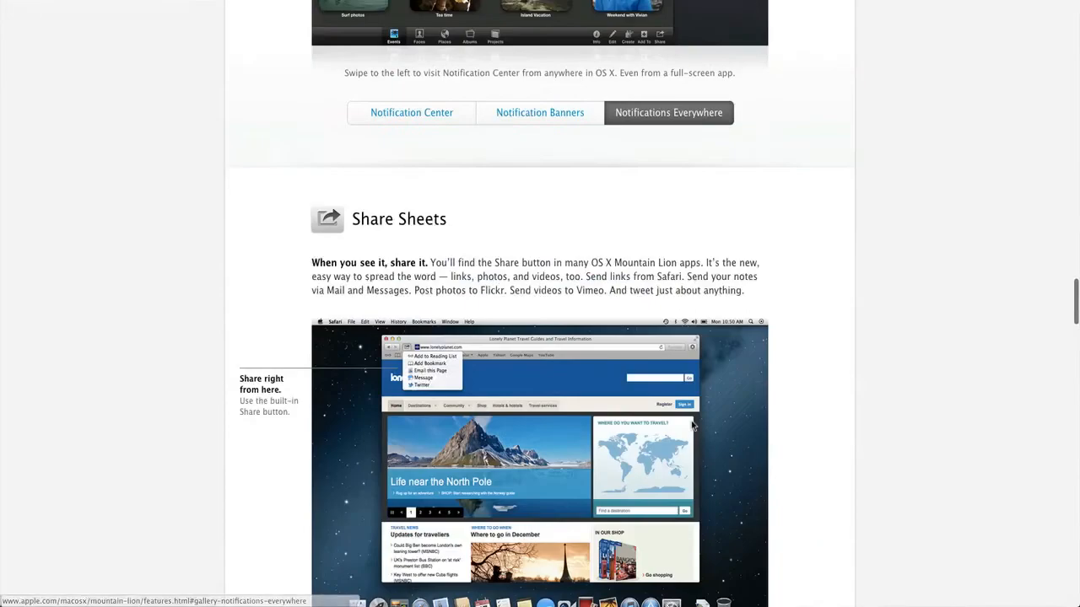
pyautogui.scroll(-3)
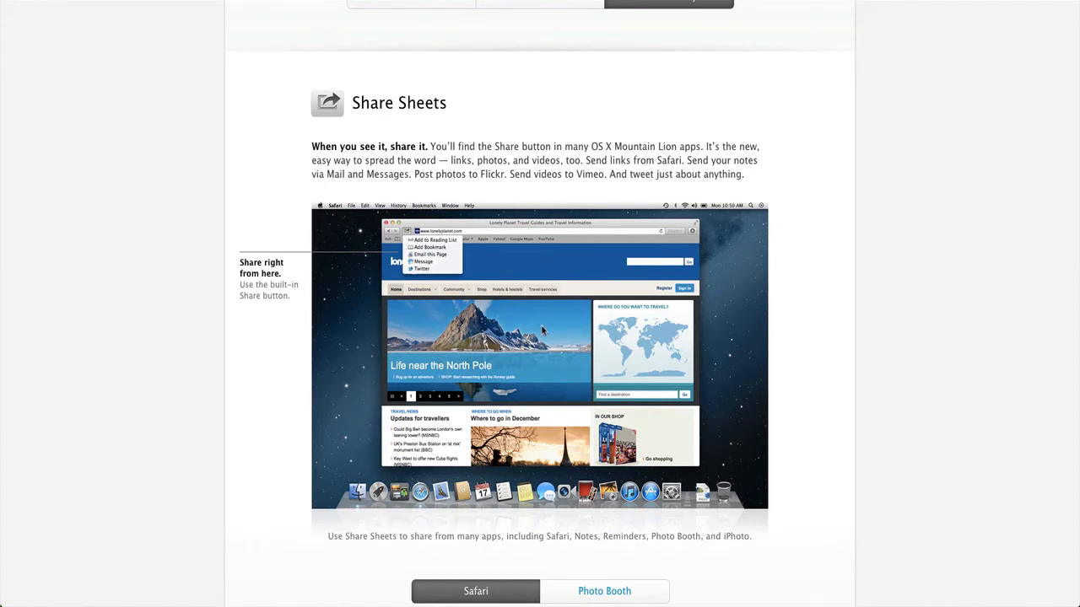
pyautogui.moveTo(482, 229)
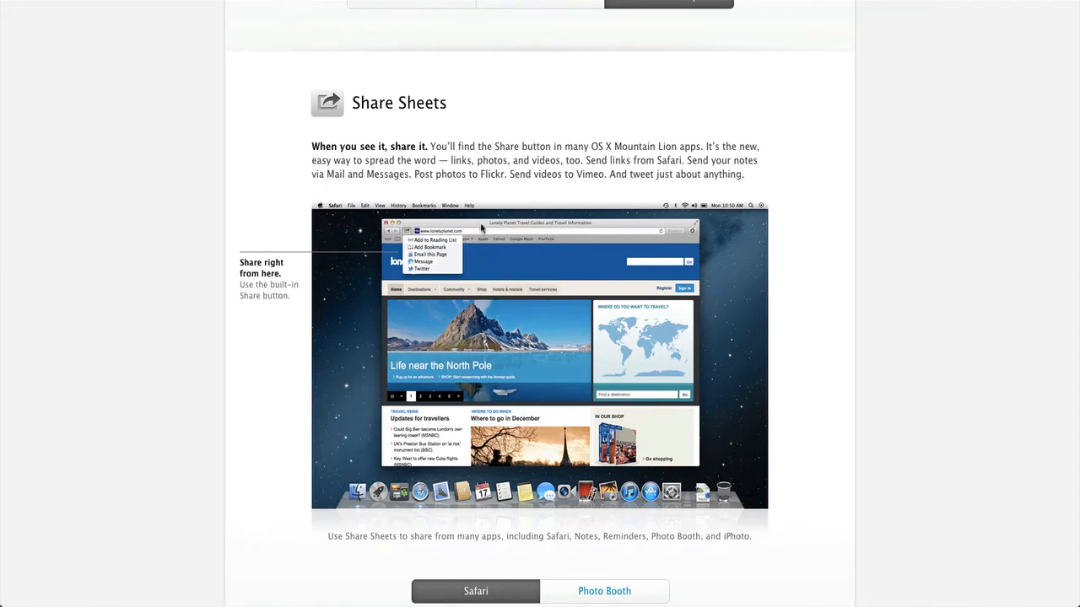
pyautogui.moveTo(541, 265)
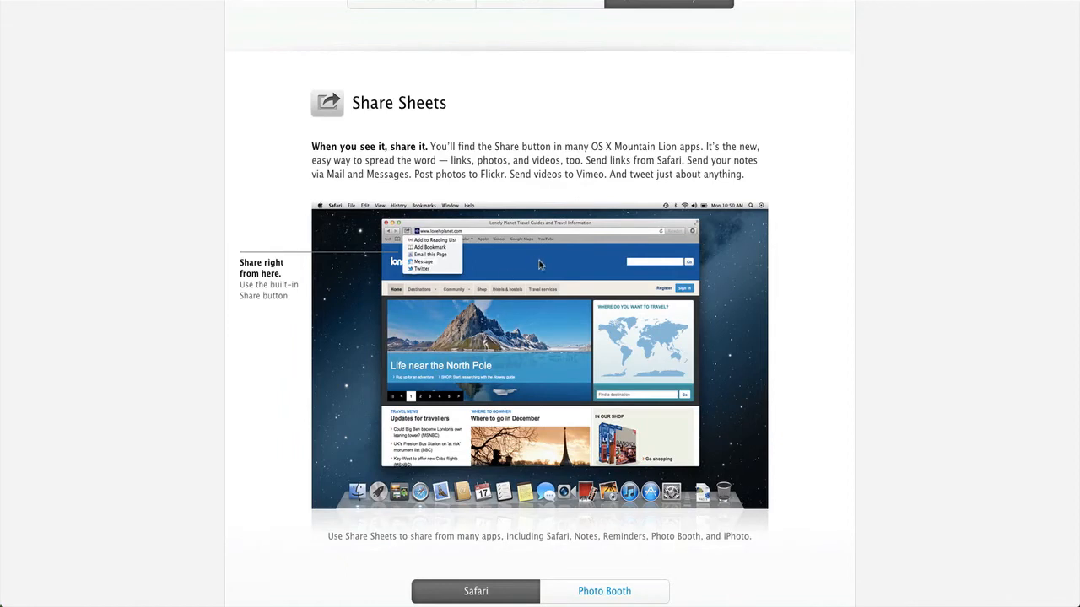
pyautogui.moveTo(768, 306)
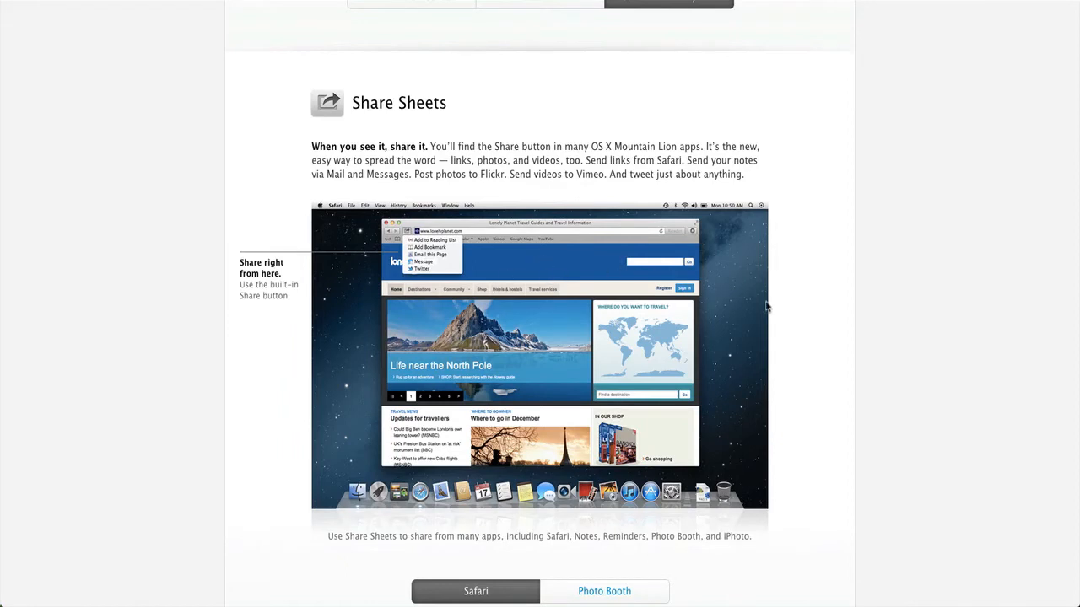
pyautogui.scroll(-3)
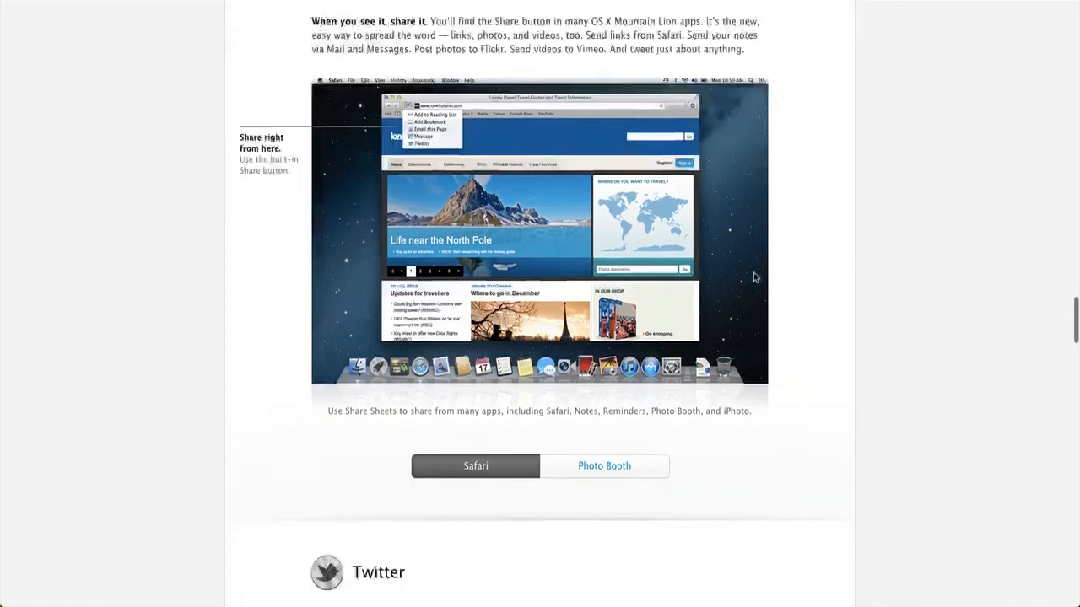
pyautogui.scroll(-3)
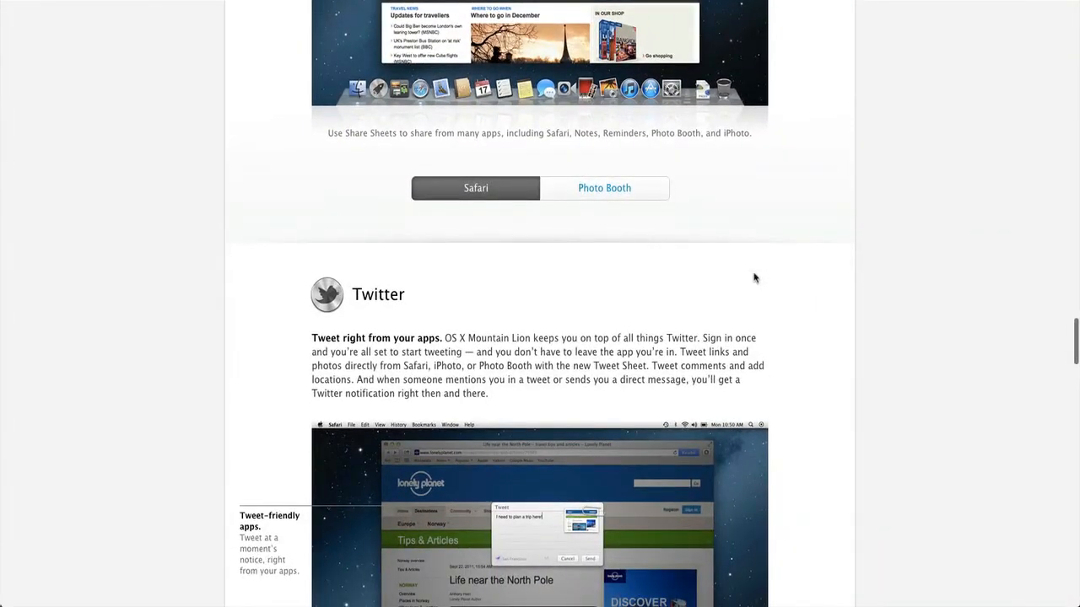
pyautogui.scroll(-3)
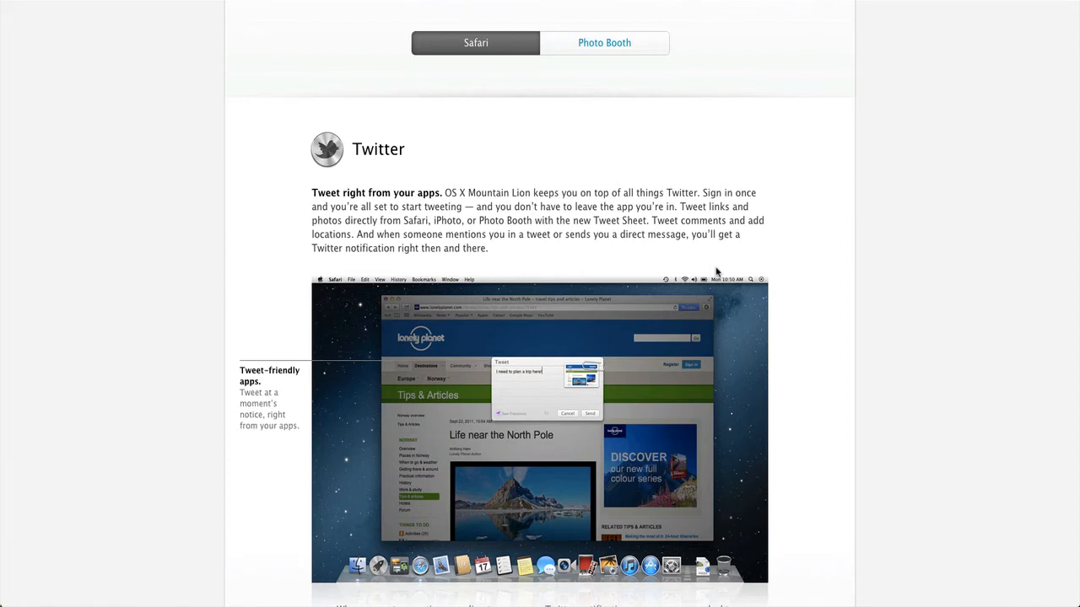
pyautogui.moveTo(430, 294)
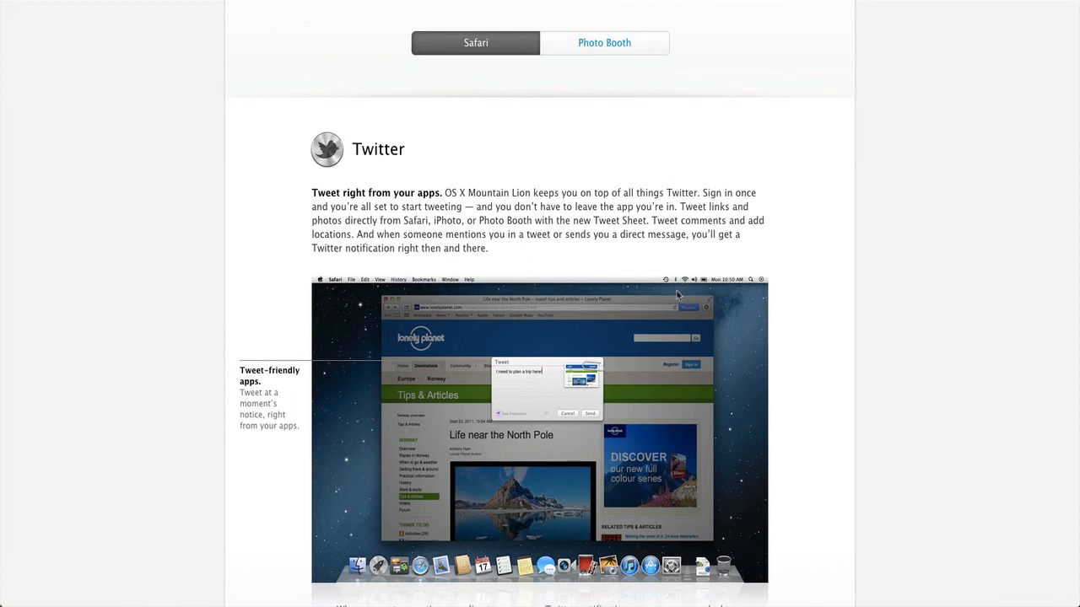
pyautogui.moveTo(776, 199)
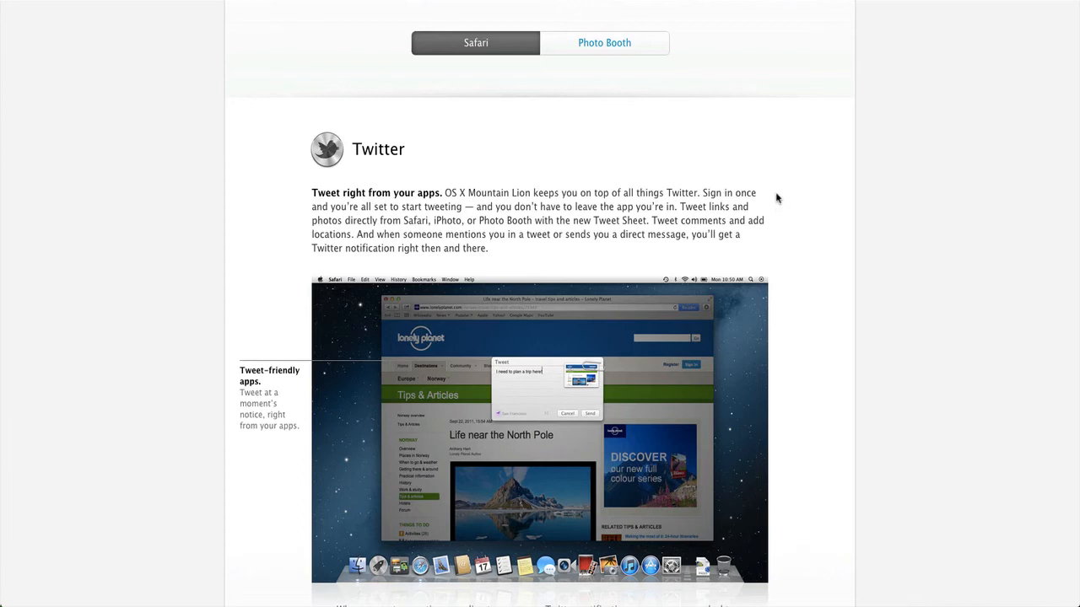
pyautogui.moveTo(679, 221)
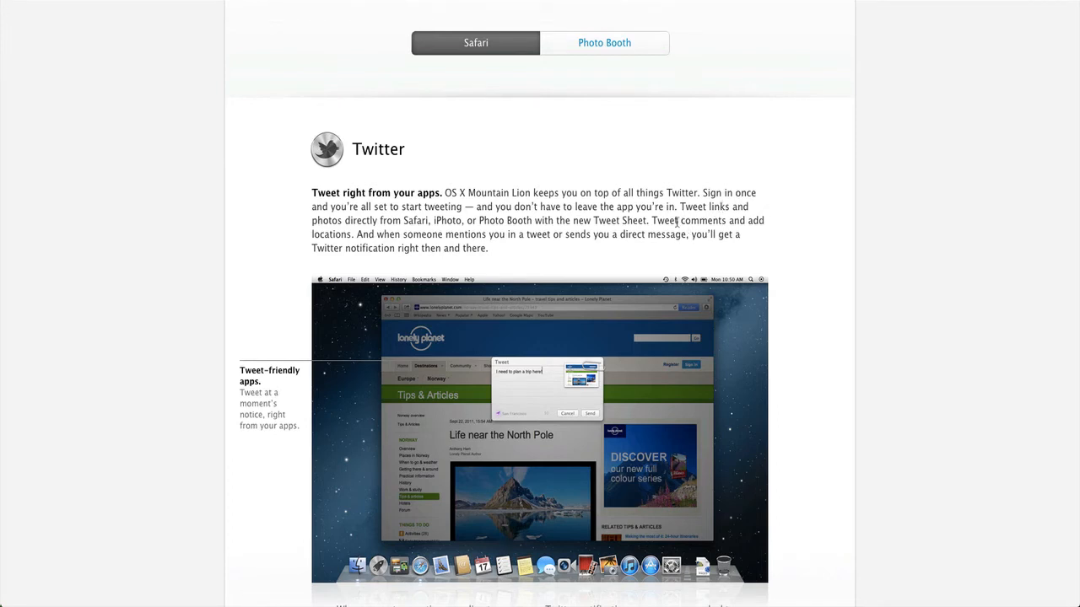
pyautogui.moveTo(533, 250)
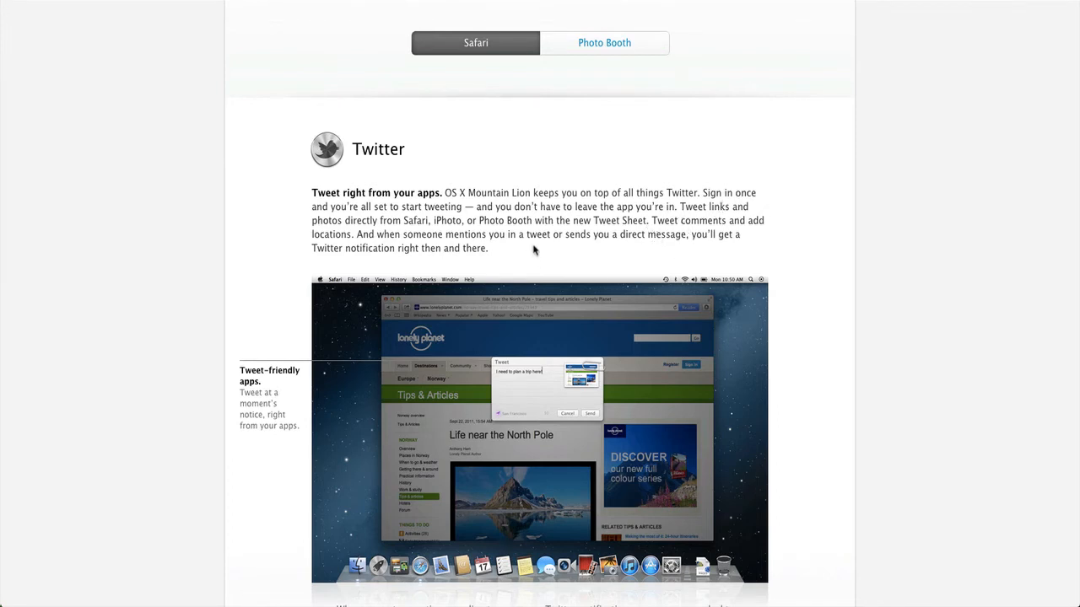
pyautogui.moveTo(730, 289)
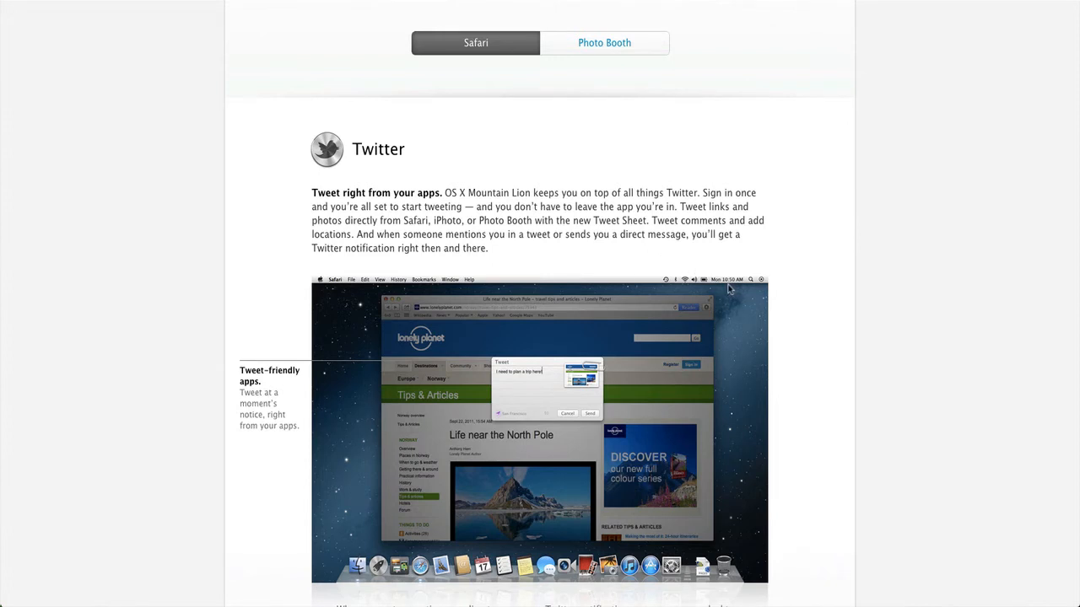
pyautogui.moveTo(731, 291)
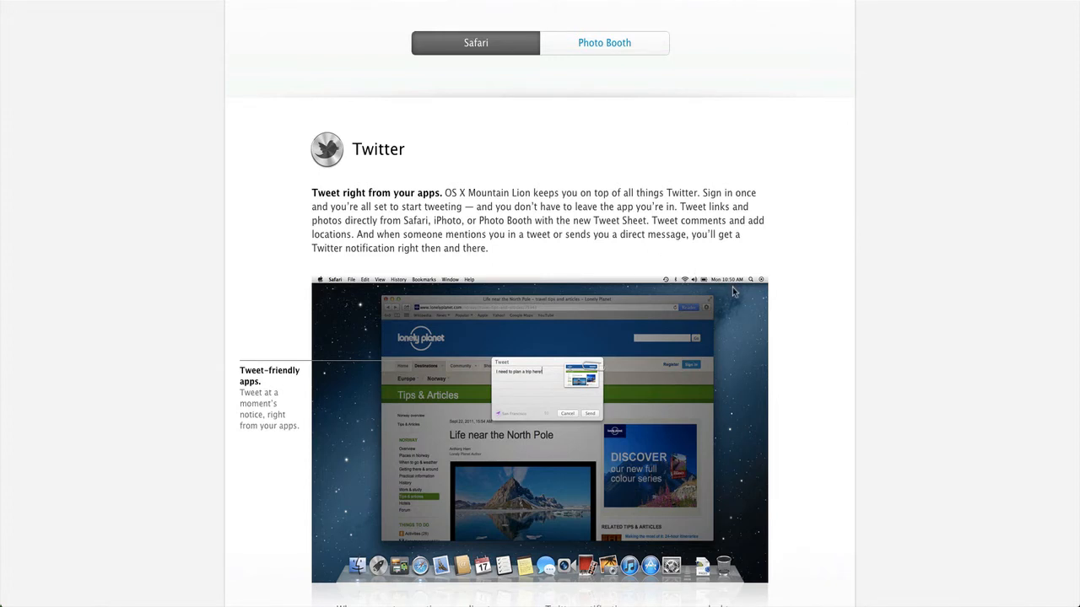
pyautogui.scroll(-3)
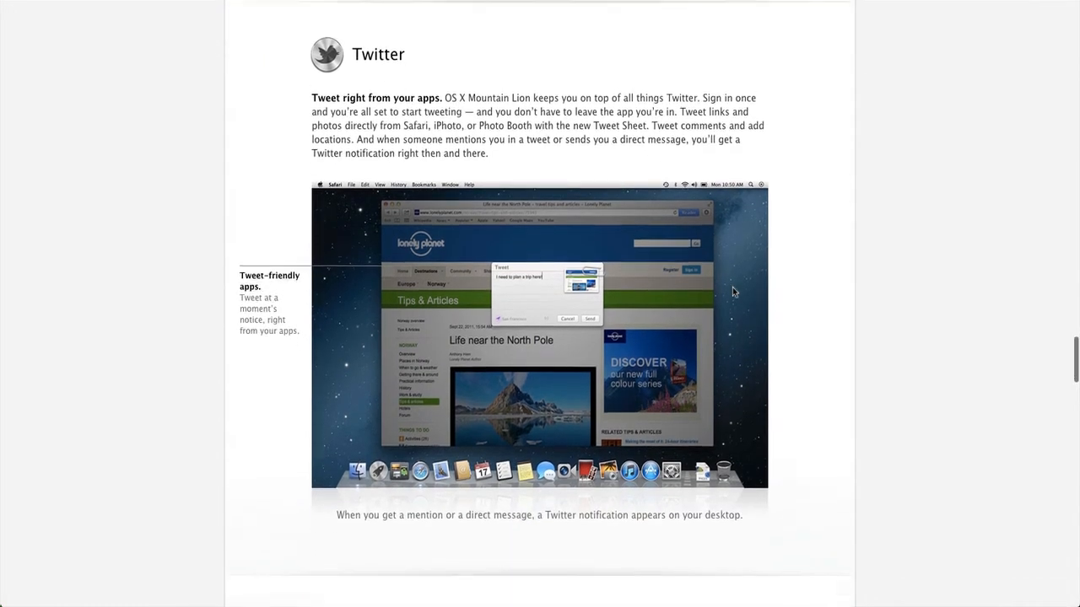
# - Scroll down past the Twitter and Game Center sections to the start of AirPlay Mirroring
pyautogui.scroll(-3)
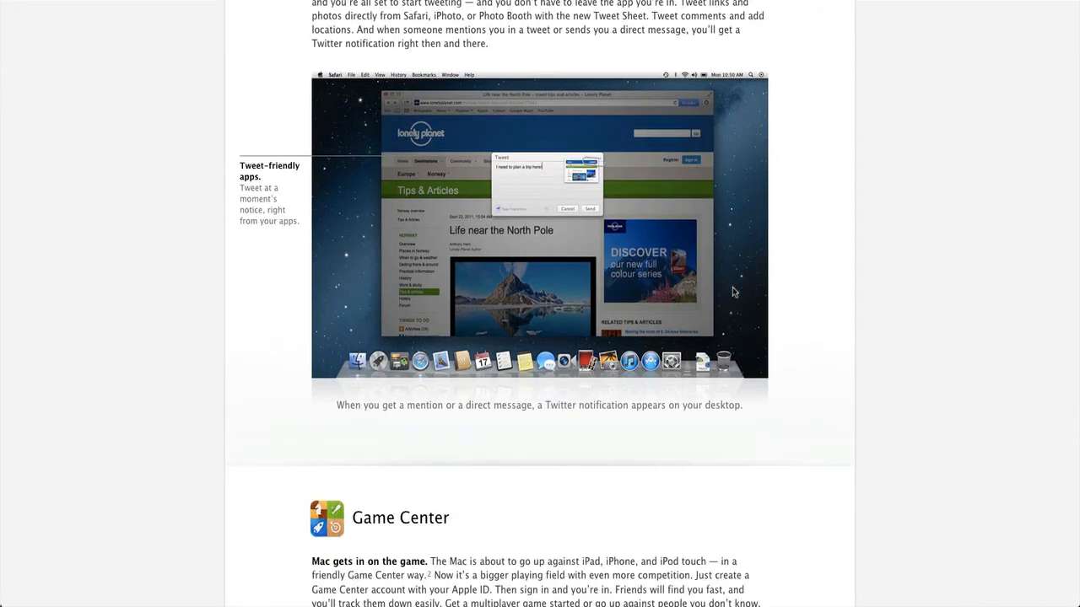
pyautogui.scroll(-3)
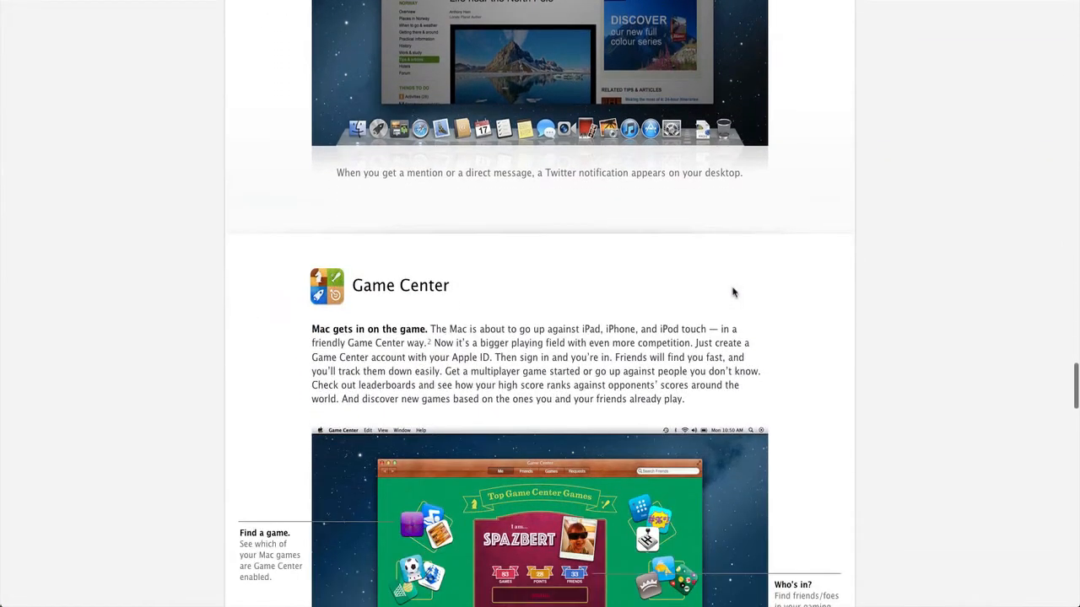
pyautogui.scroll(-3)
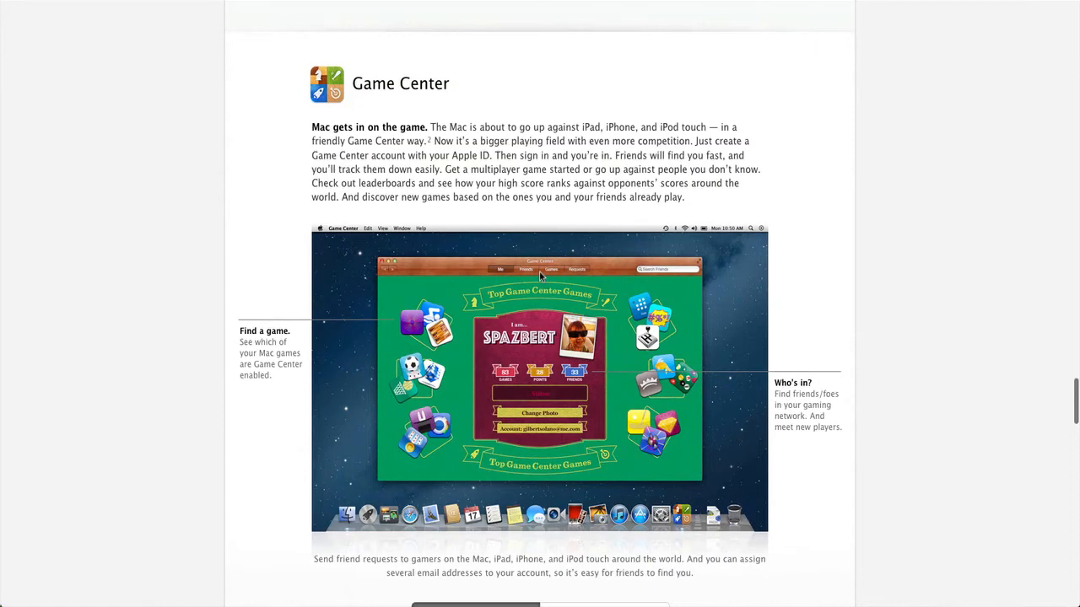
pyautogui.scroll(-3)
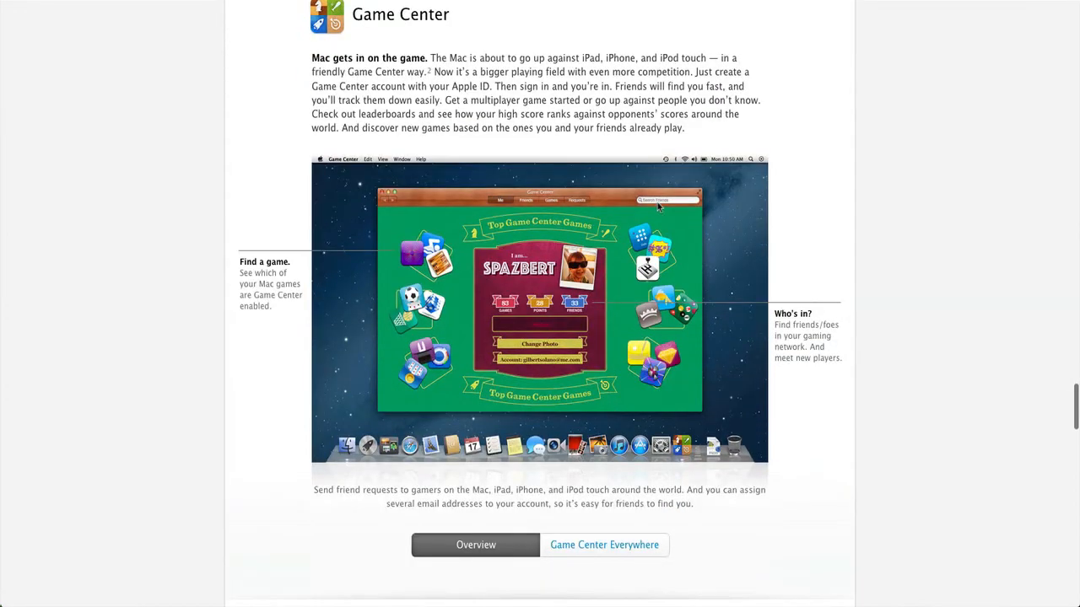
pyautogui.scroll(-3)
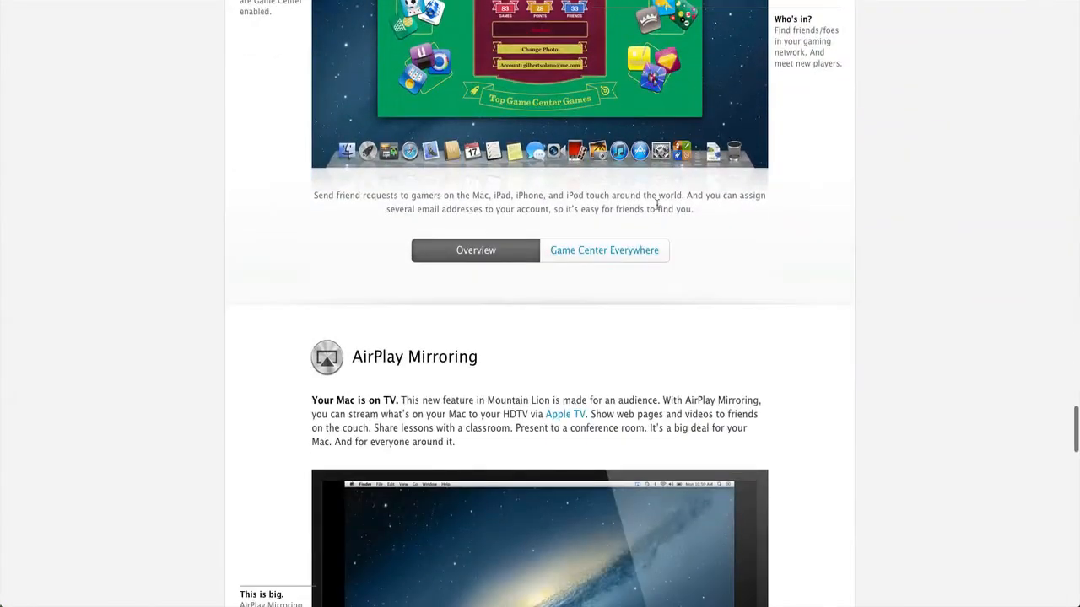
# - Scroll into AirPlay Mirroring and show its Keynote example
pyautogui.scroll(-3)
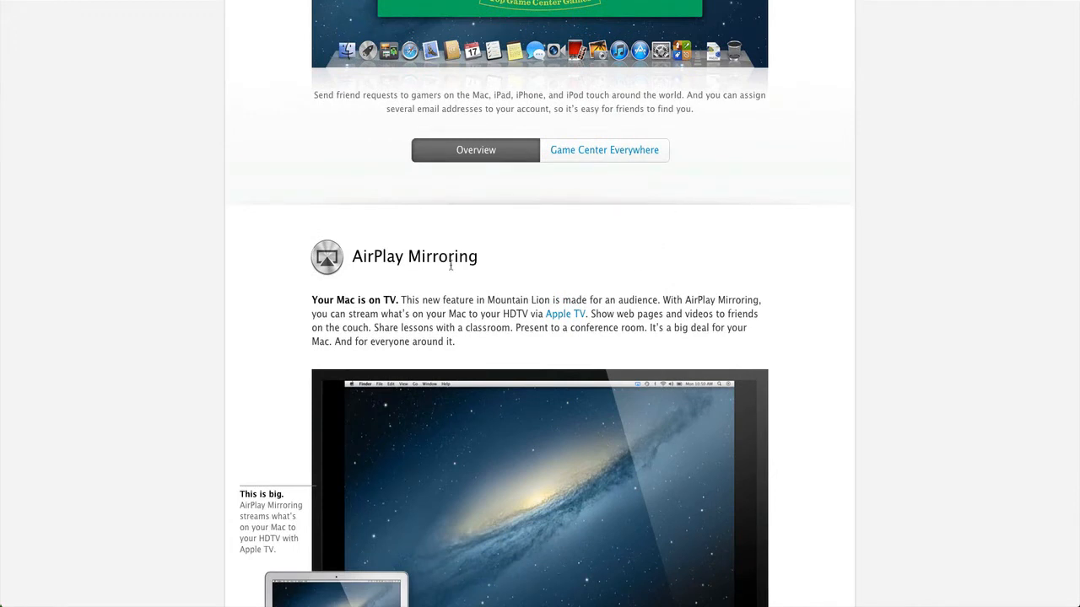
pyautogui.scroll(-3)
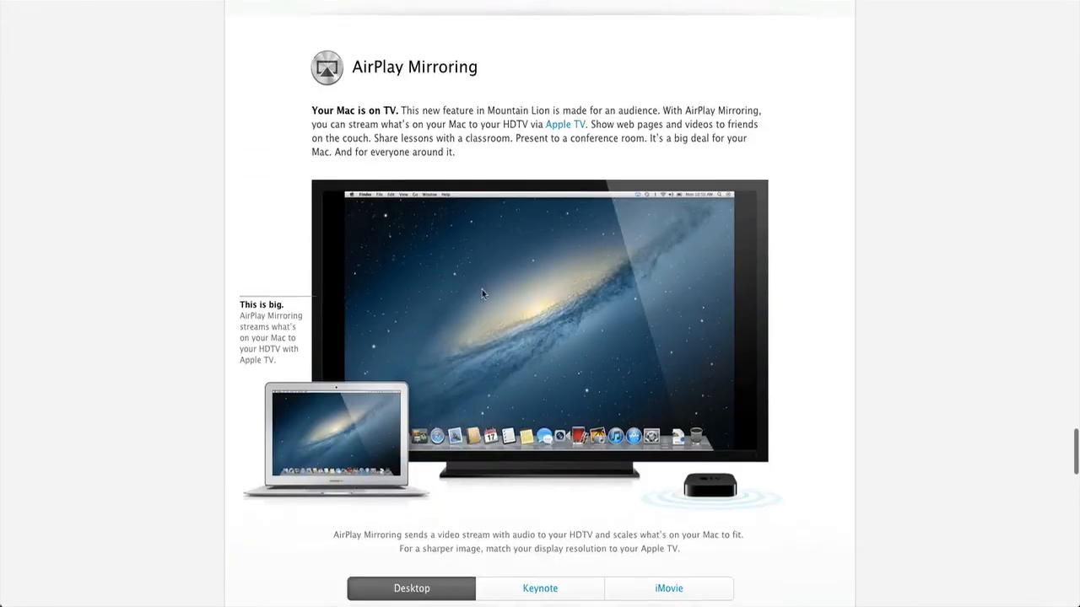
pyautogui.scroll(-3)
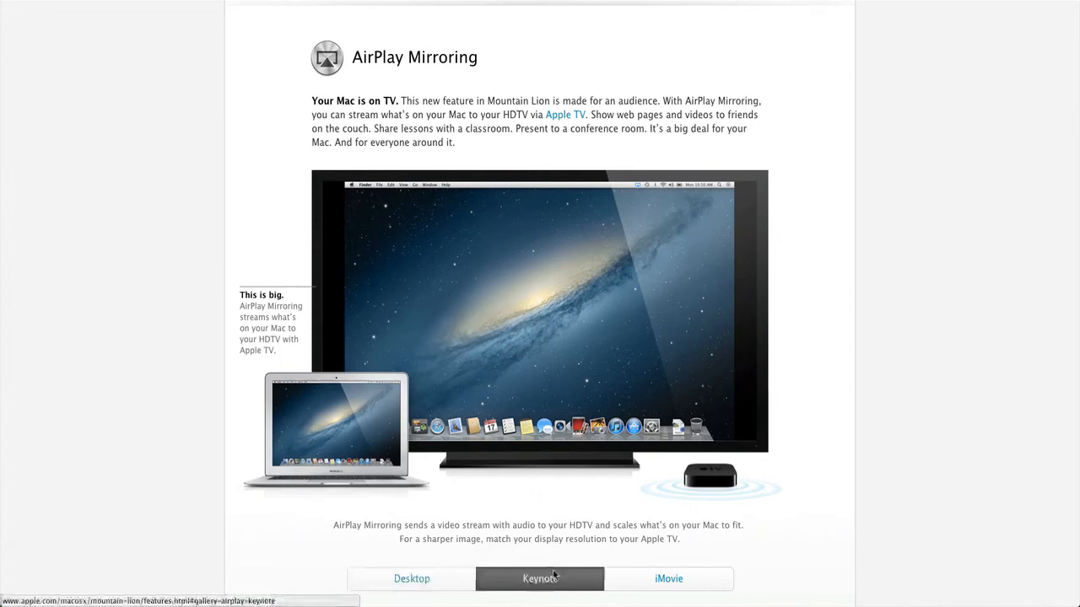
pyautogui.click(668, 579)
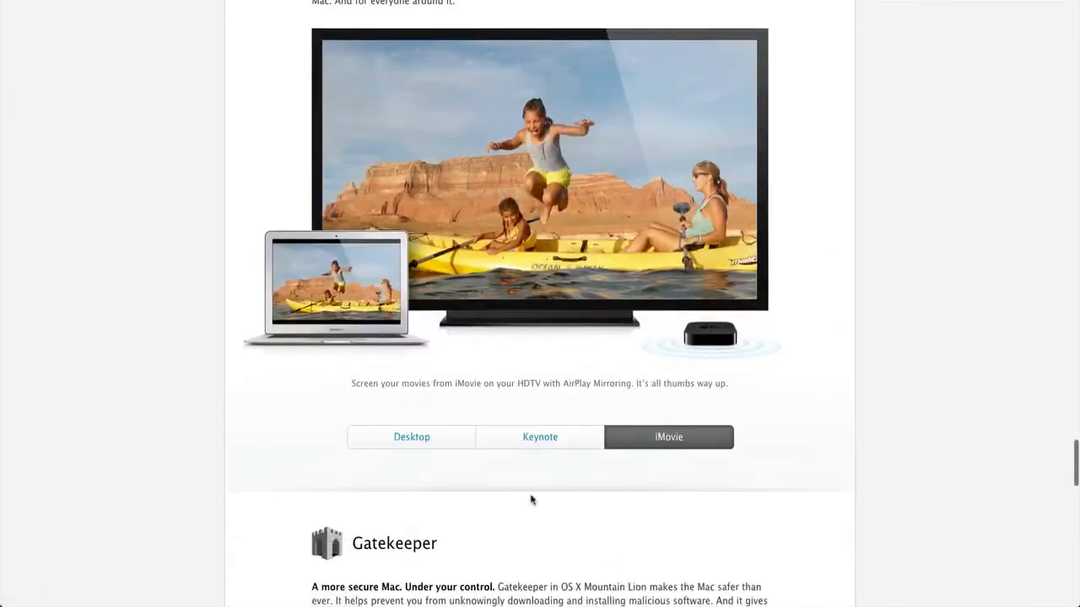
# - Scroll on through the AirPlay Mirroring examples until the Gatekeeper section appears
pyautogui.scroll(3)
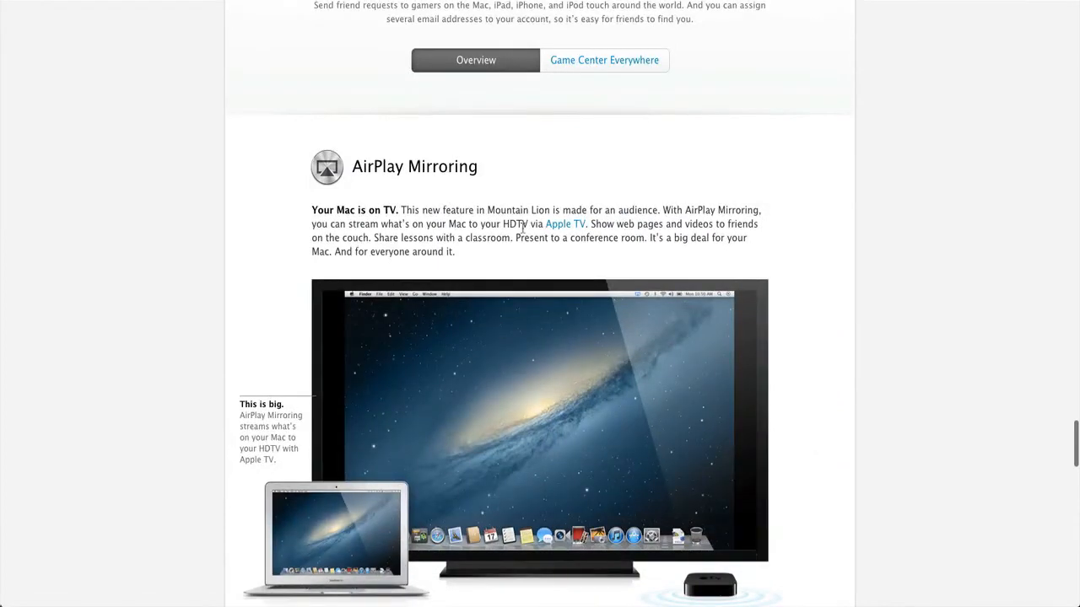
pyautogui.moveTo(526, 303)
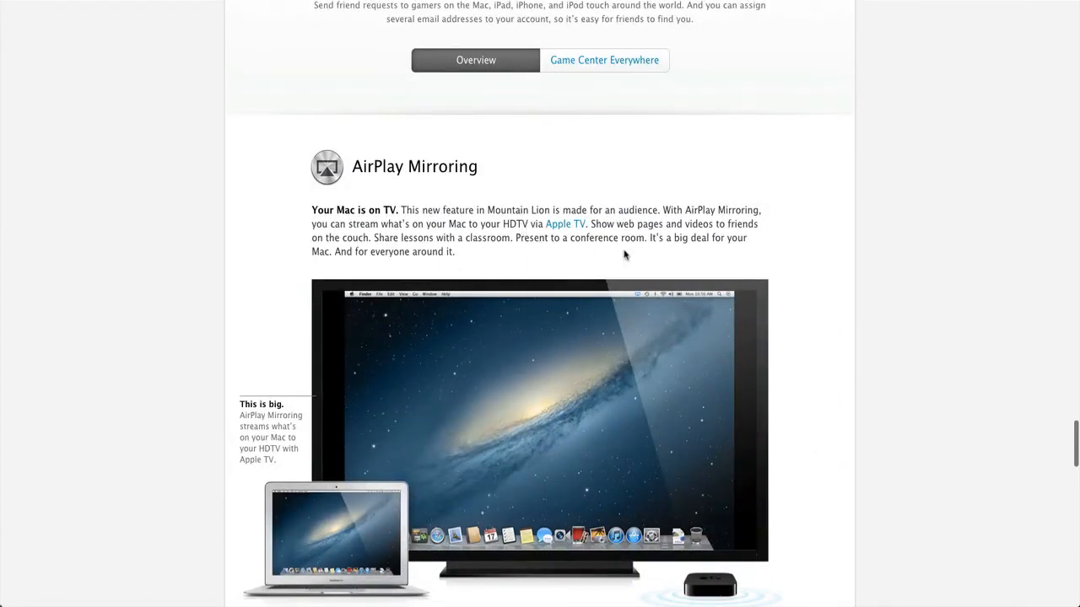
pyautogui.scroll(-3)
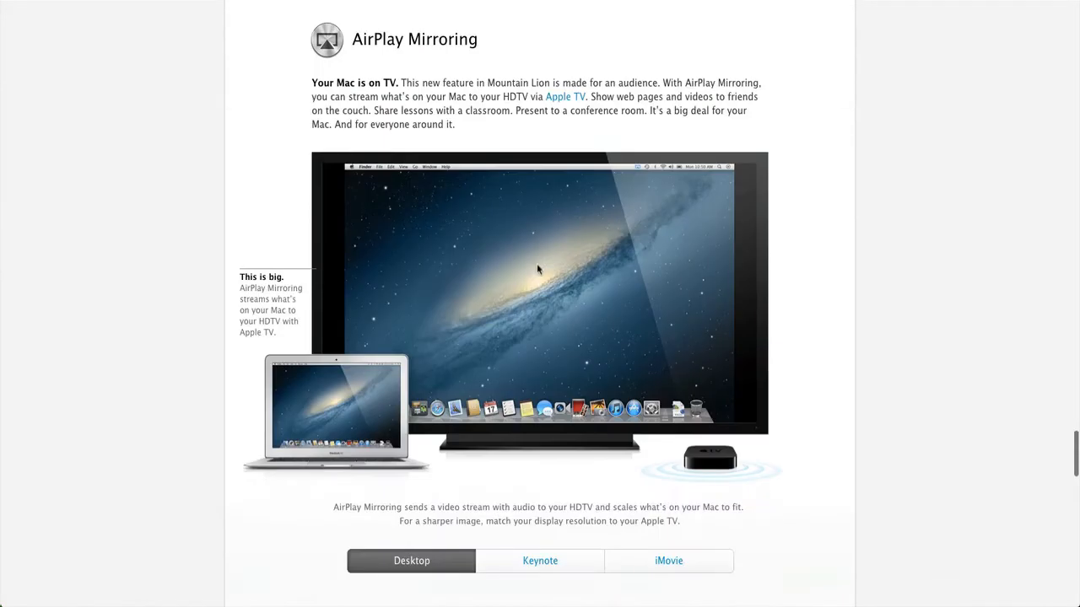
pyautogui.scroll(-3)
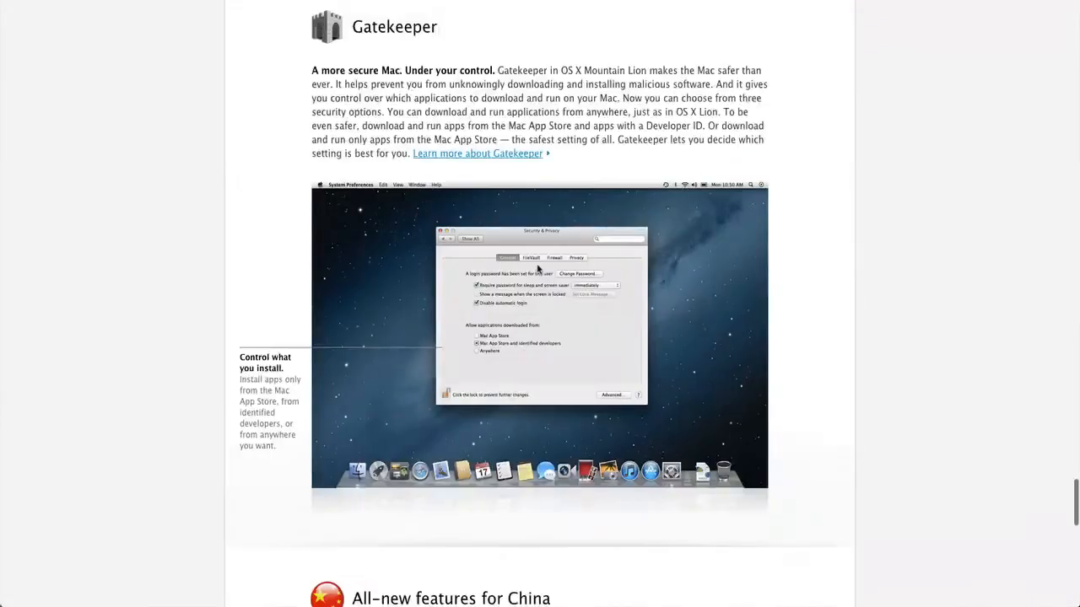
# - Read the Gatekeeper section, then scroll down to All-new features for China
pyautogui.scroll(3)
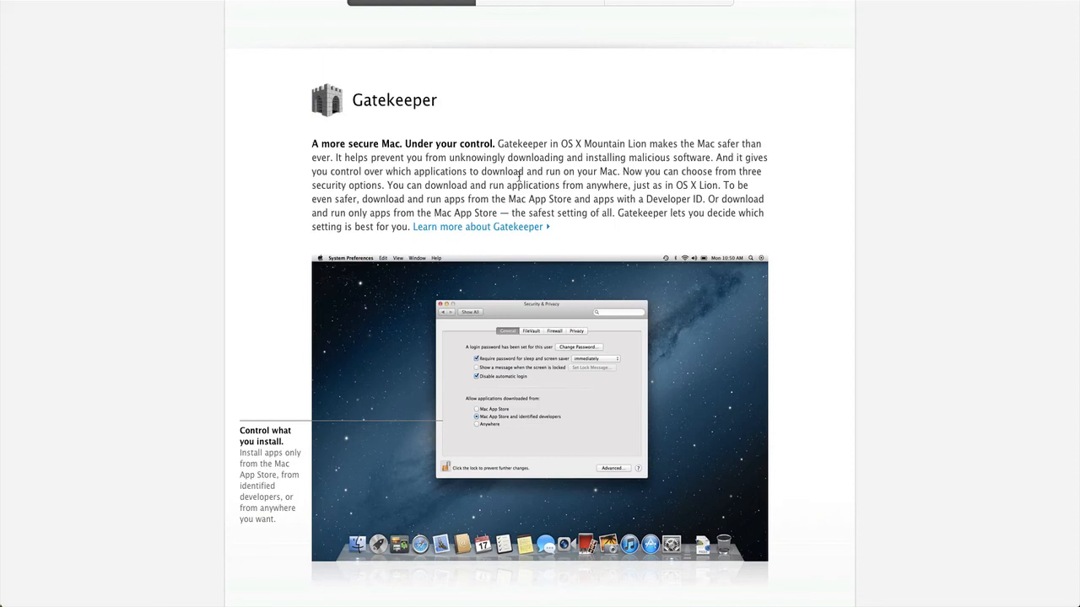
pyautogui.moveTo(514, 217)
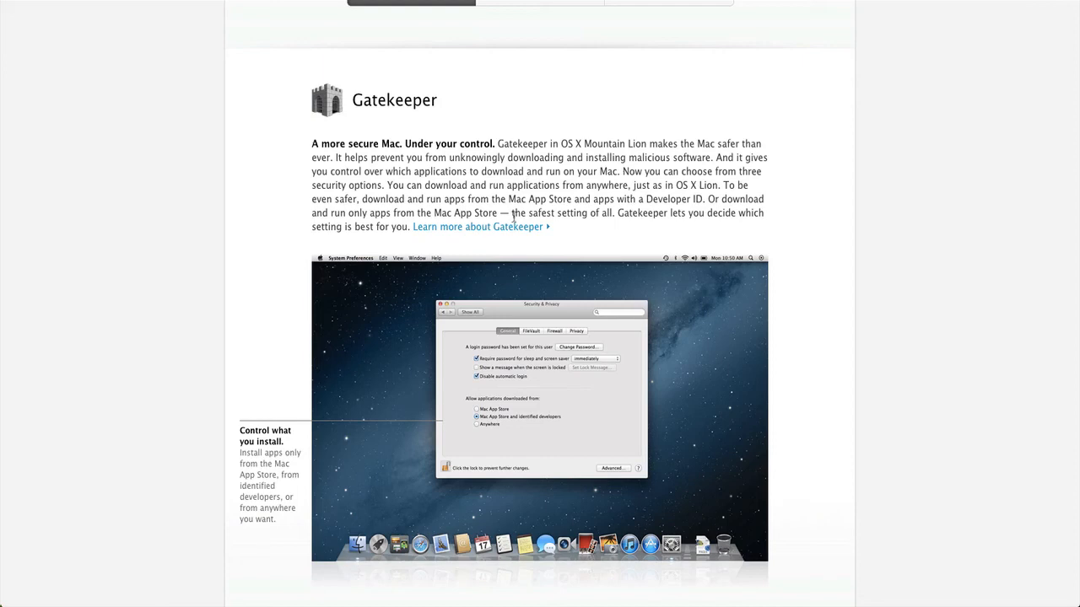
pyautogui.scroll(-3)
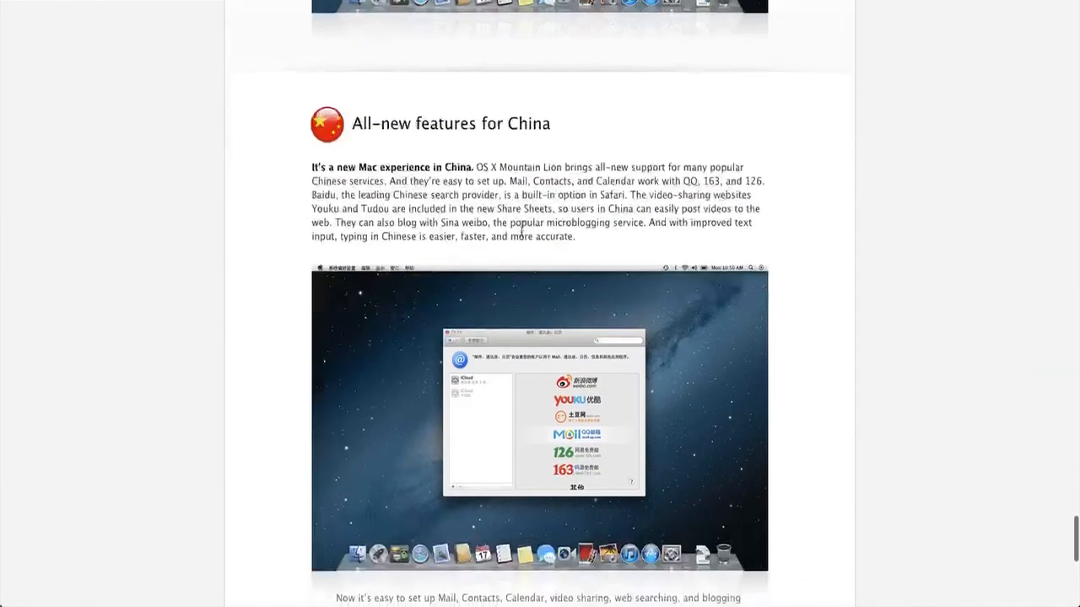
# - Scroll back from the China section to Notification Center, just below Notes
pyautogui.scroll(-3)
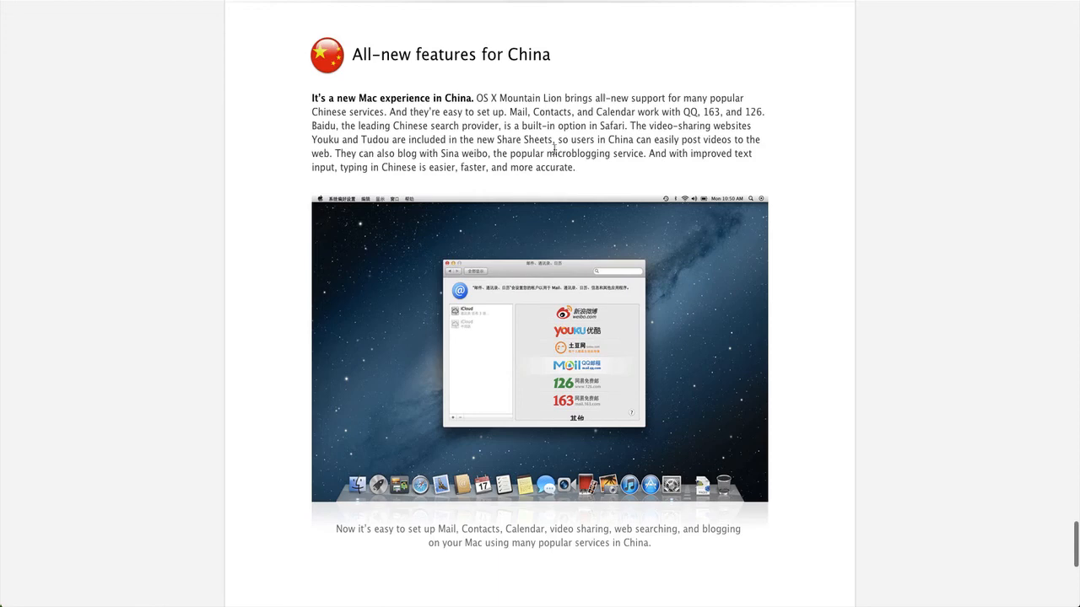
pyautogui.scroll(-3)
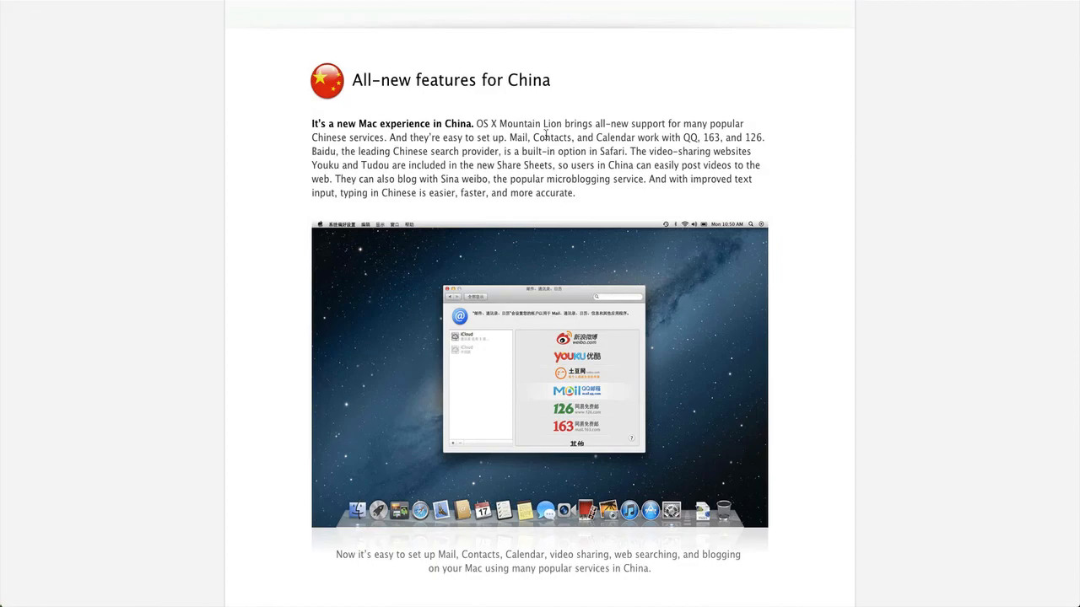
pyautogui.scroll(-3)
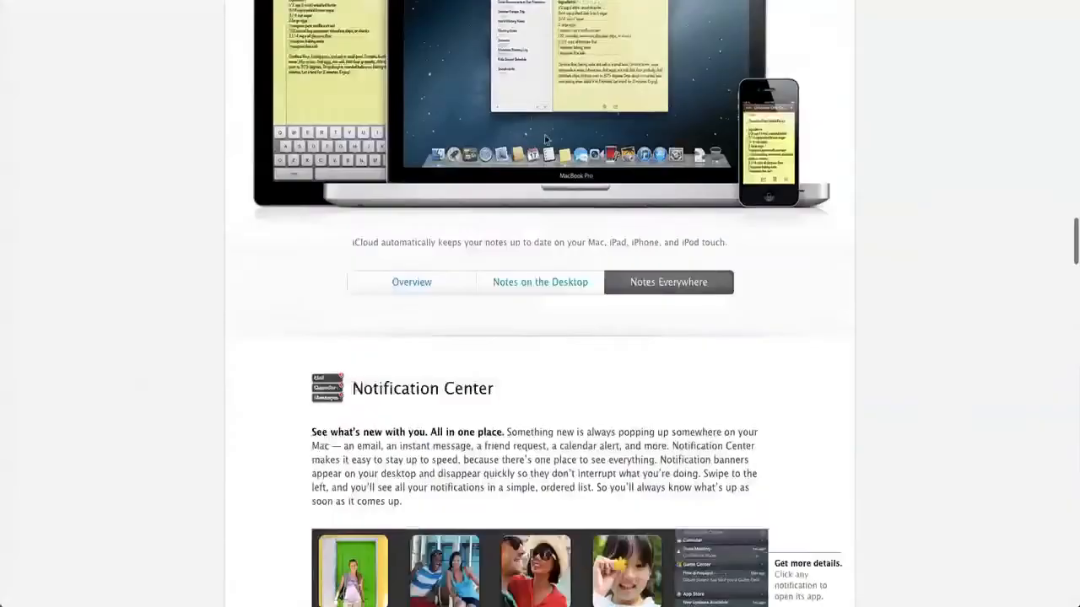
# - Return to the page top showing 'Inspired by iPad. Re-imagined for Mac.' and the feature icons
pyautogui.scroll(3)
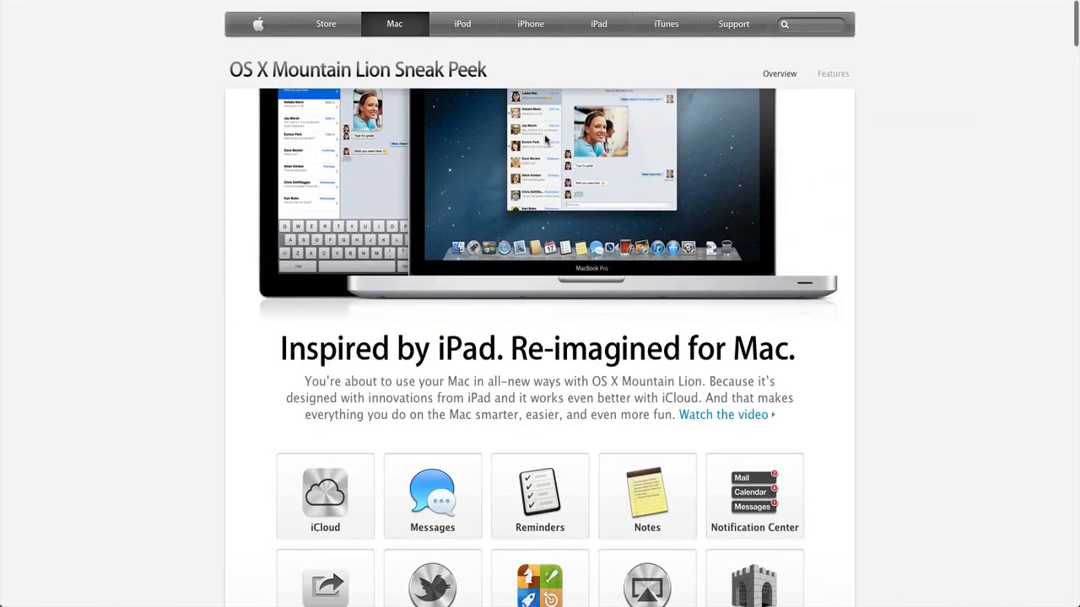
pyautogui.scroll(-3)
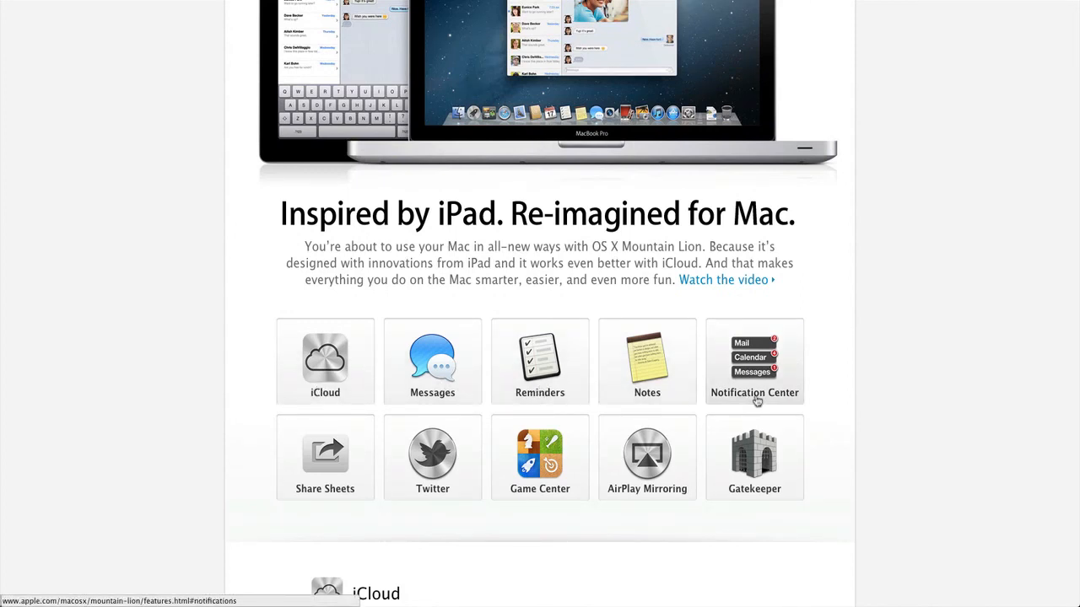
pyautogui.moveTo(431, 457)
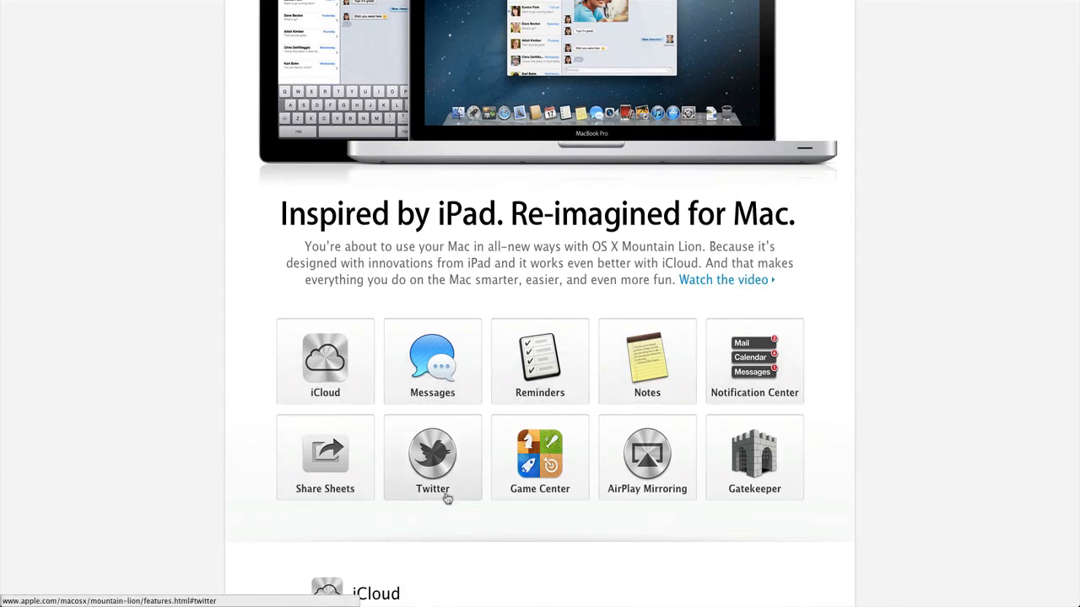
pyautogui.moveTo(325, 432)
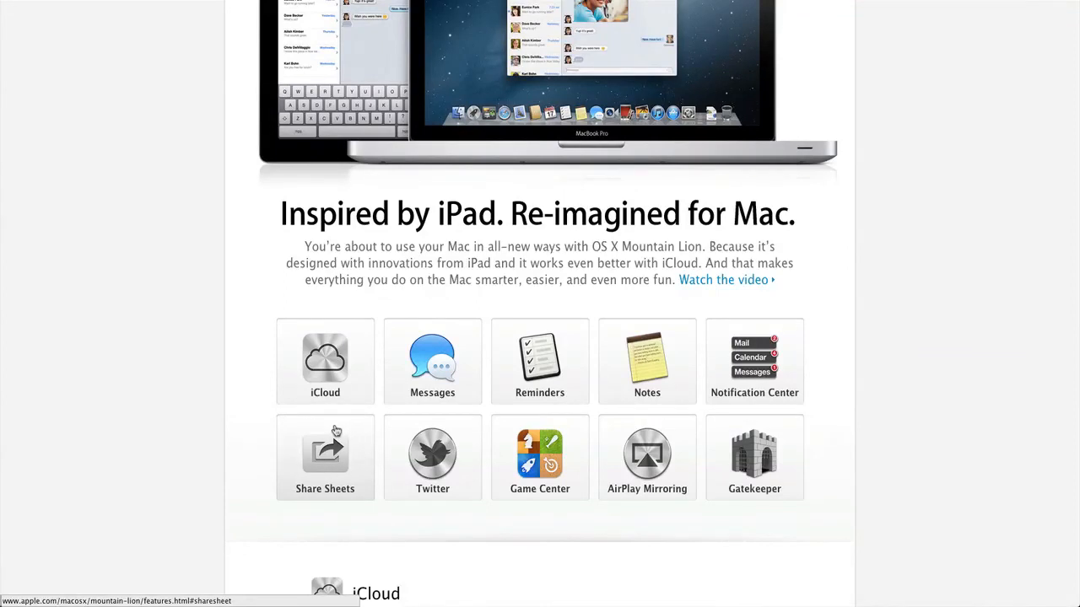
pyautogui.moveTo(325, 400)
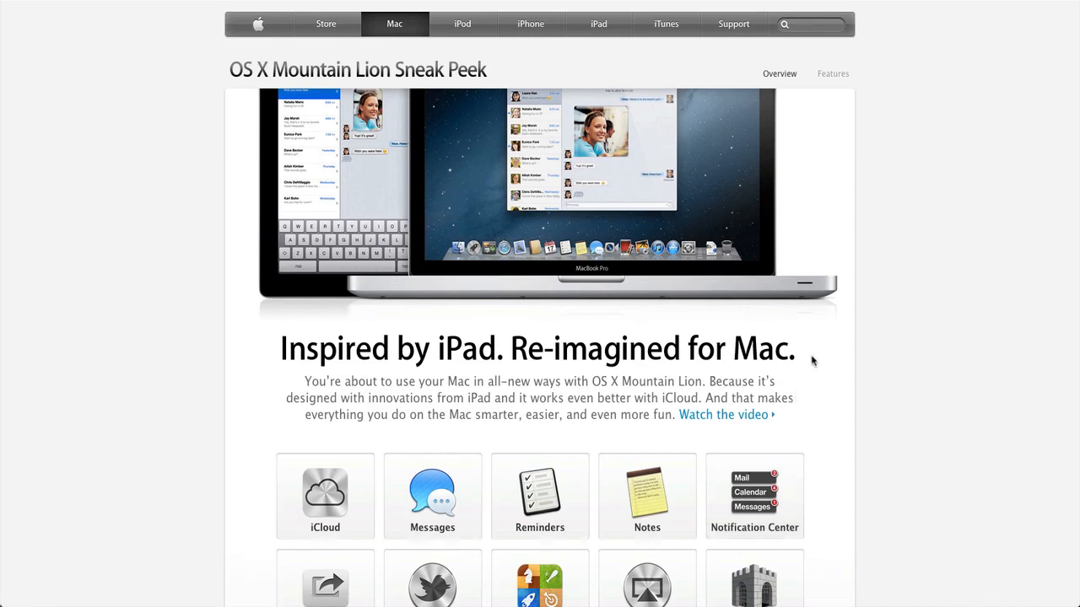
pyautogui.moveTo(801, 348)
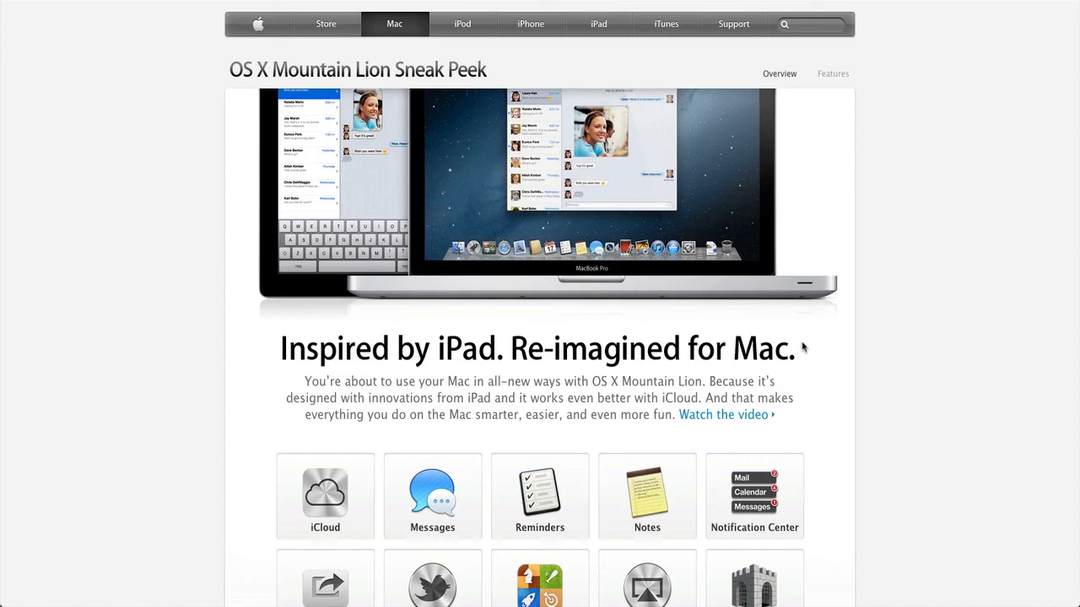
pyautogui.moveTo(766, 154)
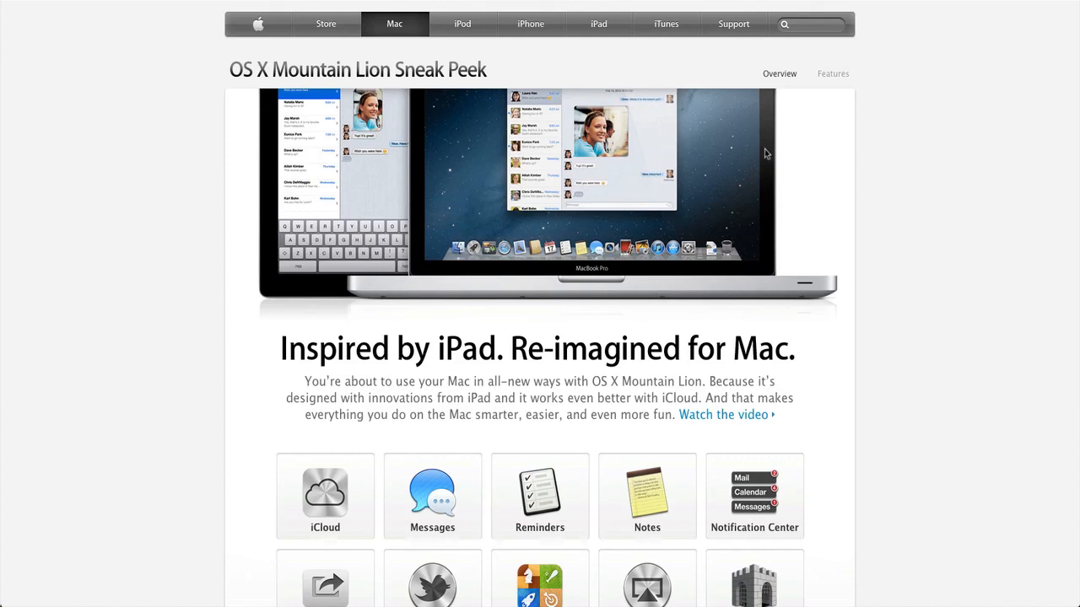